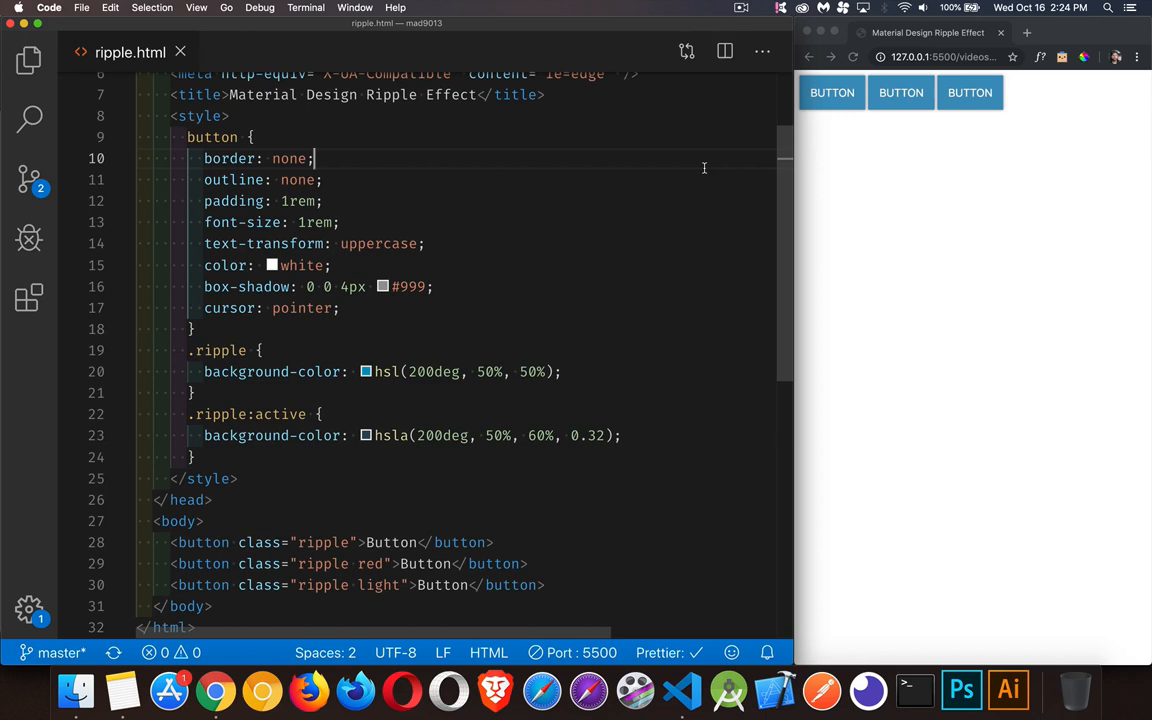
pyautogui.moveTo(812, 185)
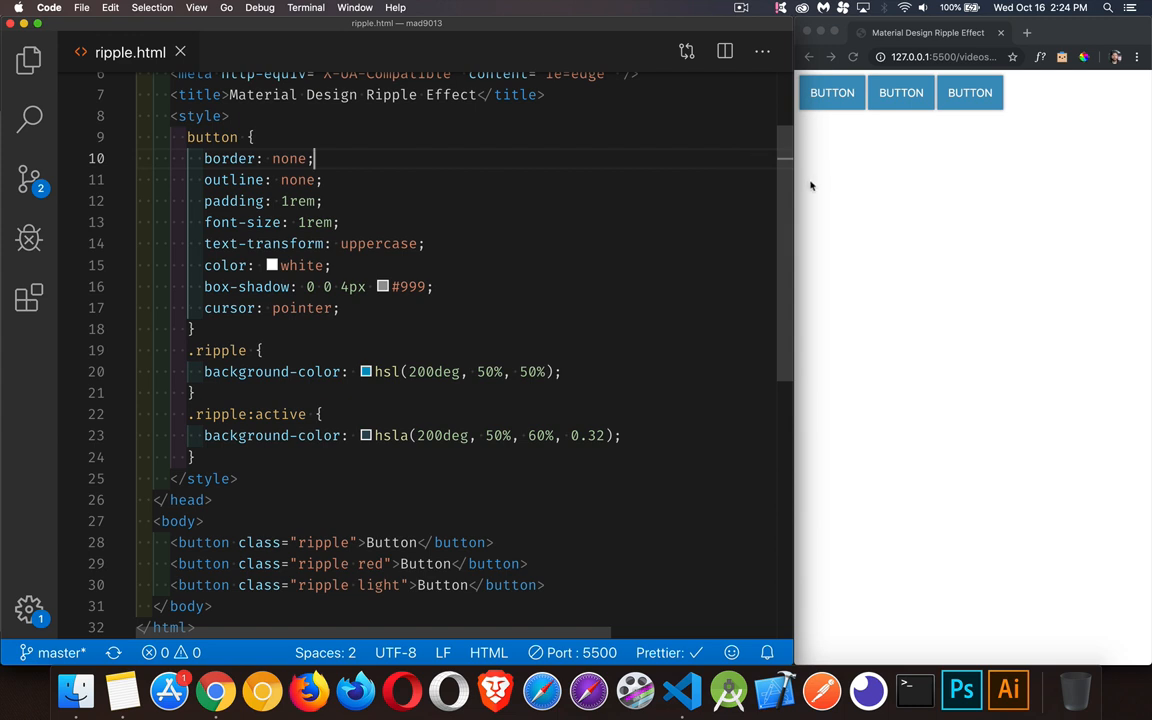
pyautogui.moveTo(829, 193)
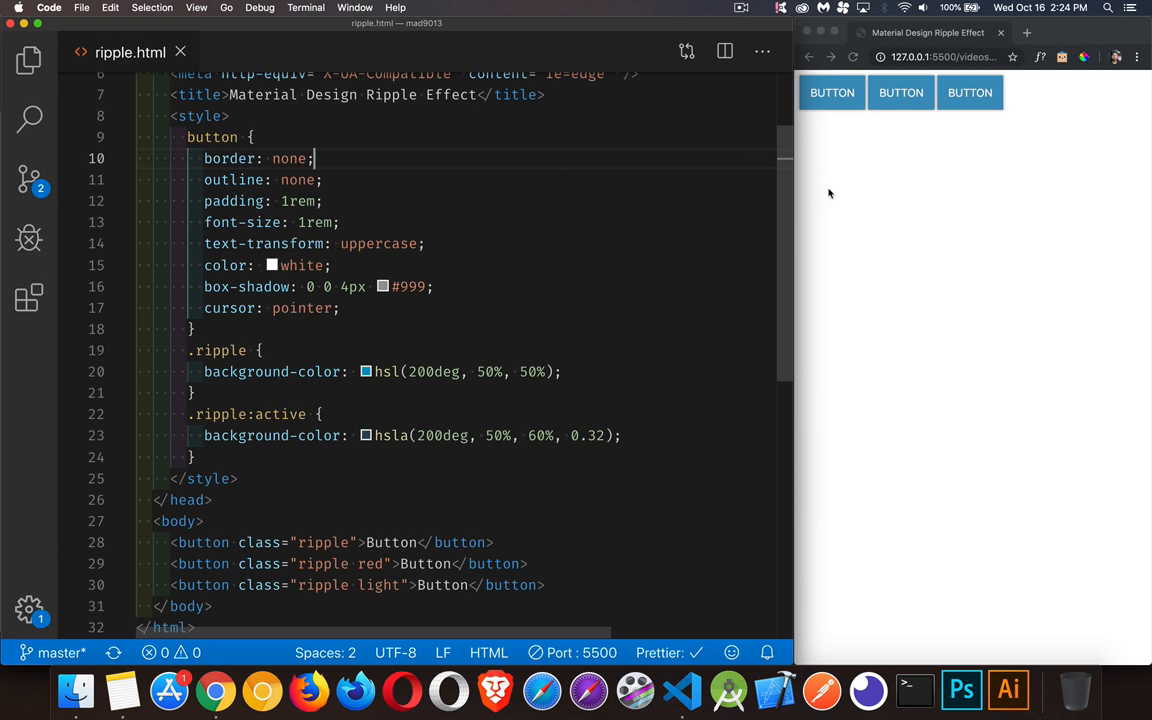
pyautogui.moveTo(845, 198)
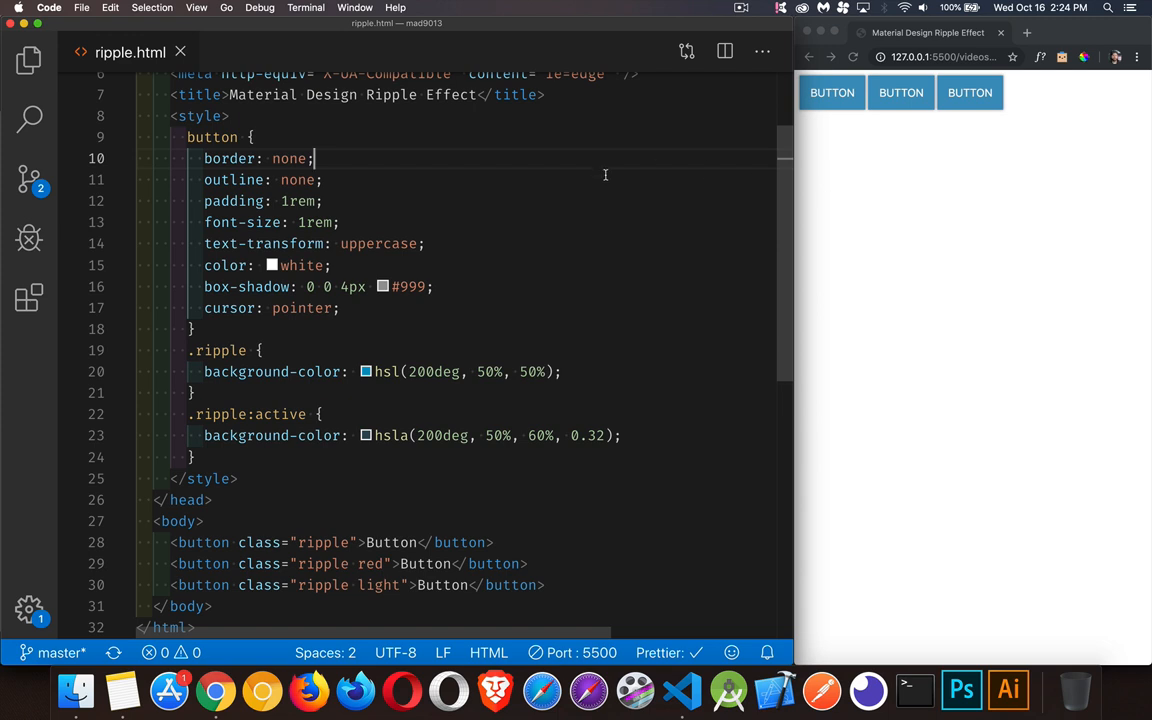
pyautogui.moveTo(609, 197)
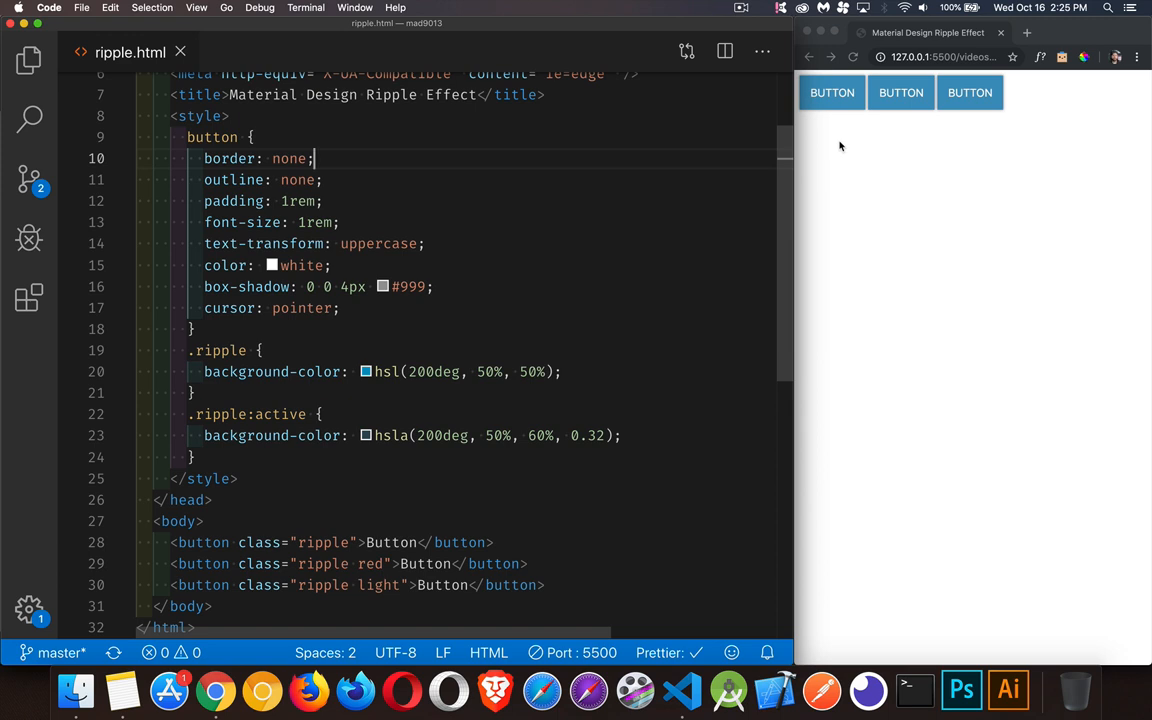
pyautogui.moveTo(841, 138)
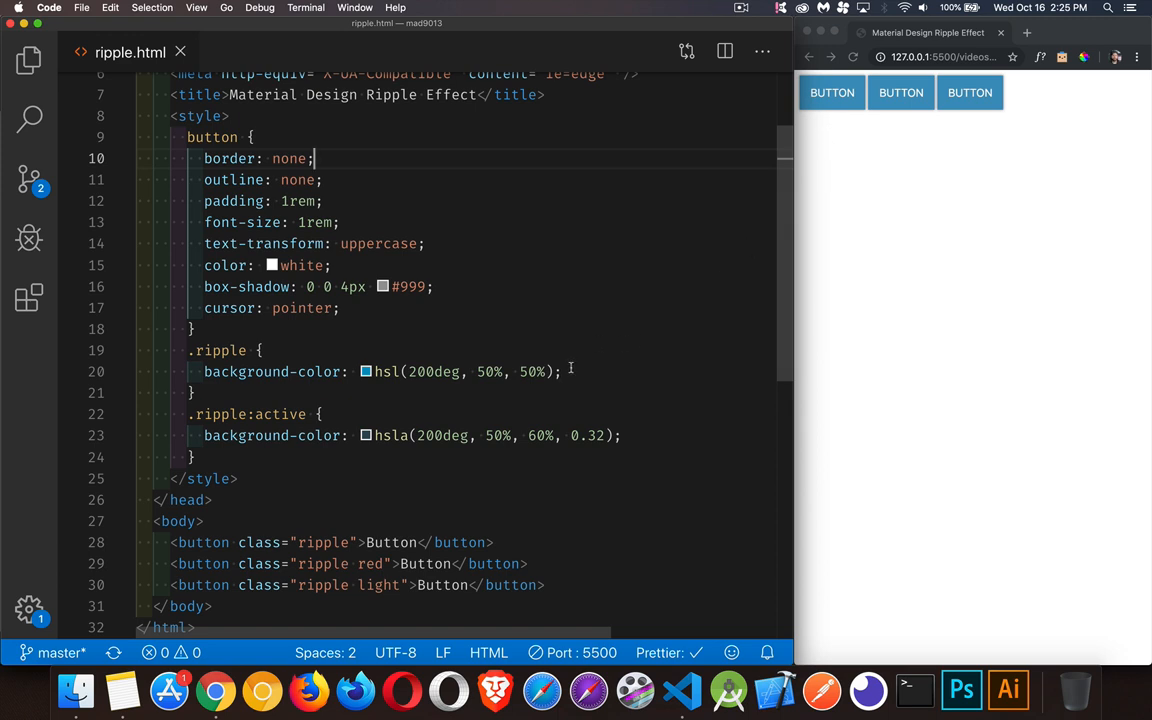
pyautogui.moveTo(582, 409)
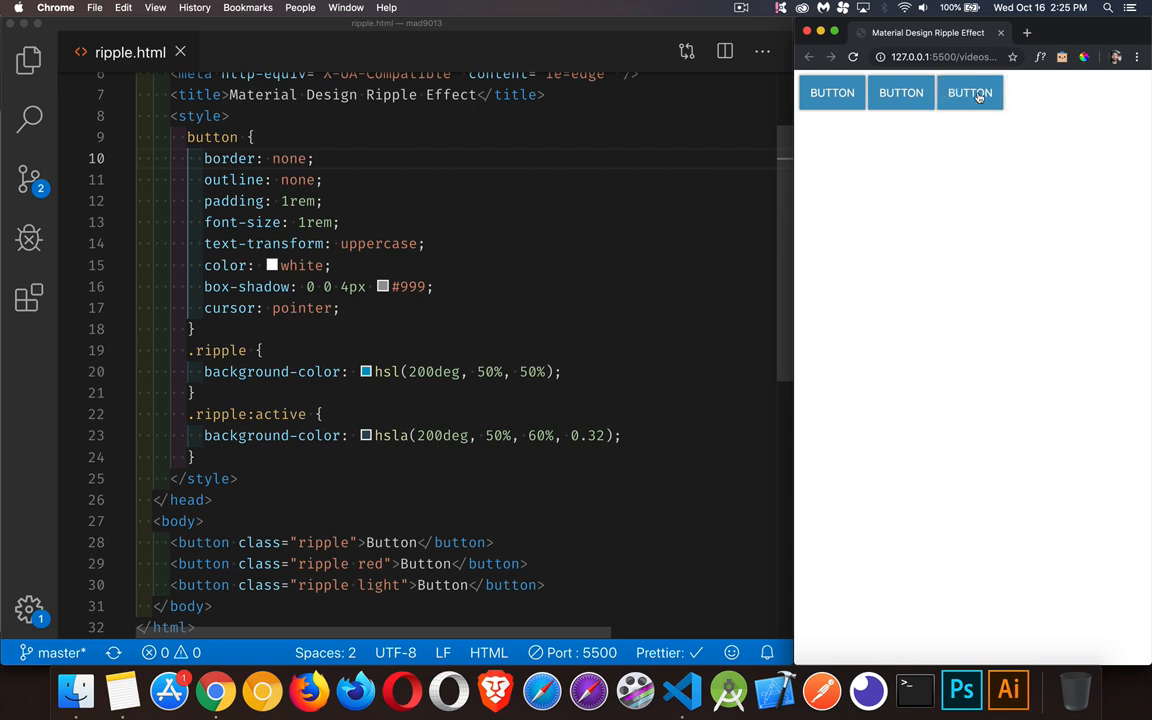
pyautogui.moveTo(607, 339)
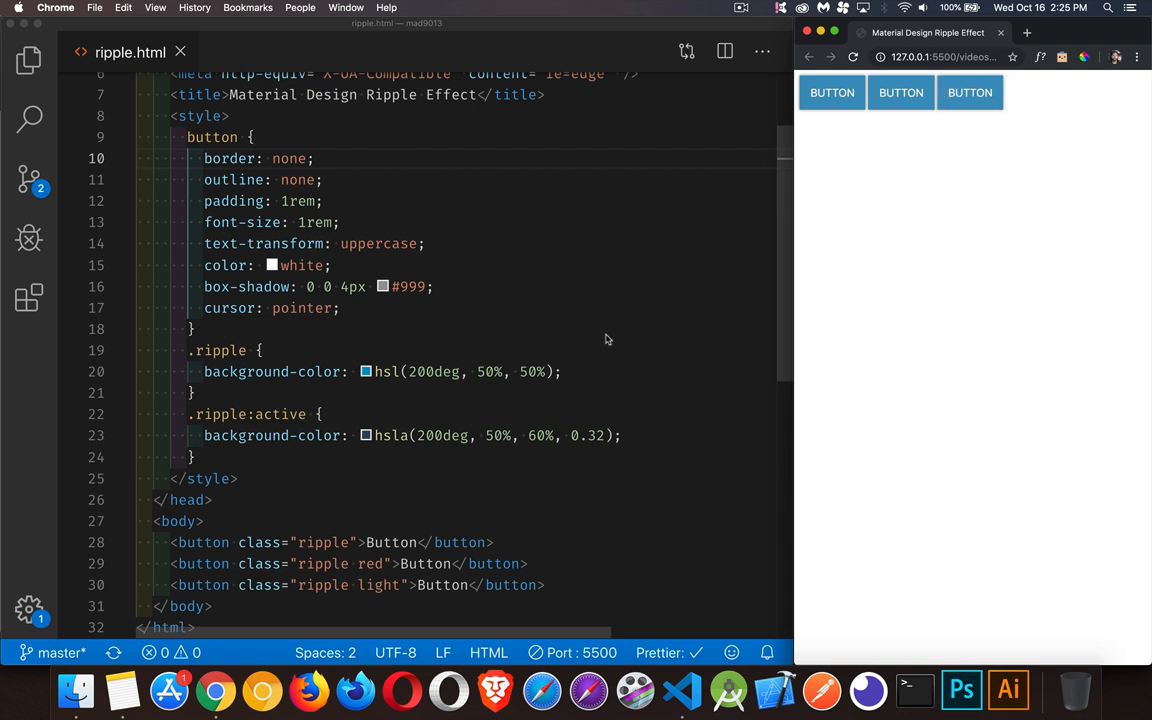
# Add 'transition: background 0.6s' to .ripple and 'transition: background 0s' to .ripple:active
pyautogui.click(563, 372)
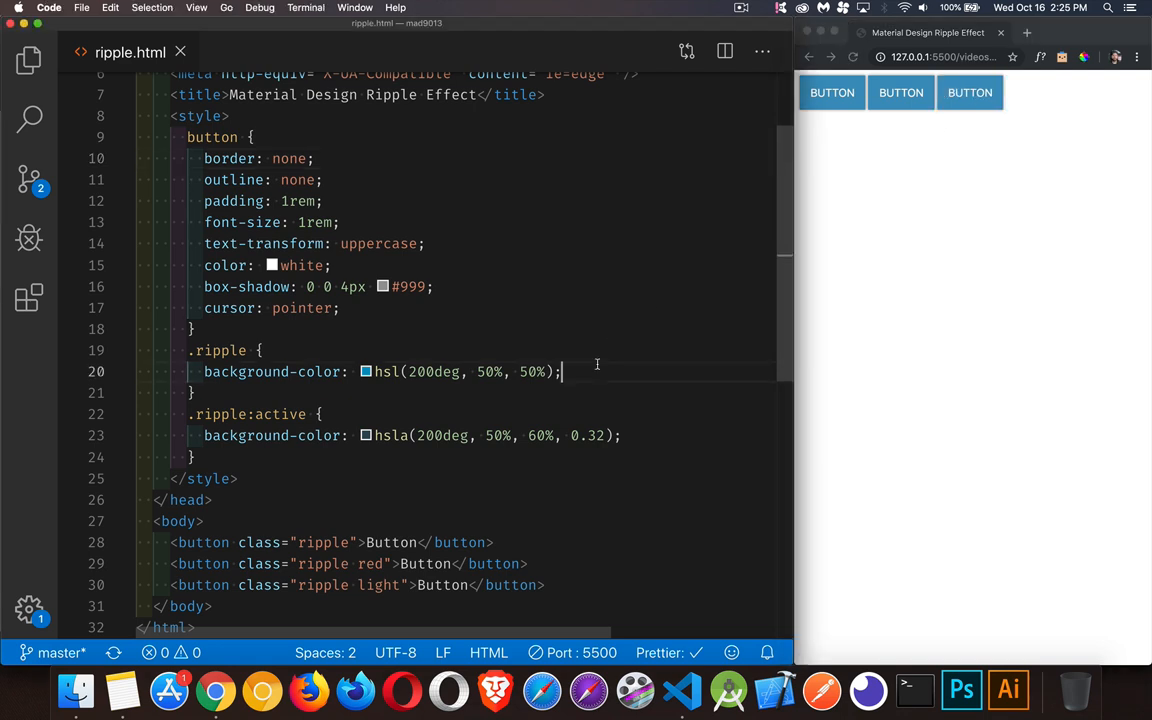
pyautogui.press('Enter')
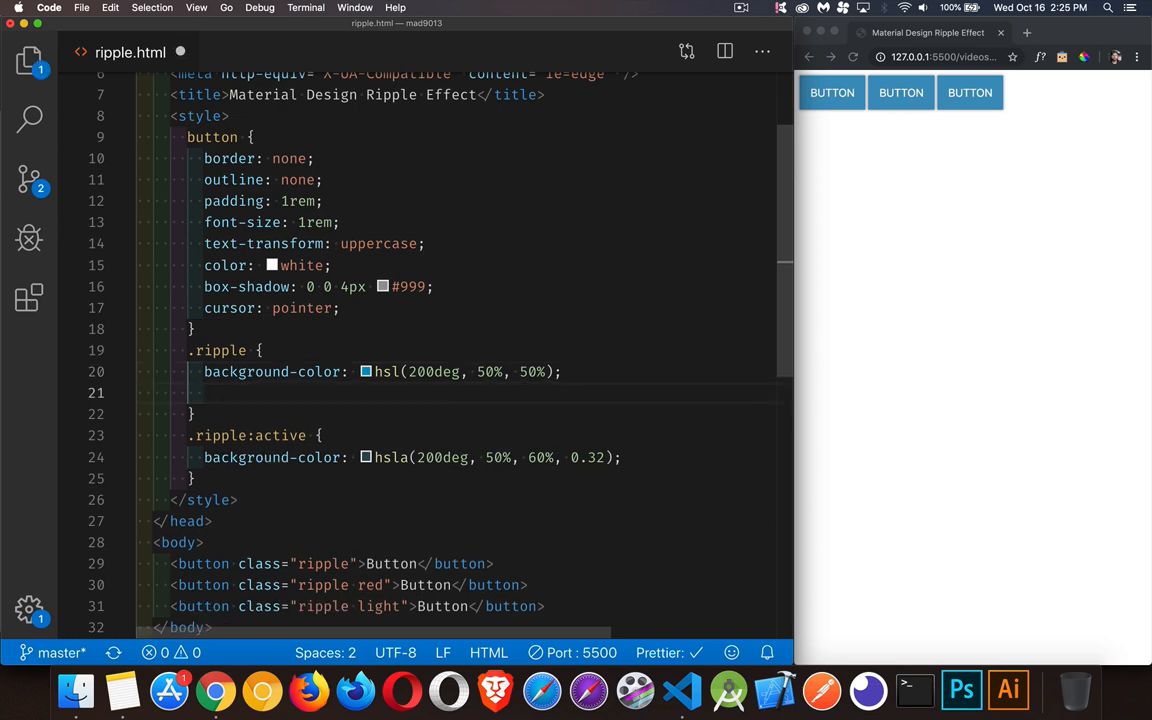
pyautogui.write('tra')
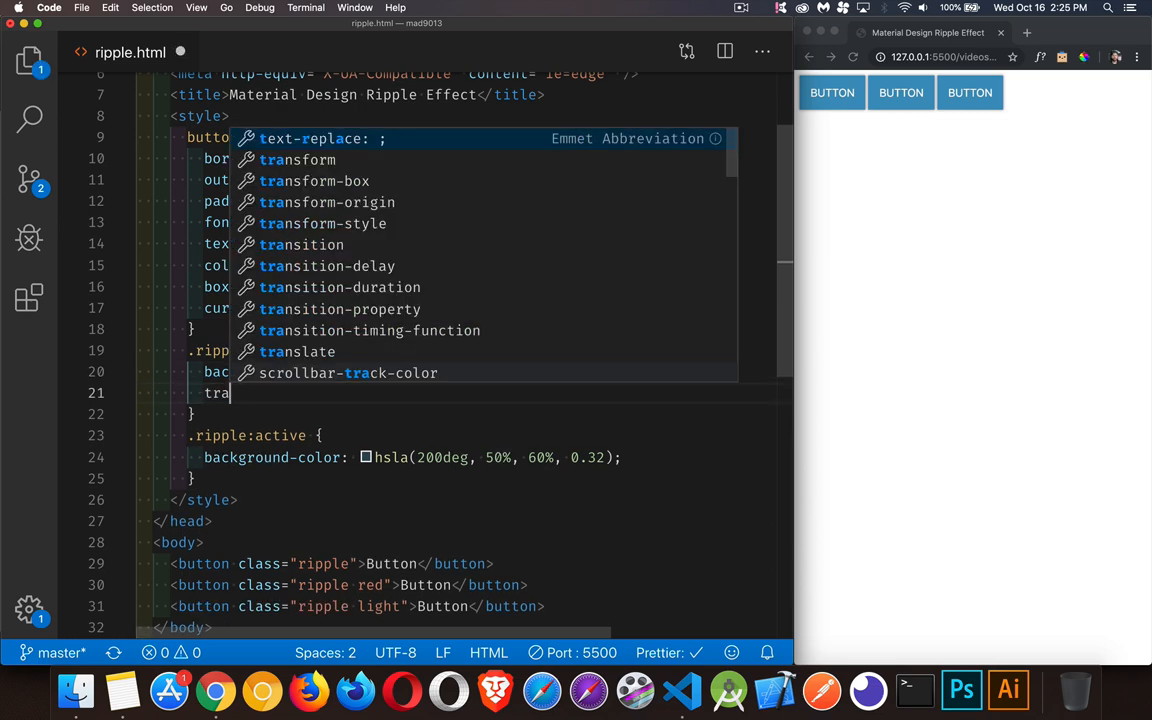
pyautogui.write('sition')
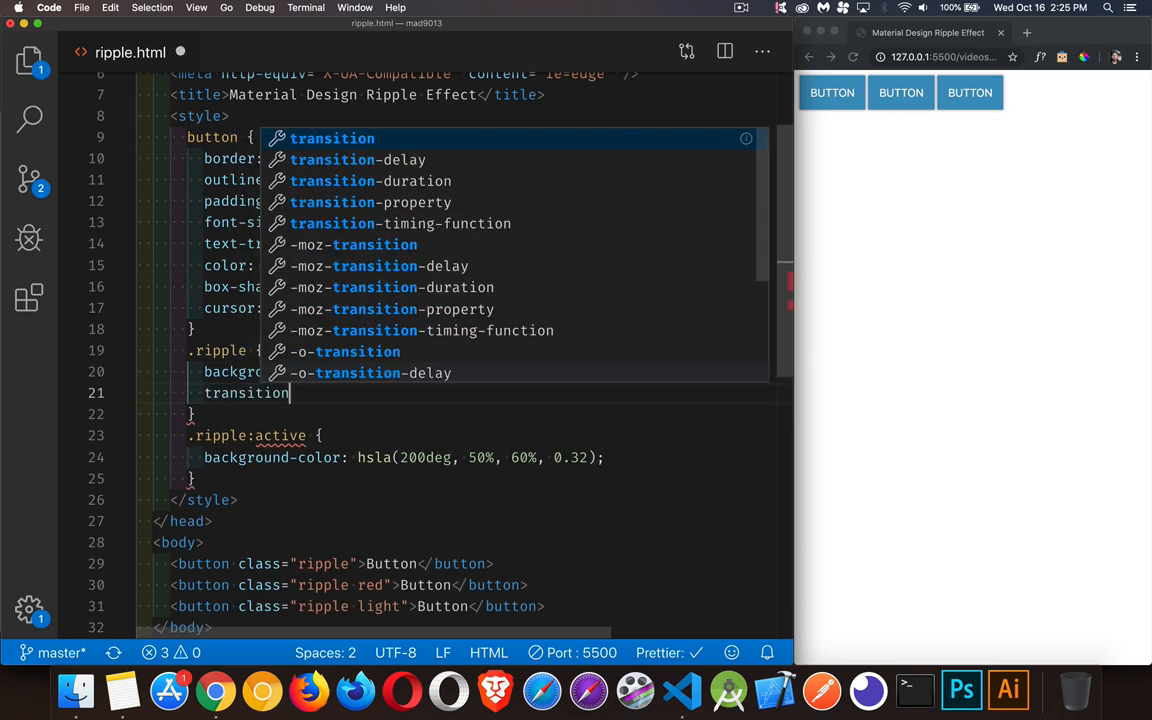
pyautogui.write('background 0.6s;')
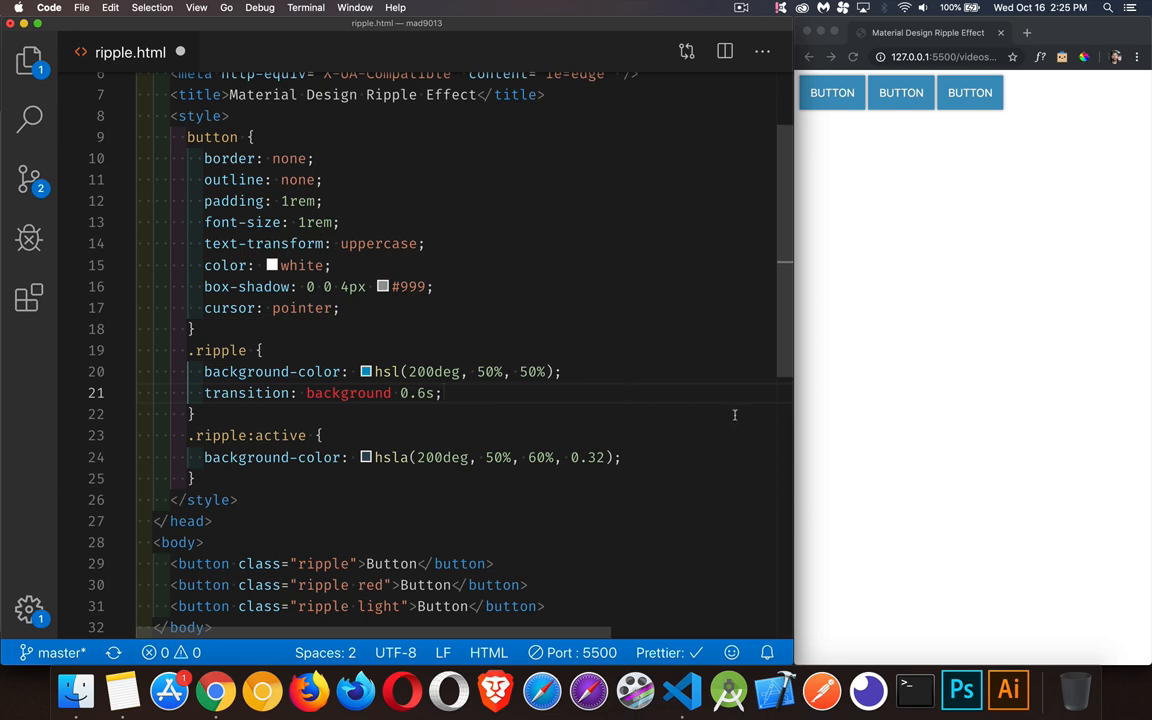
pyautogui.write('transition:')
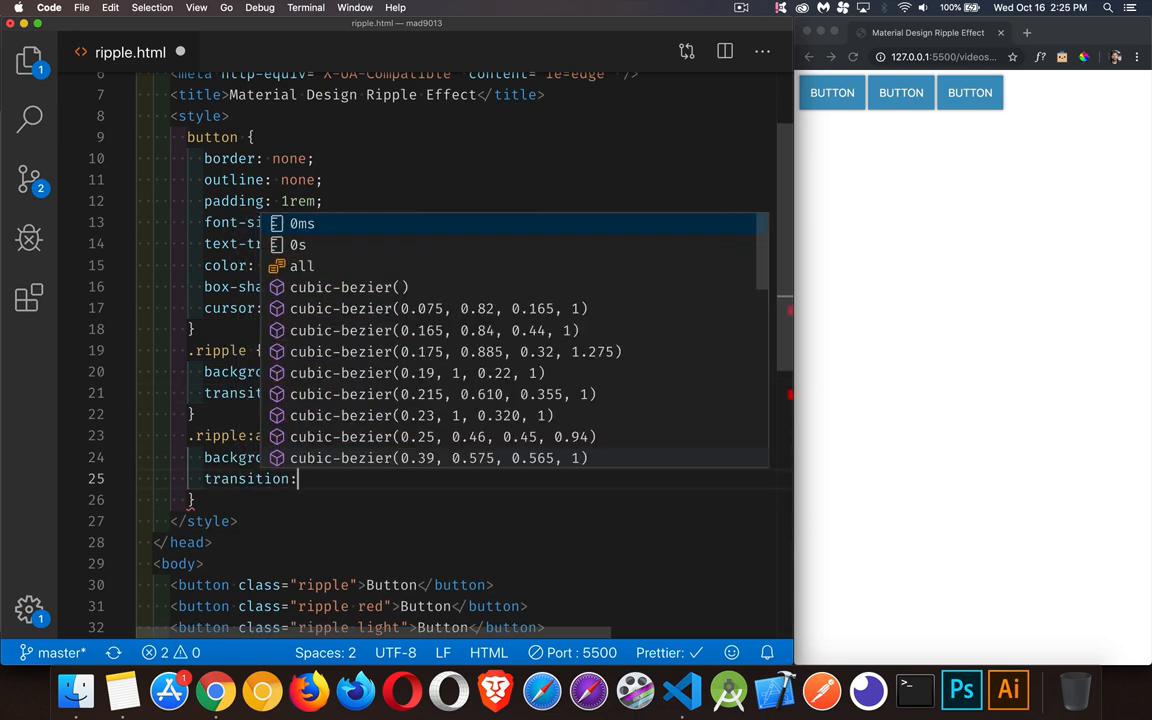
pyautogui.write('background')
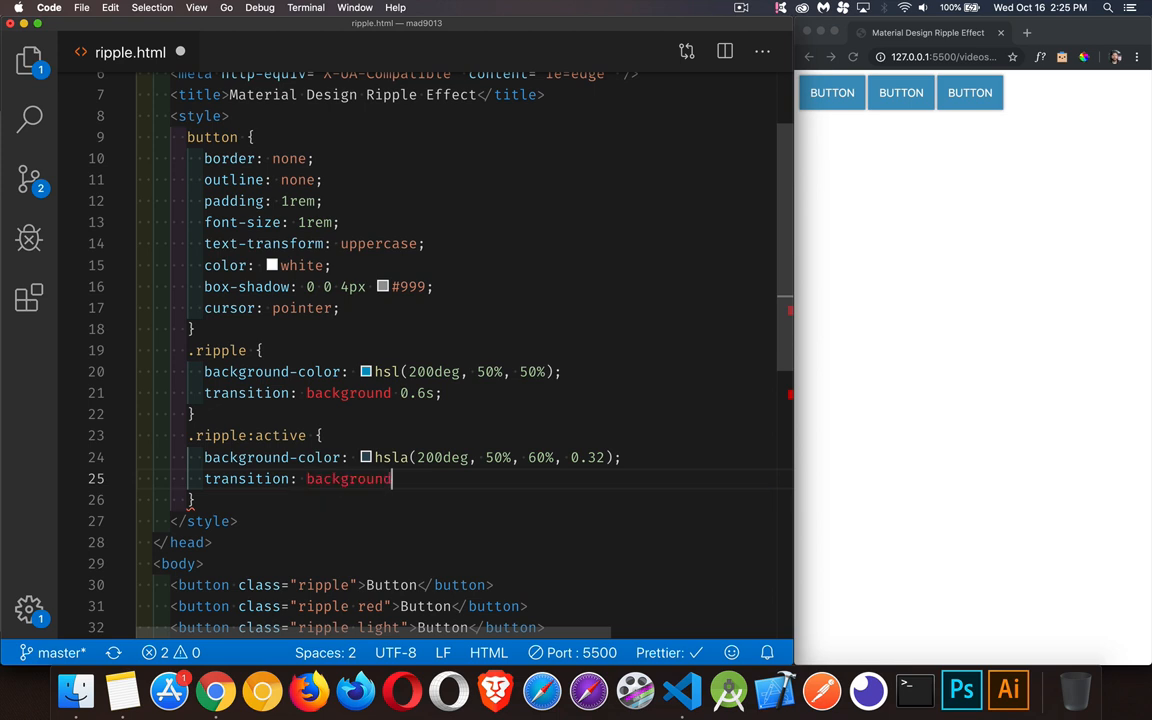
pyautogui.write('0s;')
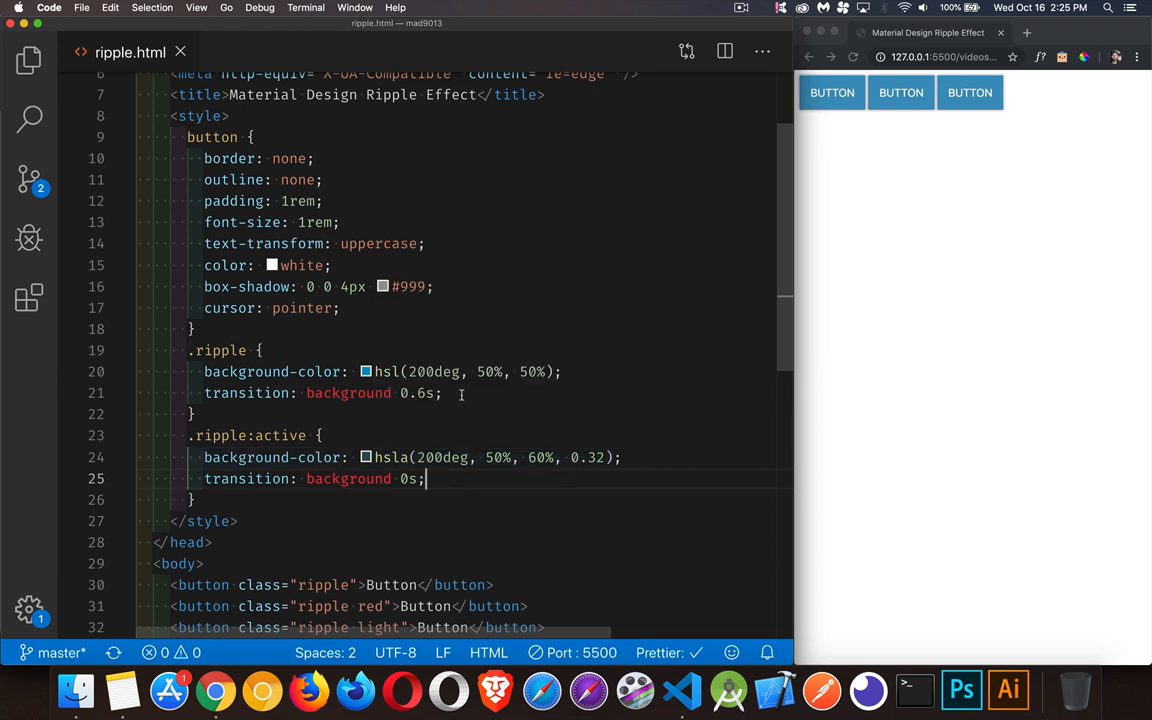
pyautogui.moveTo(944, 225)
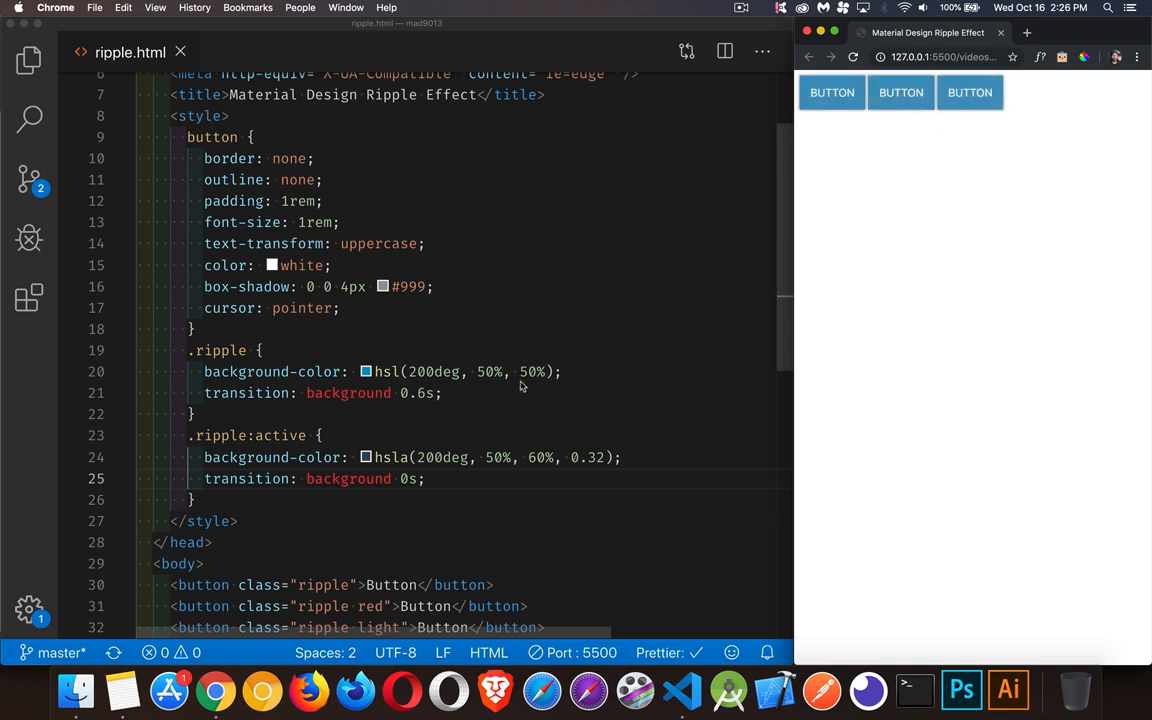
pyautogui.moveTo(515, 393)
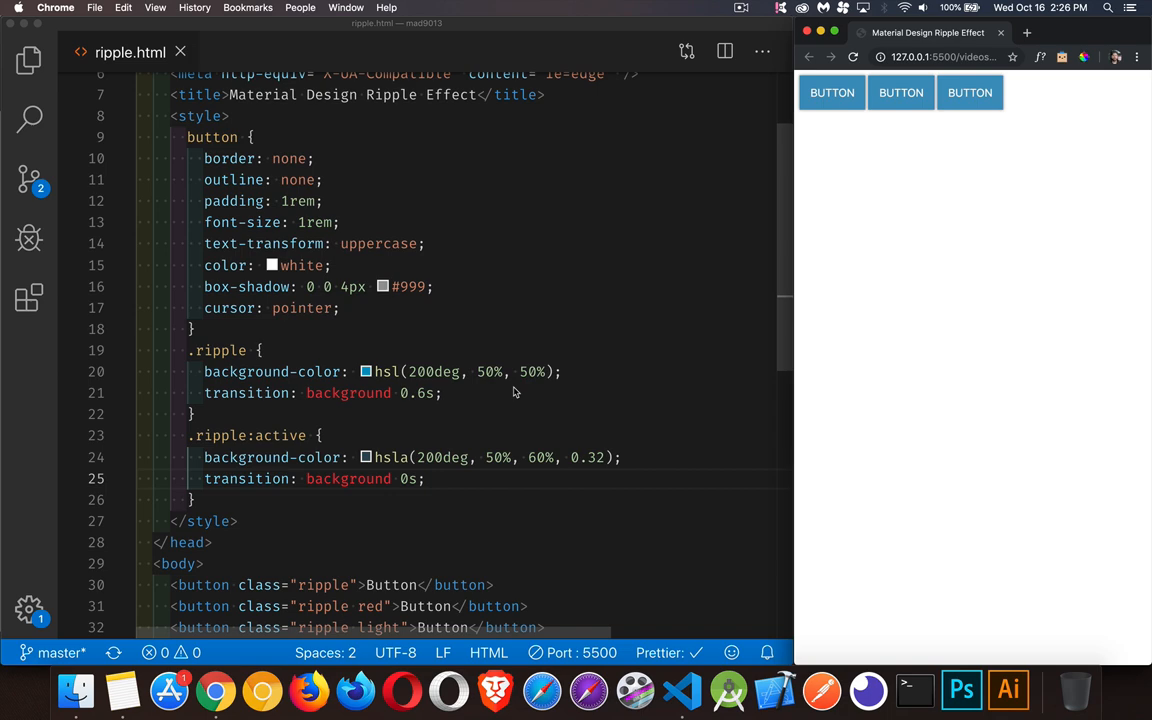
# Add 'background-position: center' to .ripple and begin typing another background property below
pyautogui.write('b')
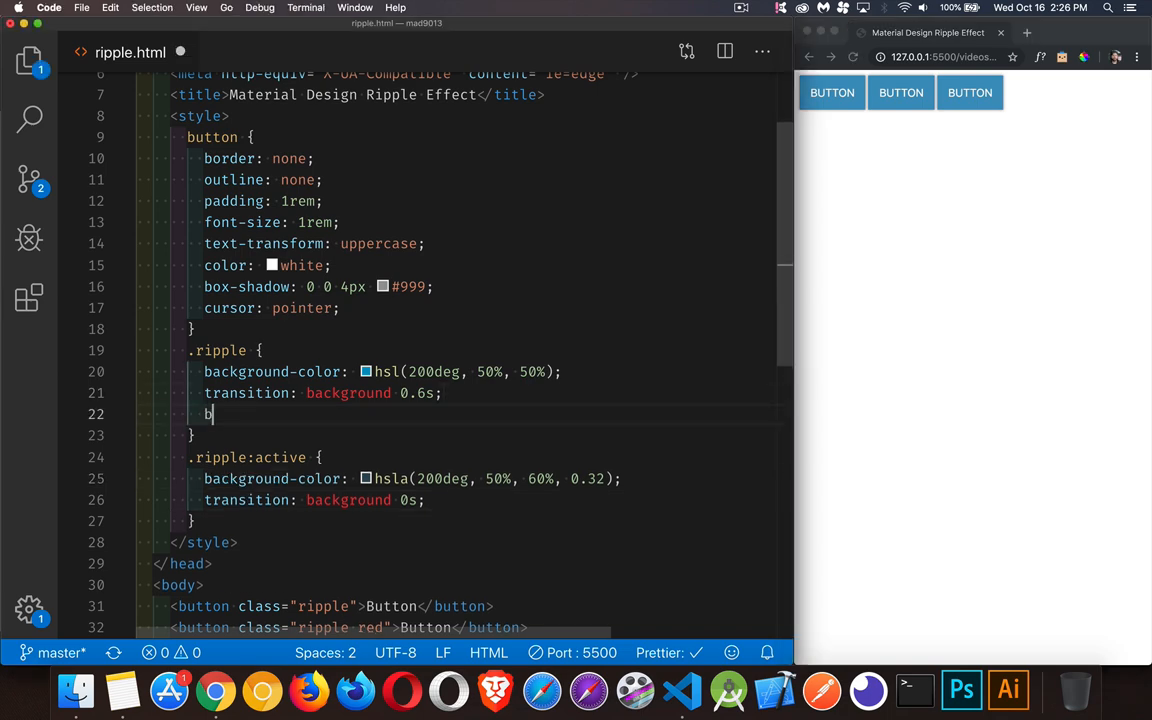
pyautogui.write('ackground')
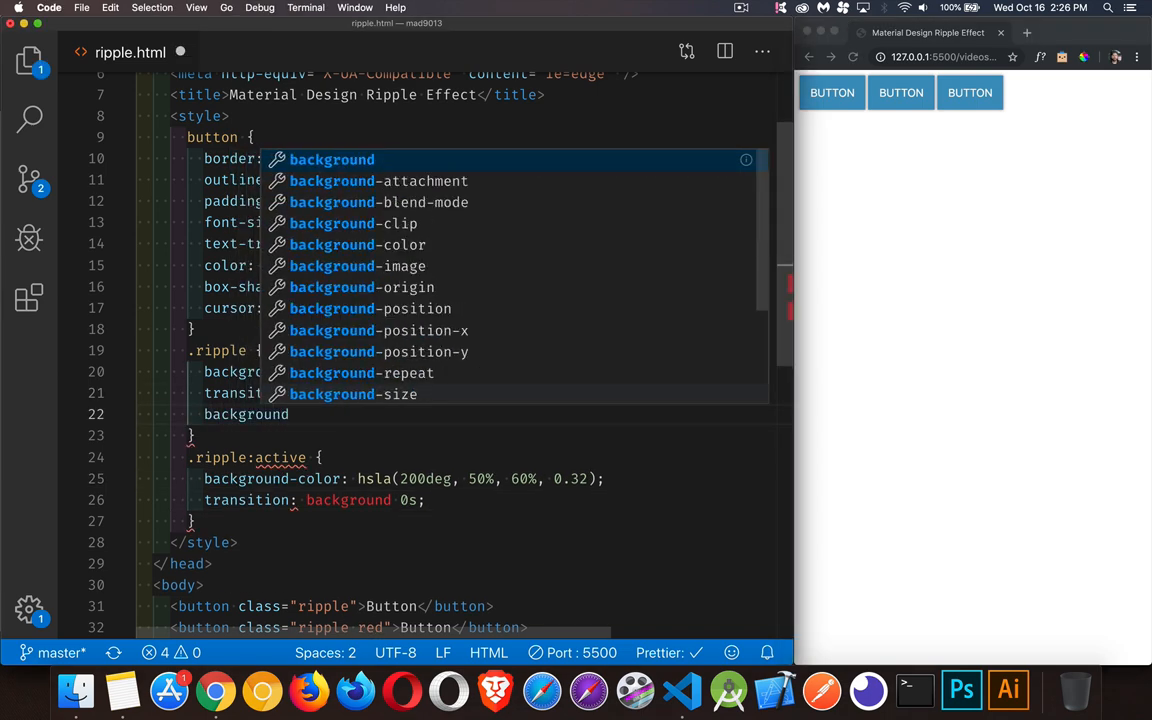
pyautogui.write('-position: ;')
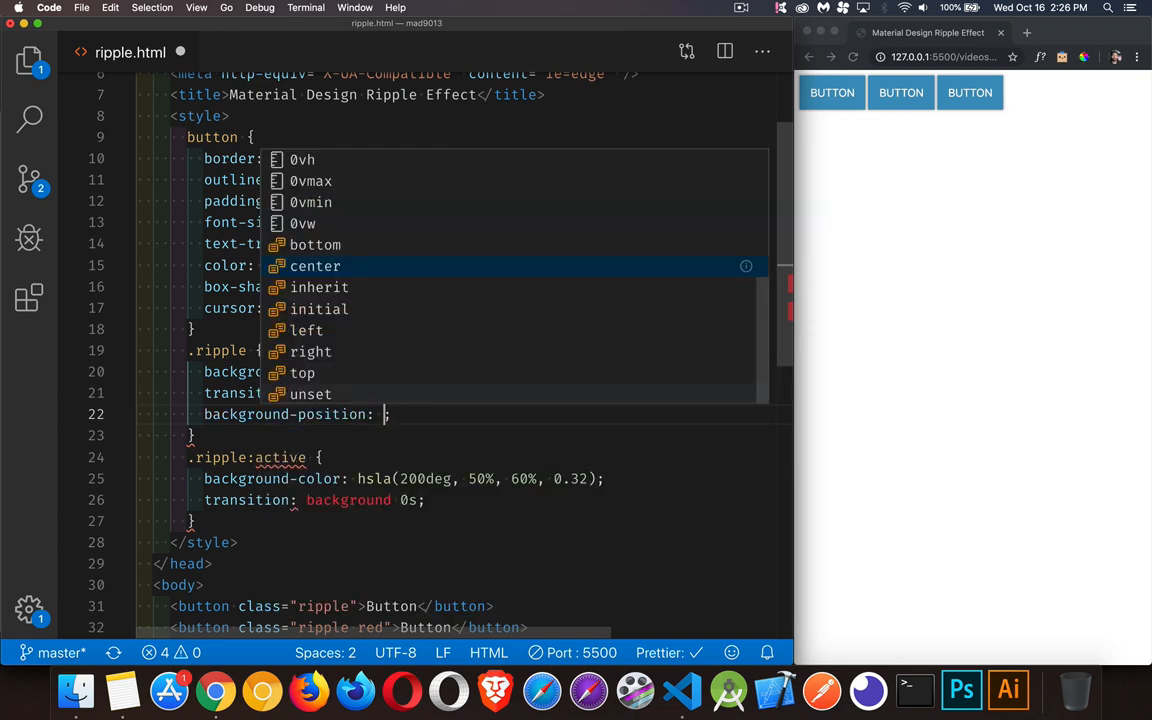
pyautogui.write('cnet')
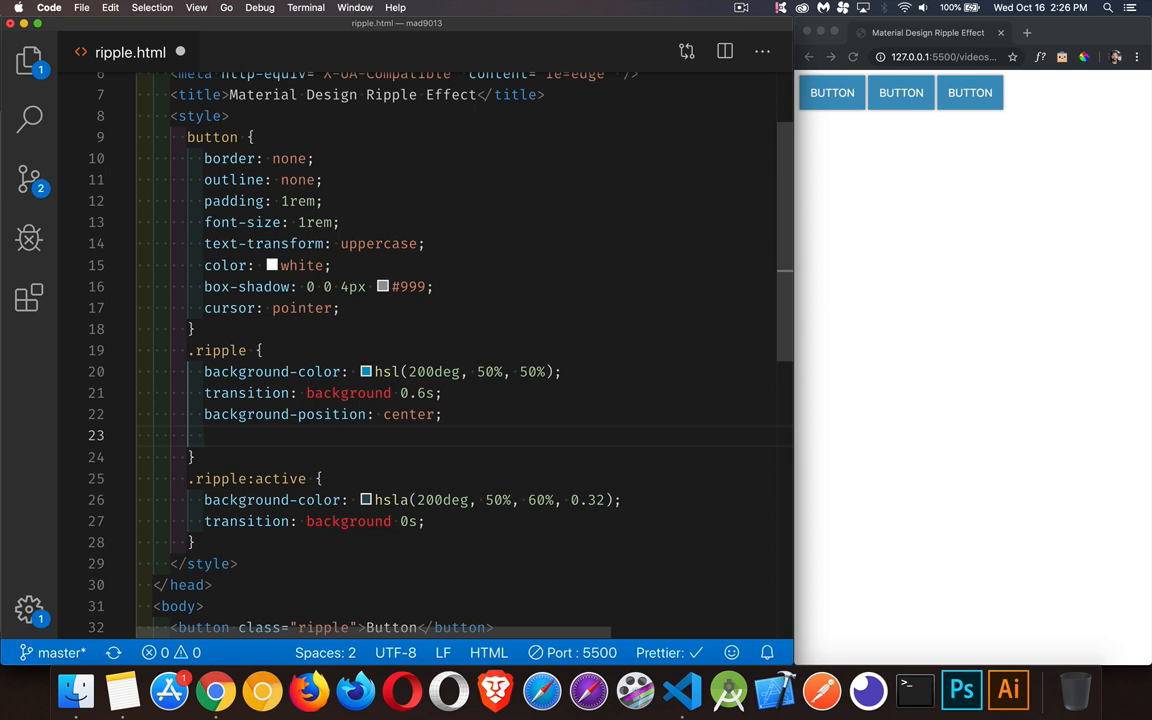
pyautogui.write('background-')
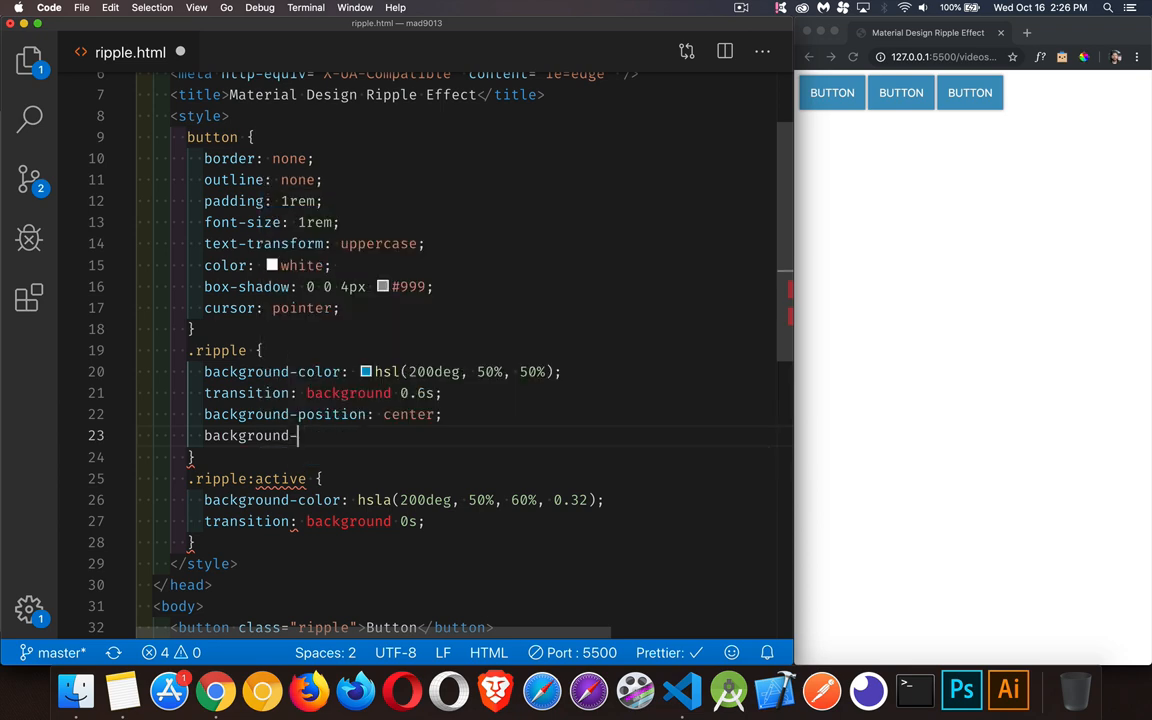
# Set .ripple background-image to radial-gradient(circle, transparent 1%, black 1%) and save
pyautogui.write('image: ;')
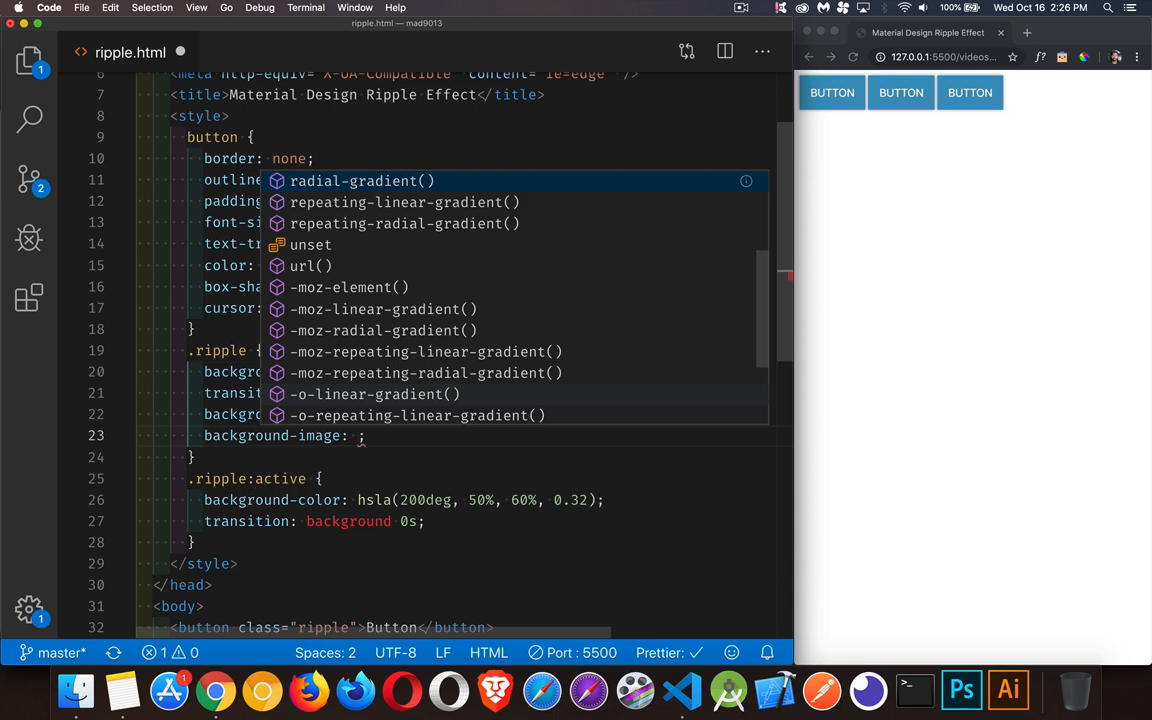
pyautogui.click(353, 180)
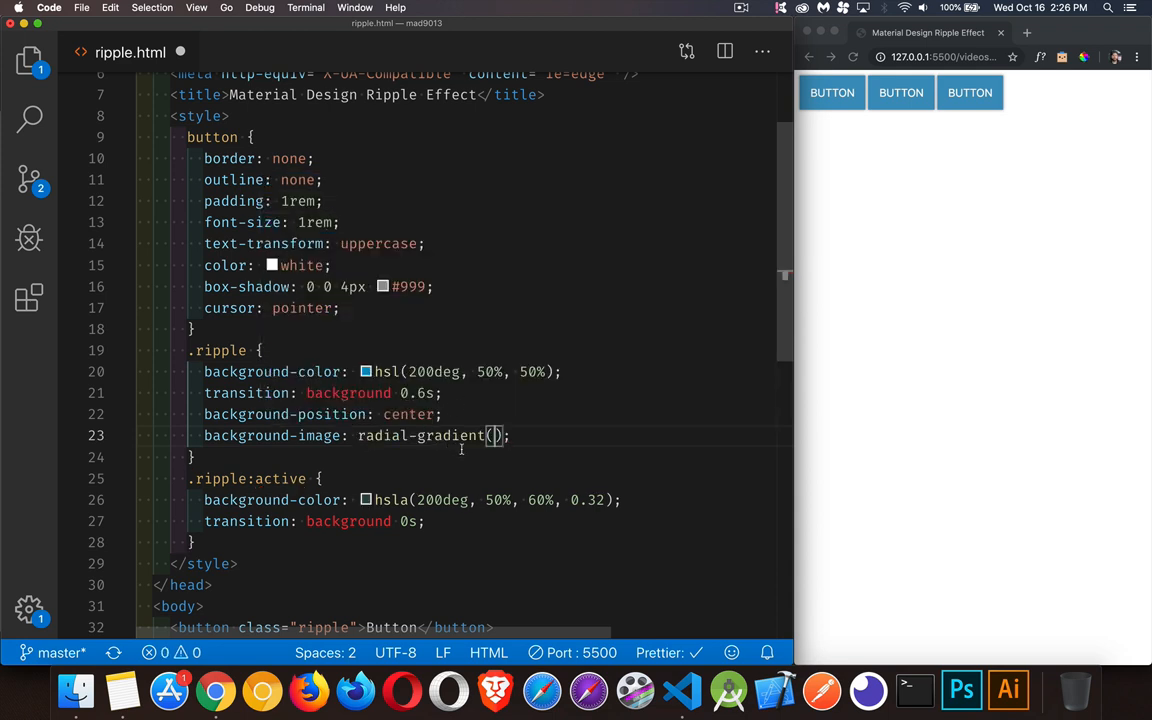
pyautogui.moveTo(495, 436)
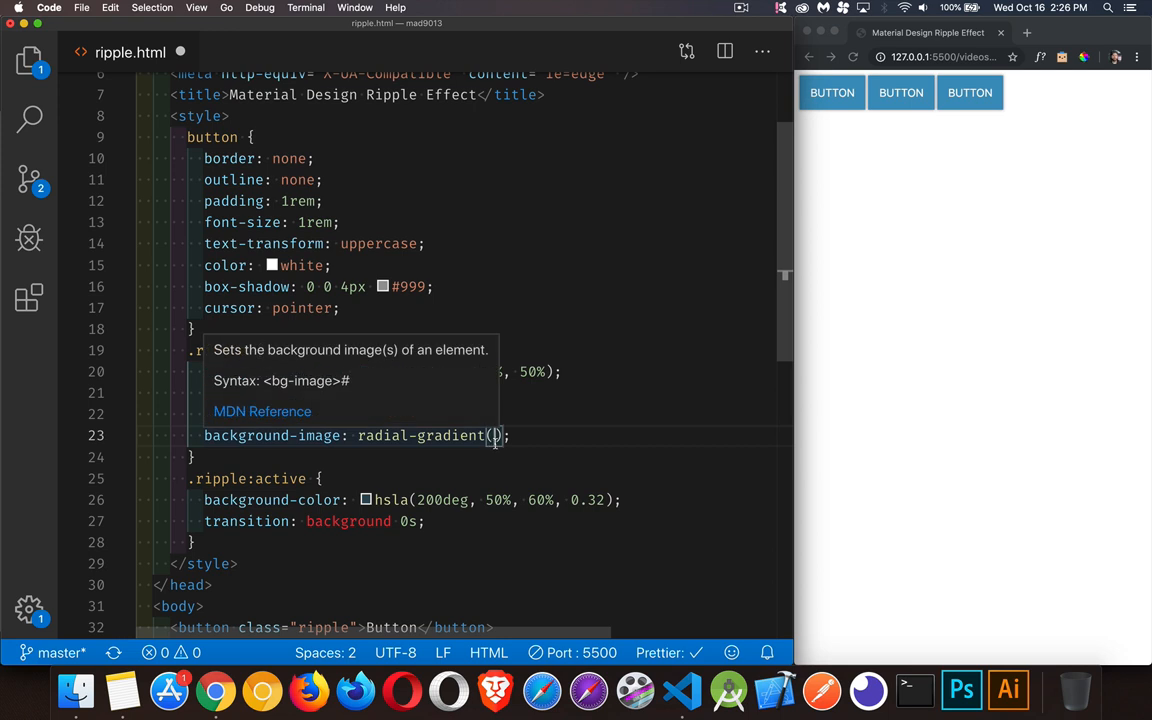
pyautogui.write('c')
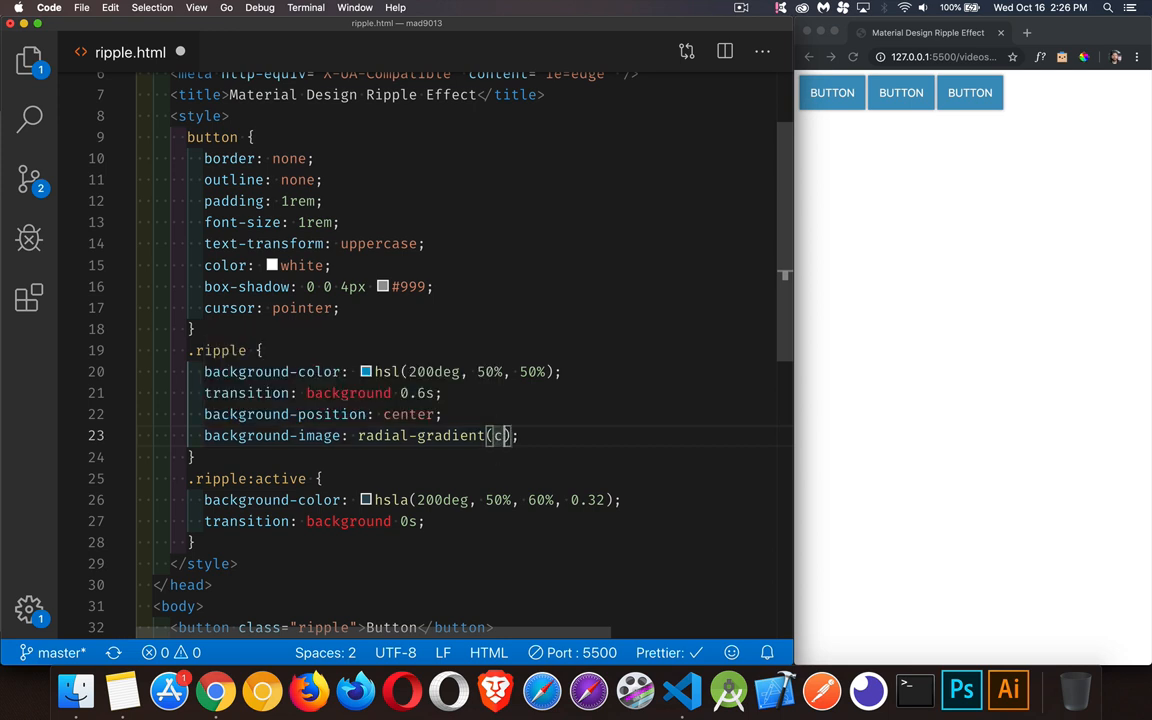
pyautogui.write('circle')
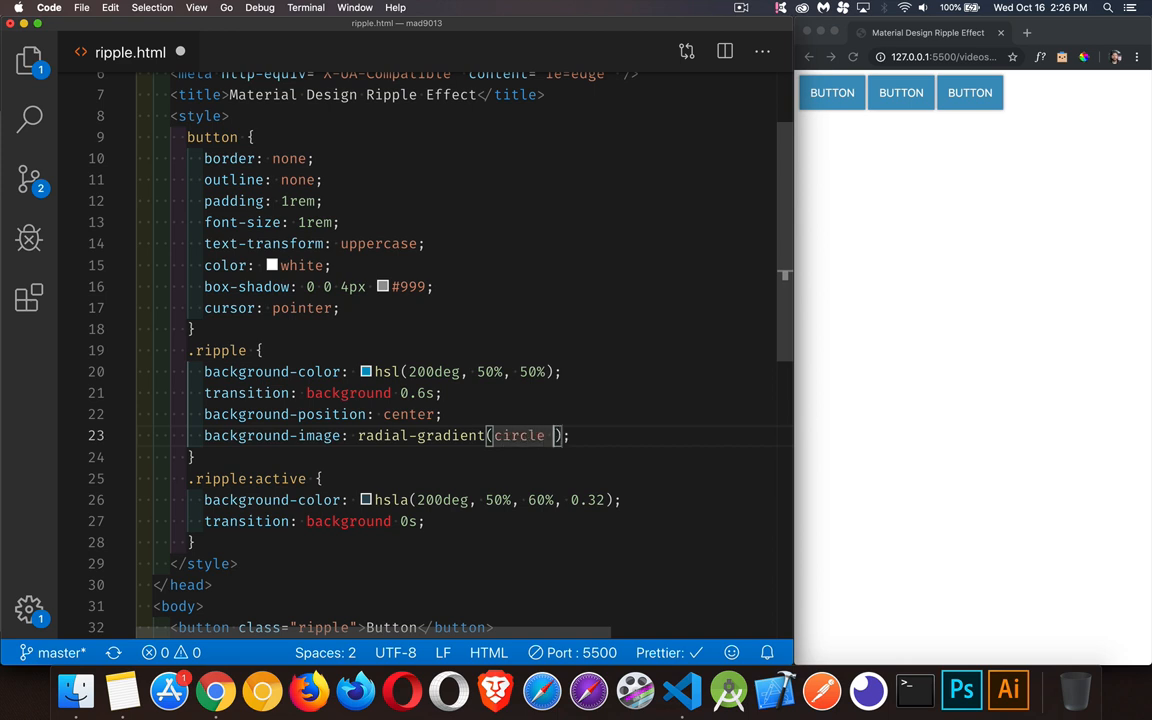
pyautogui.write(',')
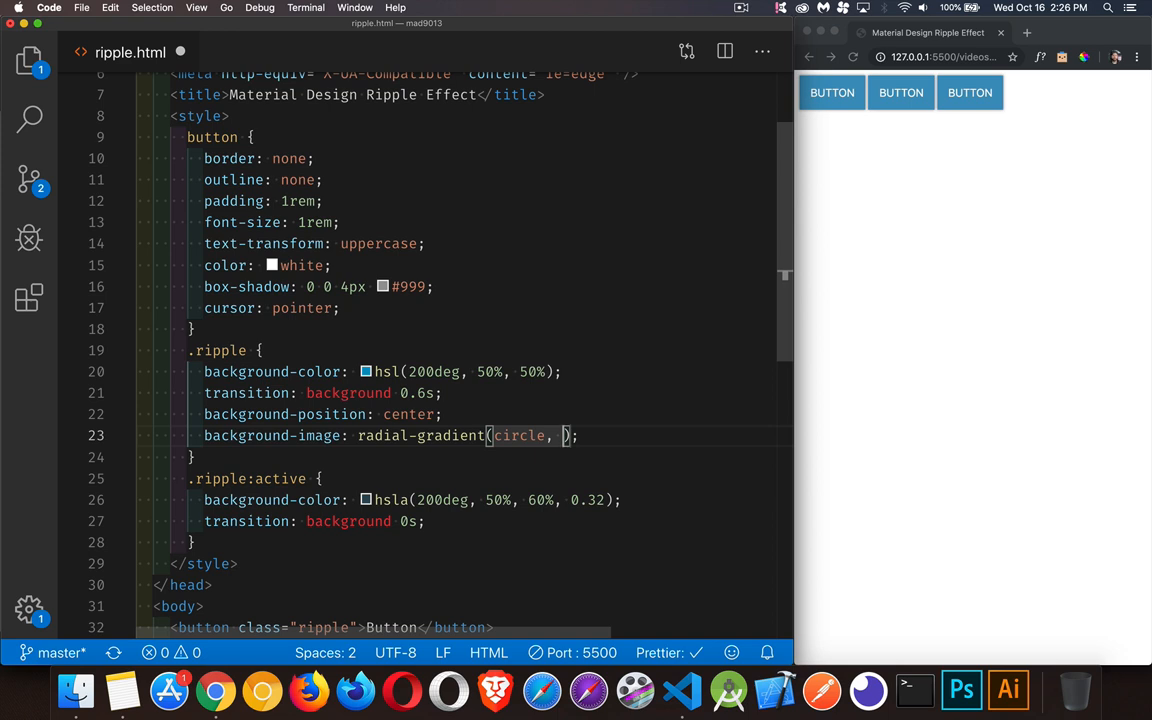
pyautogui.write('transparent')
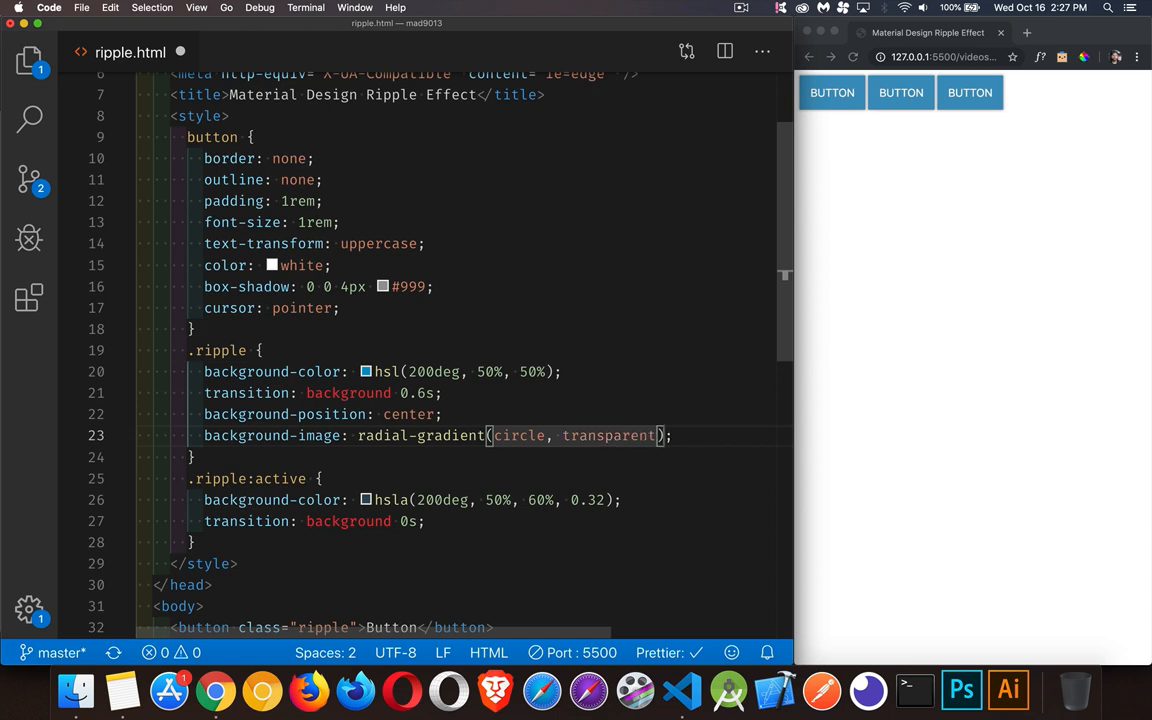
pyautogui.write('1%')
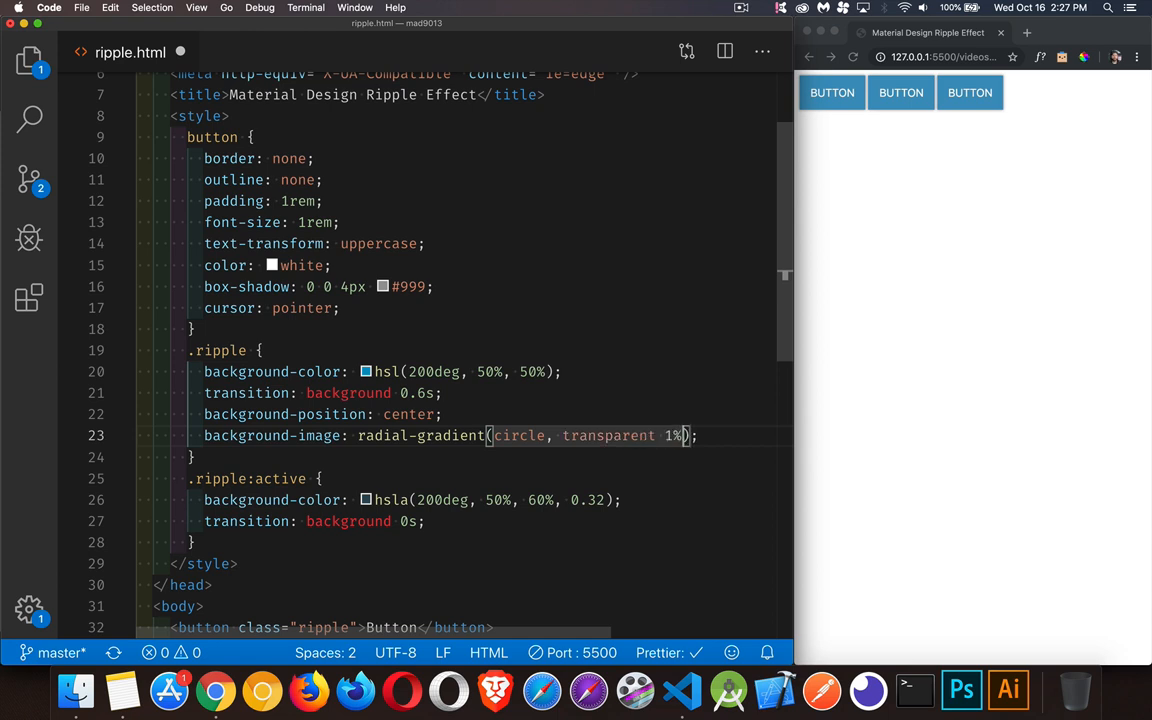
pyautogui.write(',')
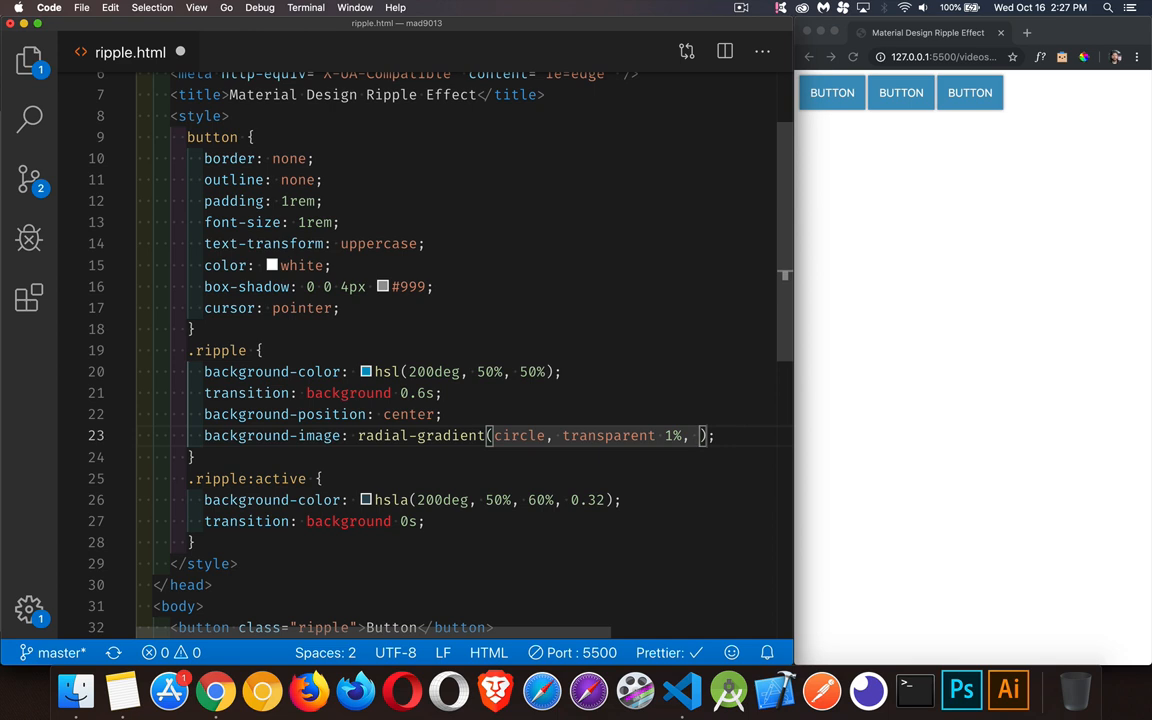
pyautogui.write('backg')
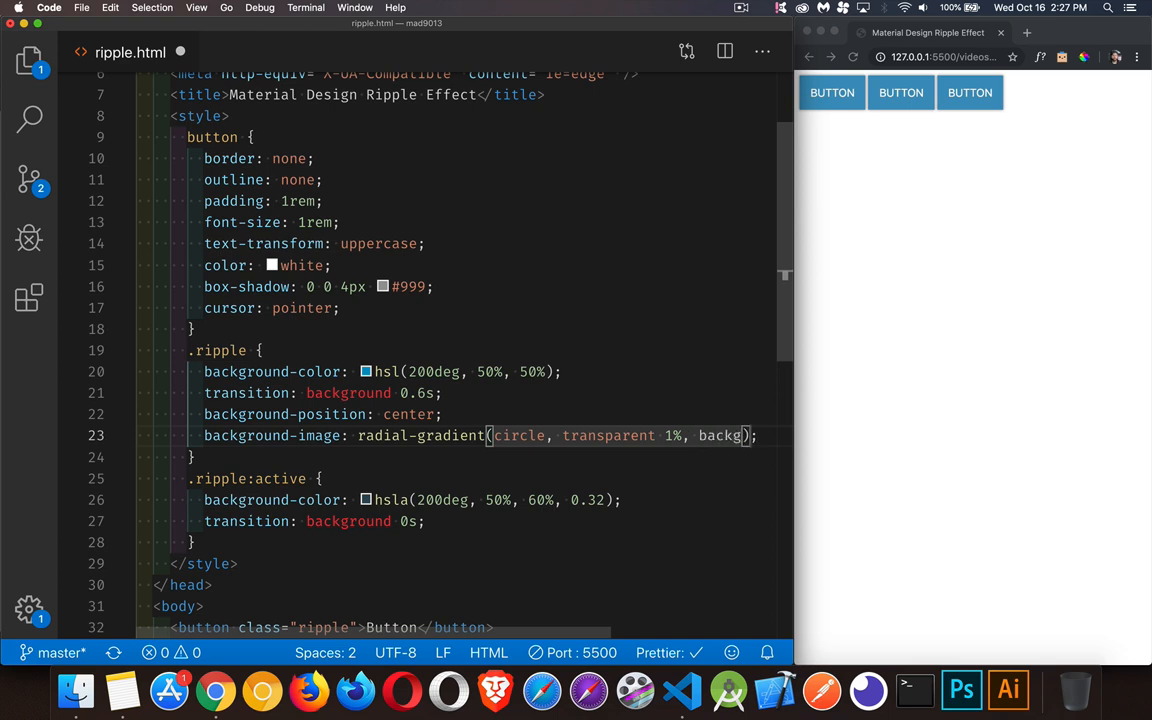
pyautogui.write('black')
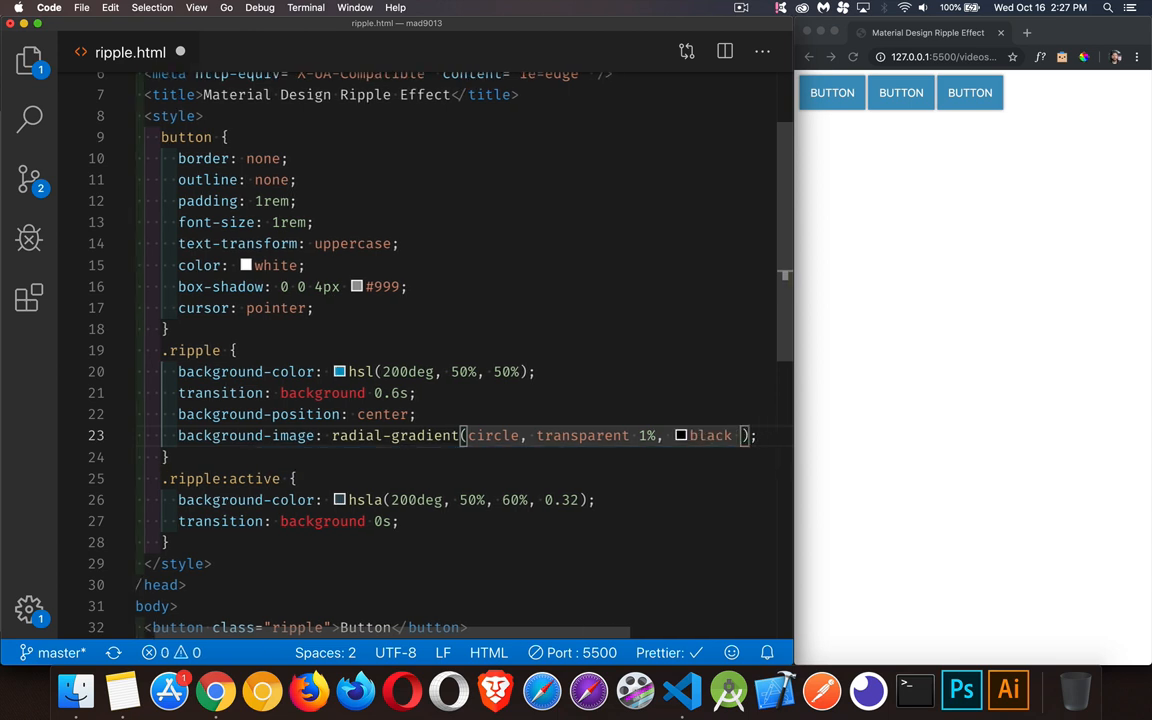
pyautogui.write('1%')
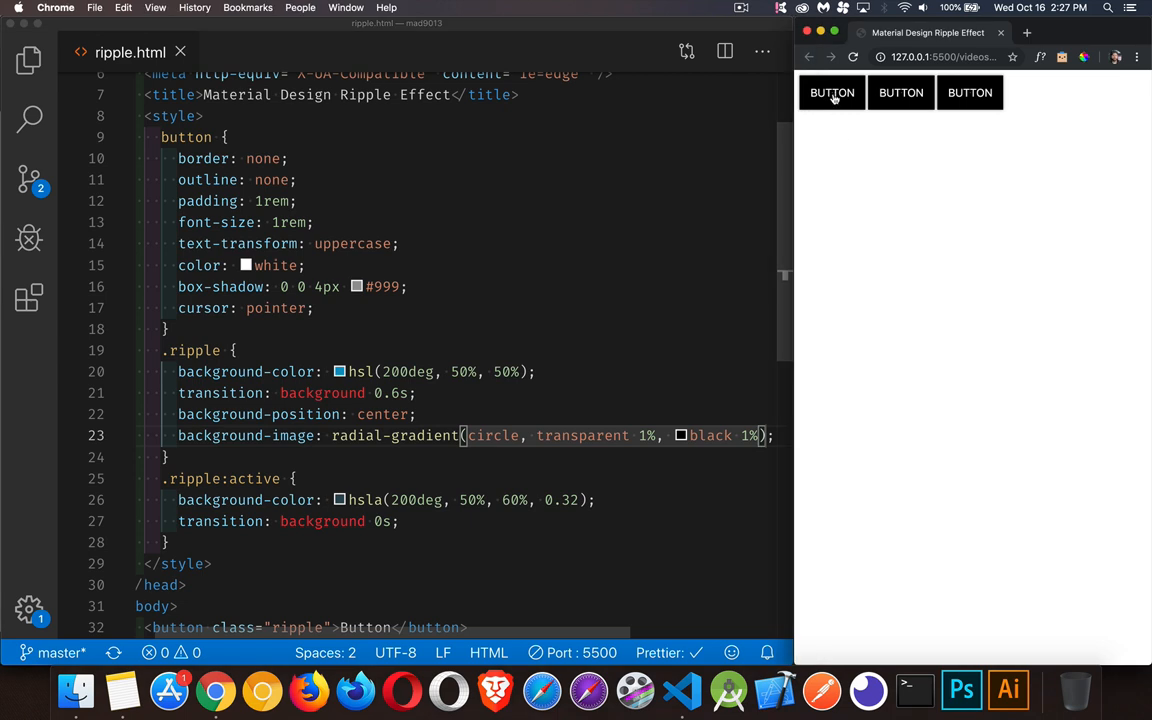
pyautogui.moveTo(967, 168)
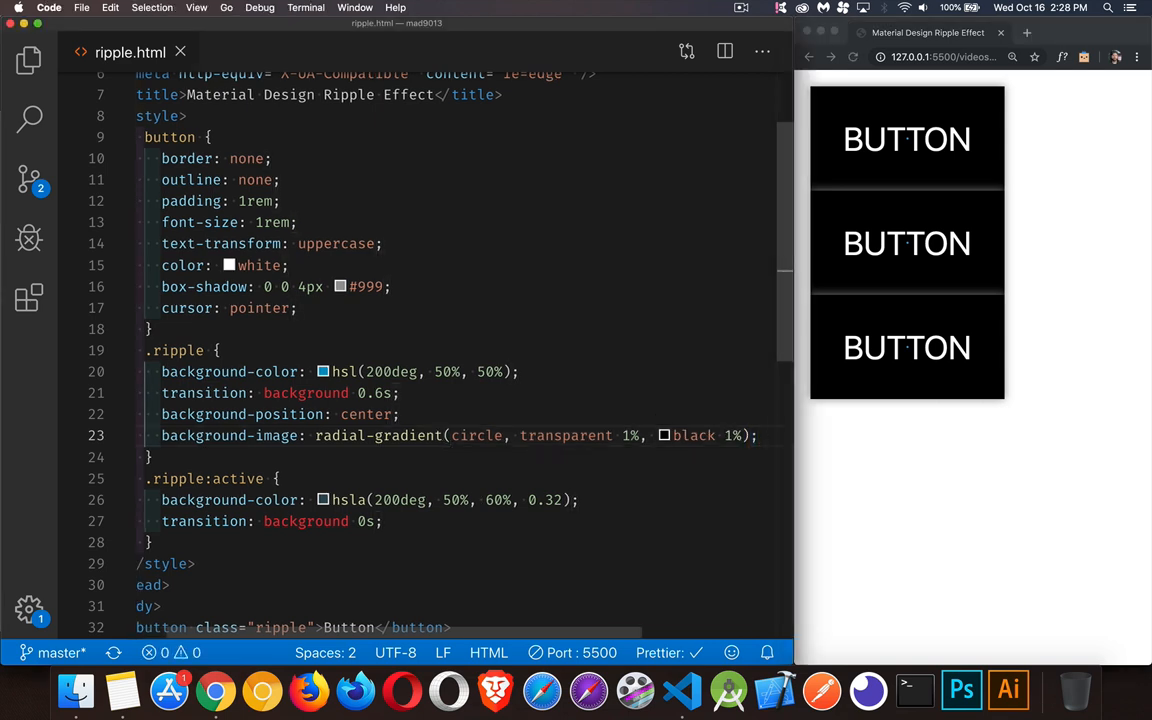
# Add 'background-size: 100%' to .ripple, check the preview, then raise it to 10000%
pyautogui.write('background-size:')
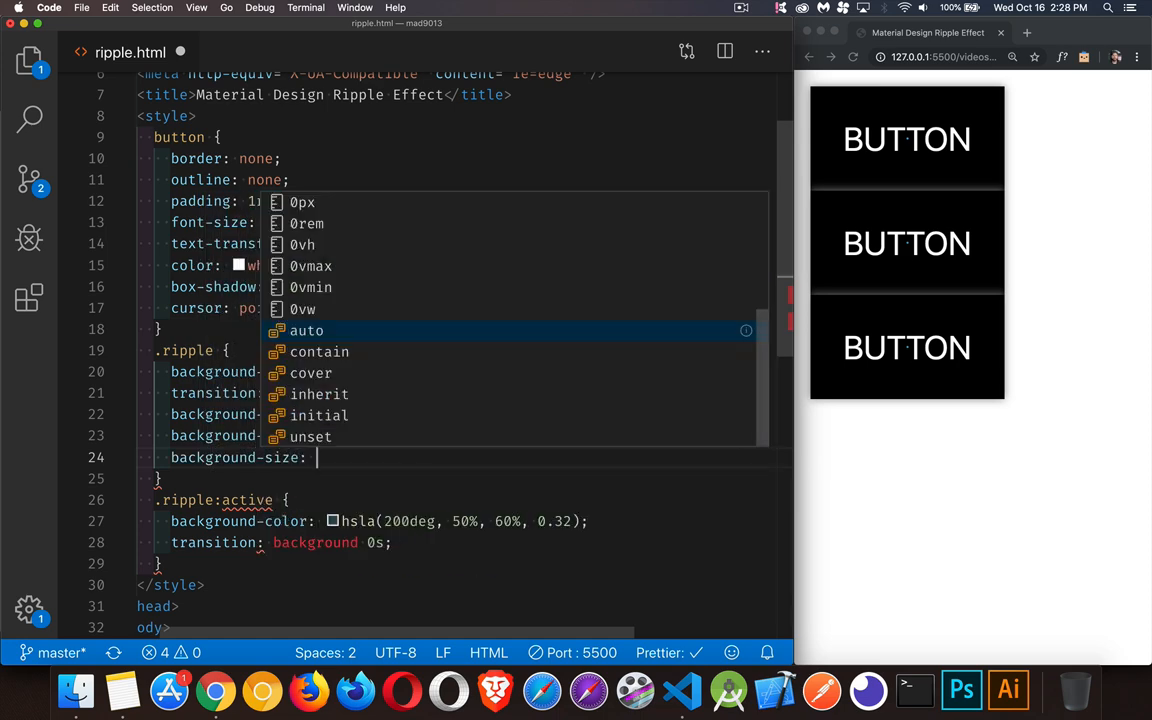
pyautogui.write('100')
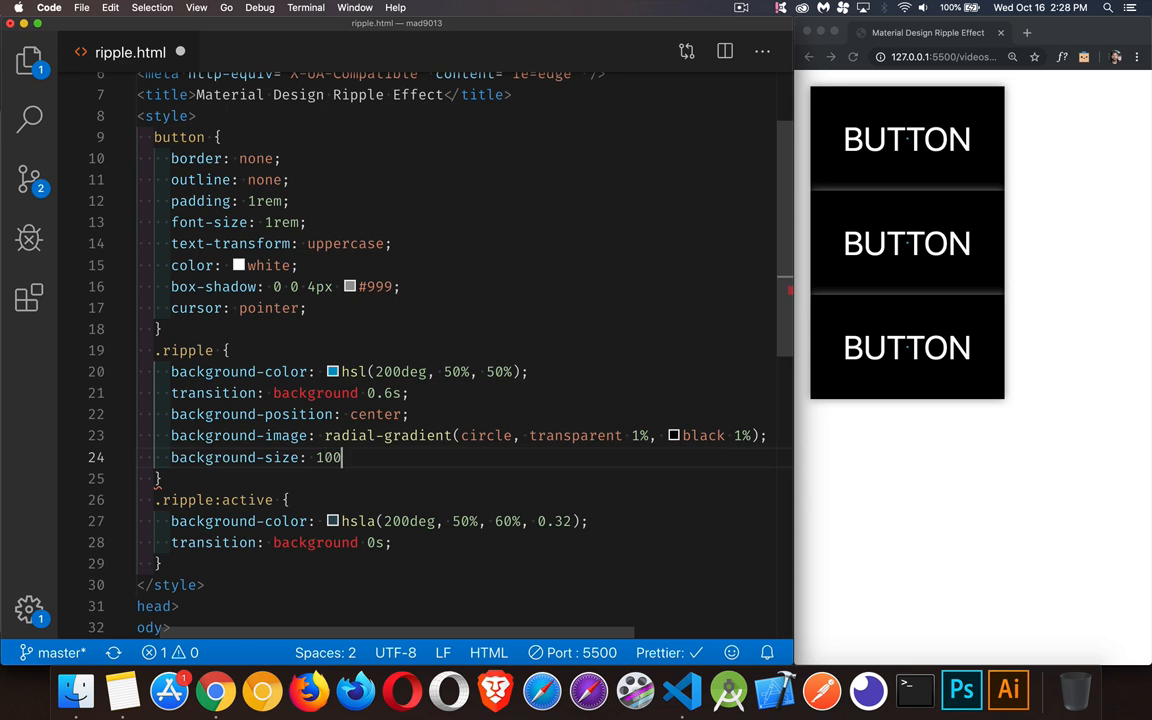
pyautogui.write('%;')
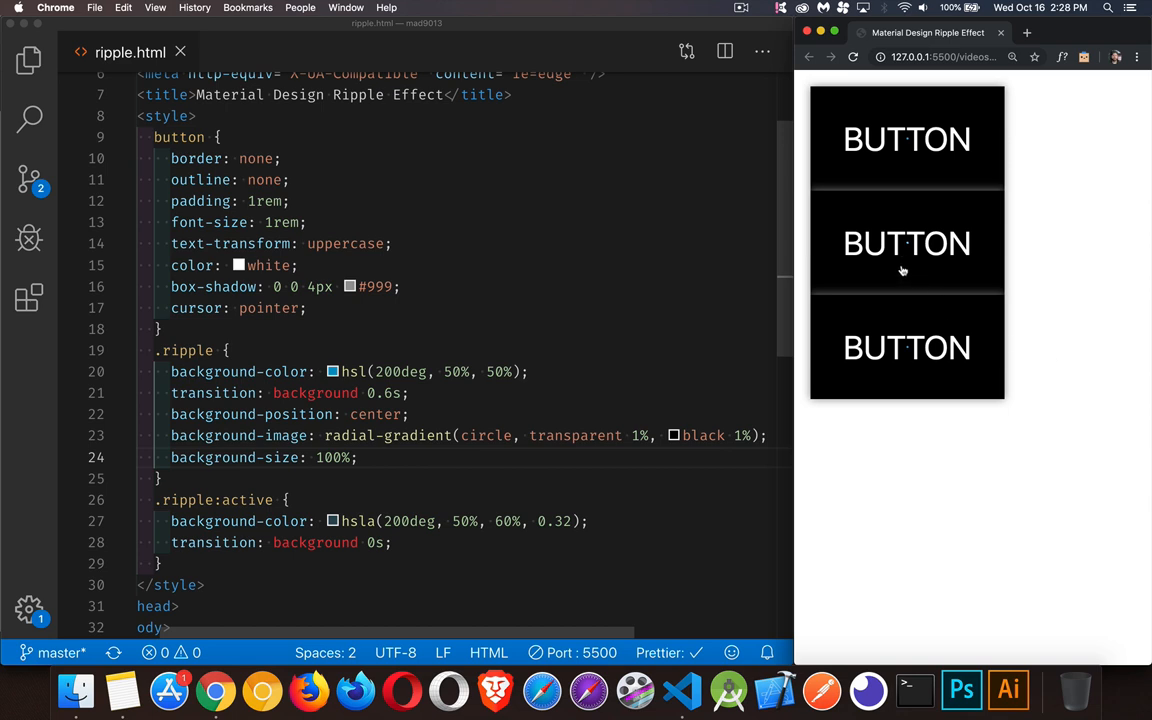
pyautogui.click(344, 457)
pyautogui.write('00')
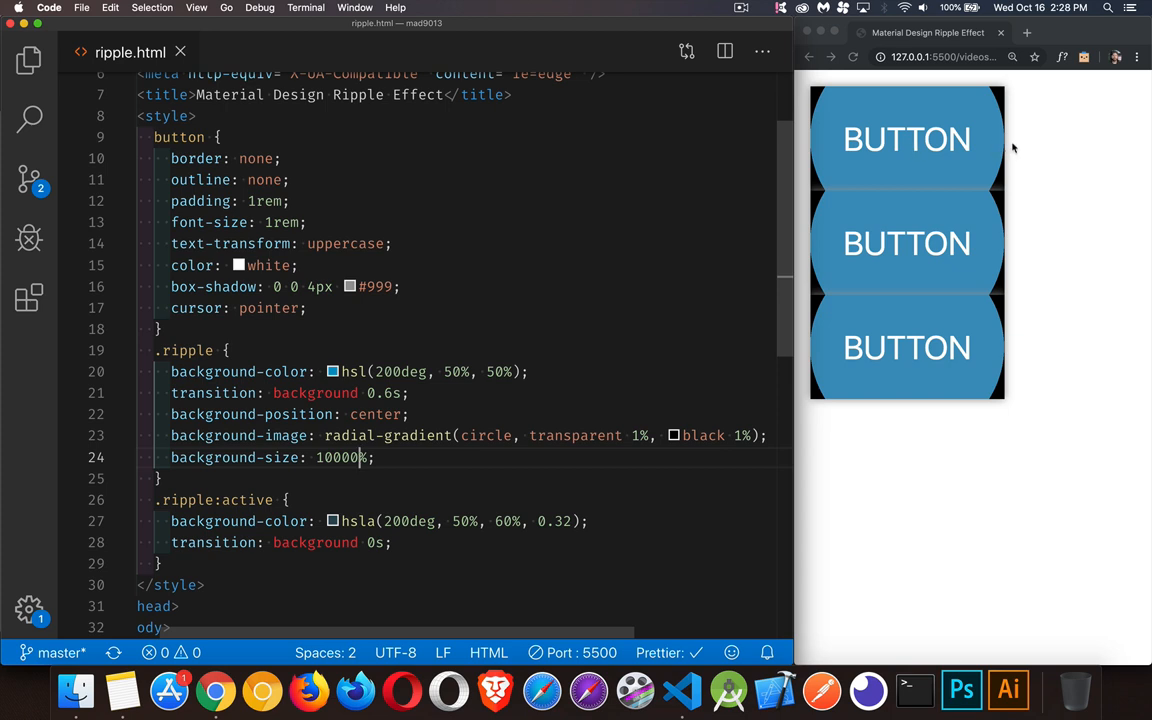
pyautogui.moveTo(915, 139)
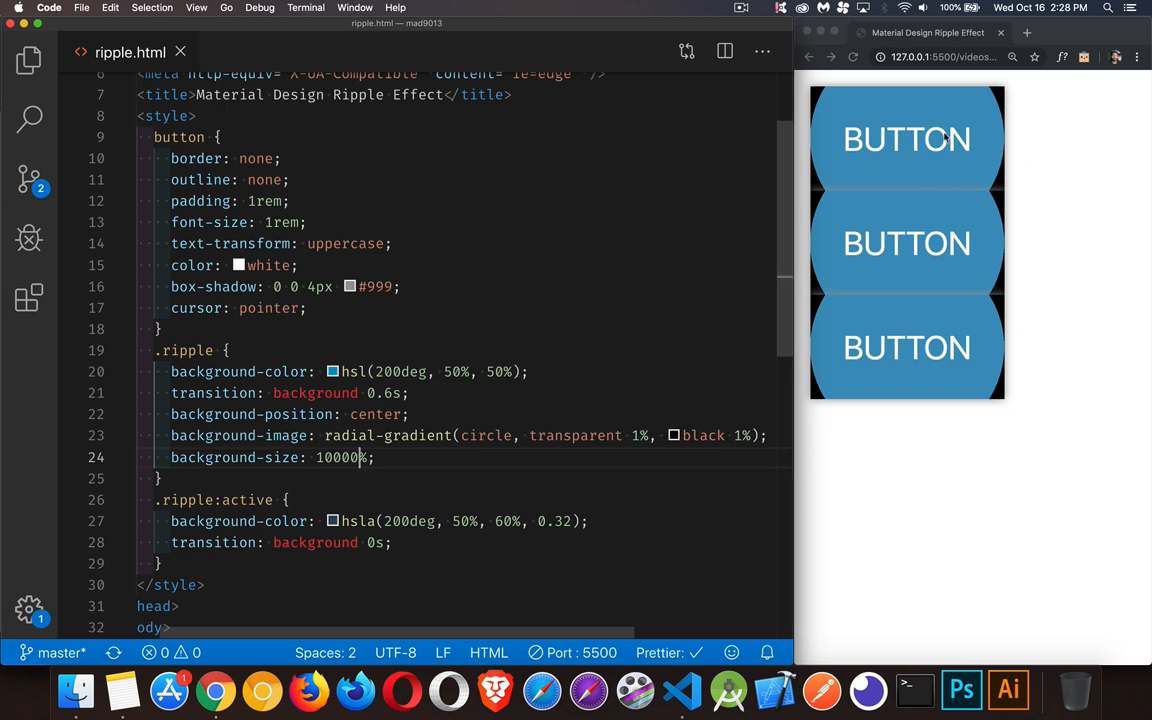
pyautogui.moveTo(937, 167)
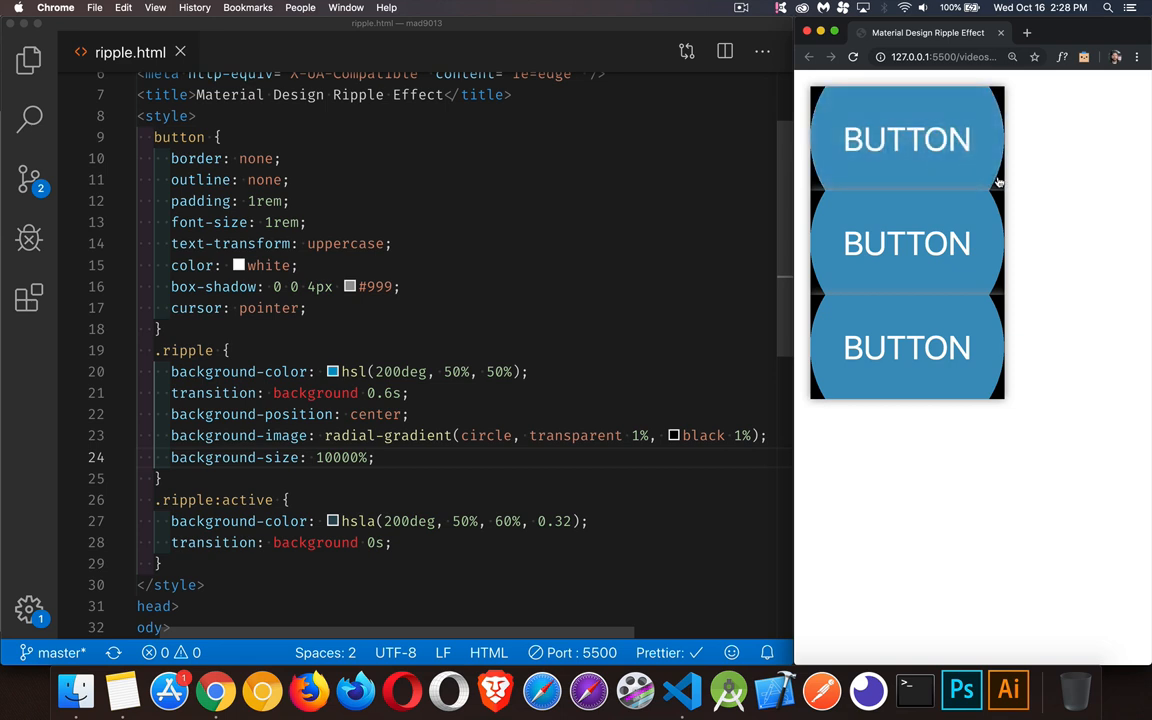
pyautogui.moveTo(1080, 207)
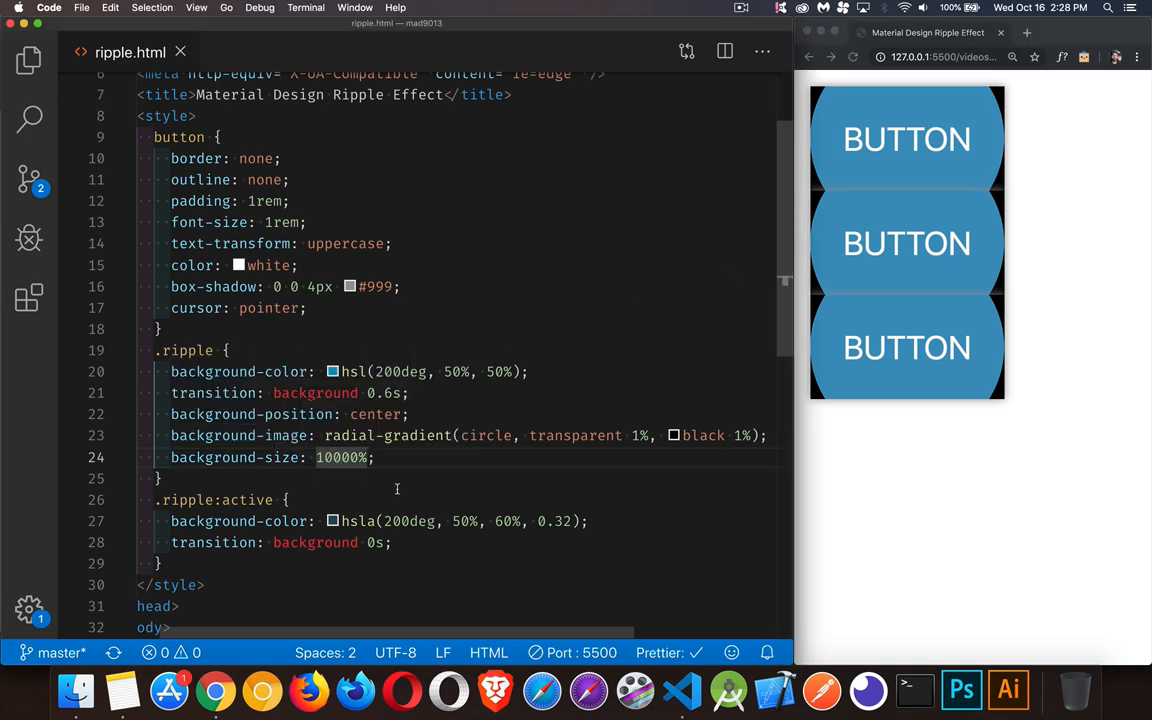
# Set .ripple background-size to 12000% and add 'background-size: 100%' to .ripple:active
pyautogui.write('12000')
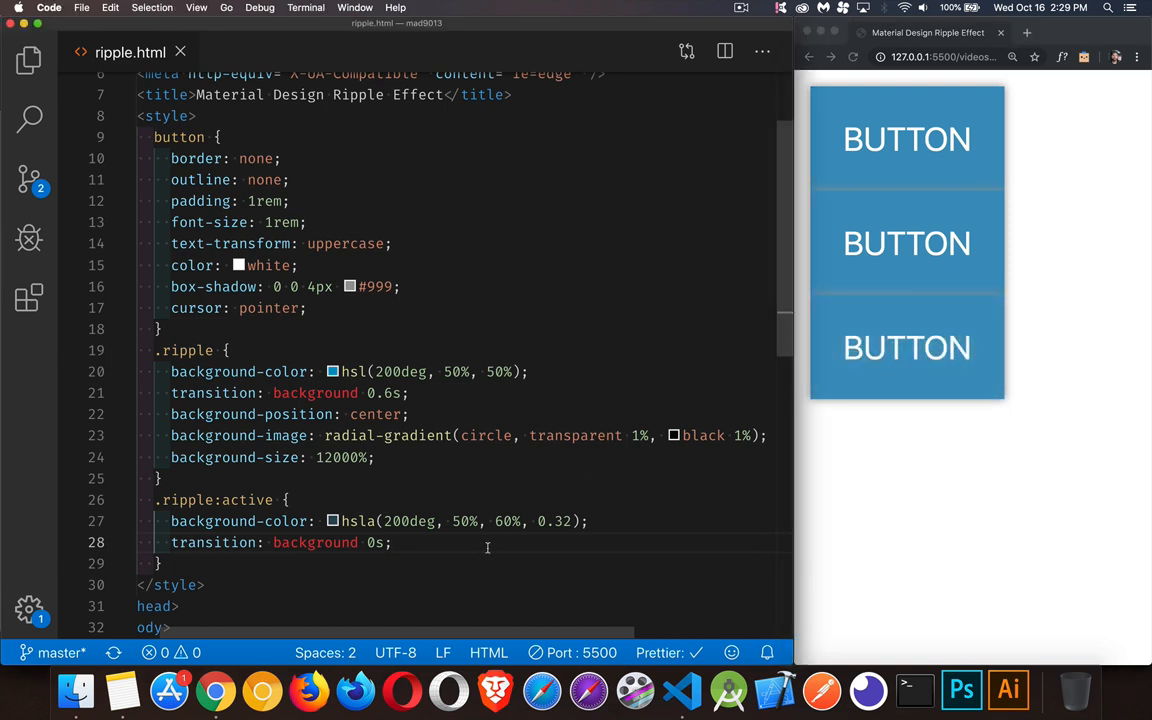
pyautogui.write('background-size:')
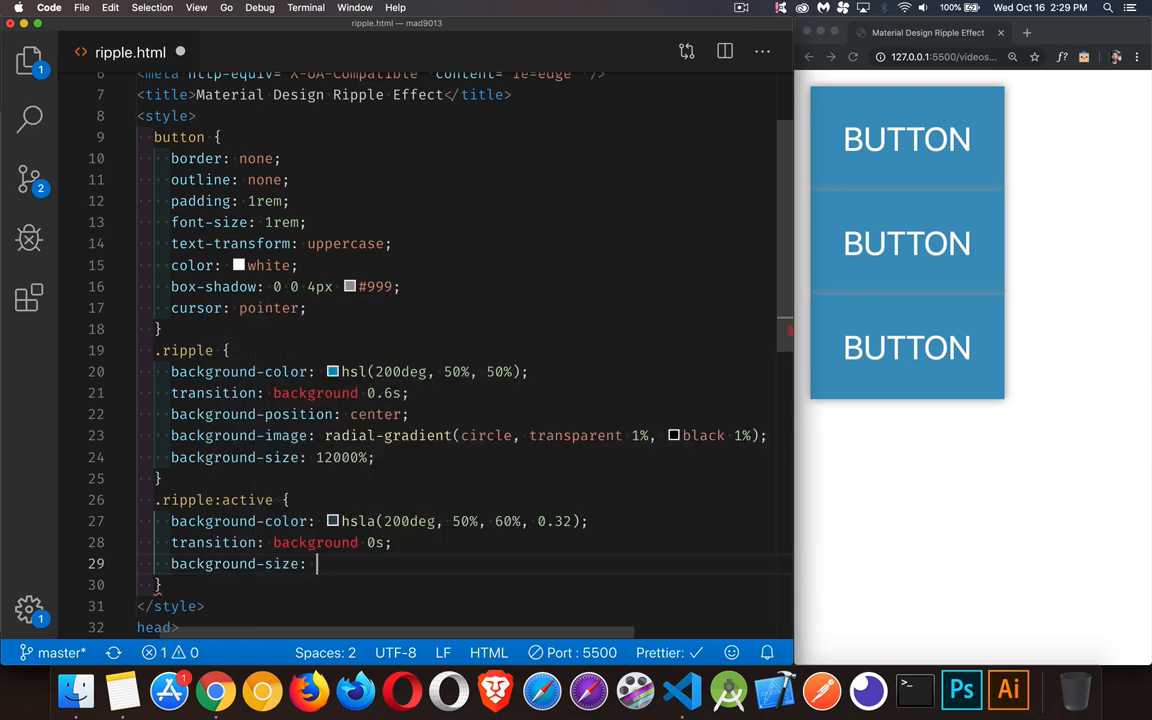
pyautogui.write('100%;')
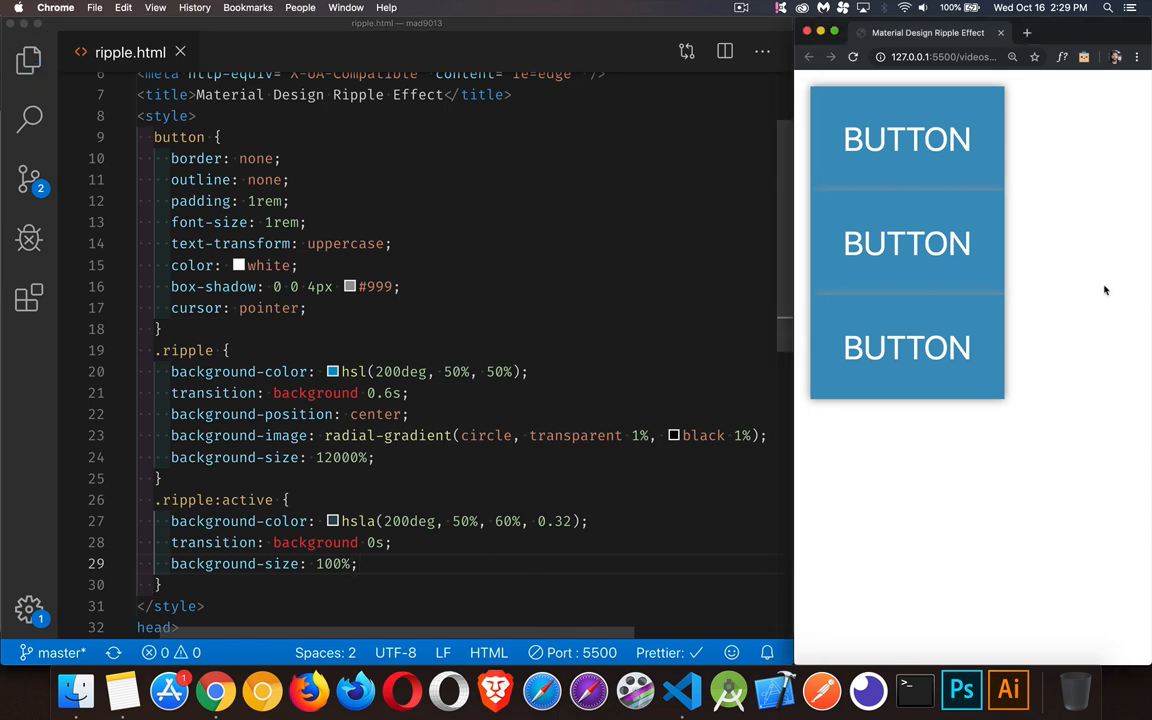
pyautogui.click(908, 243)
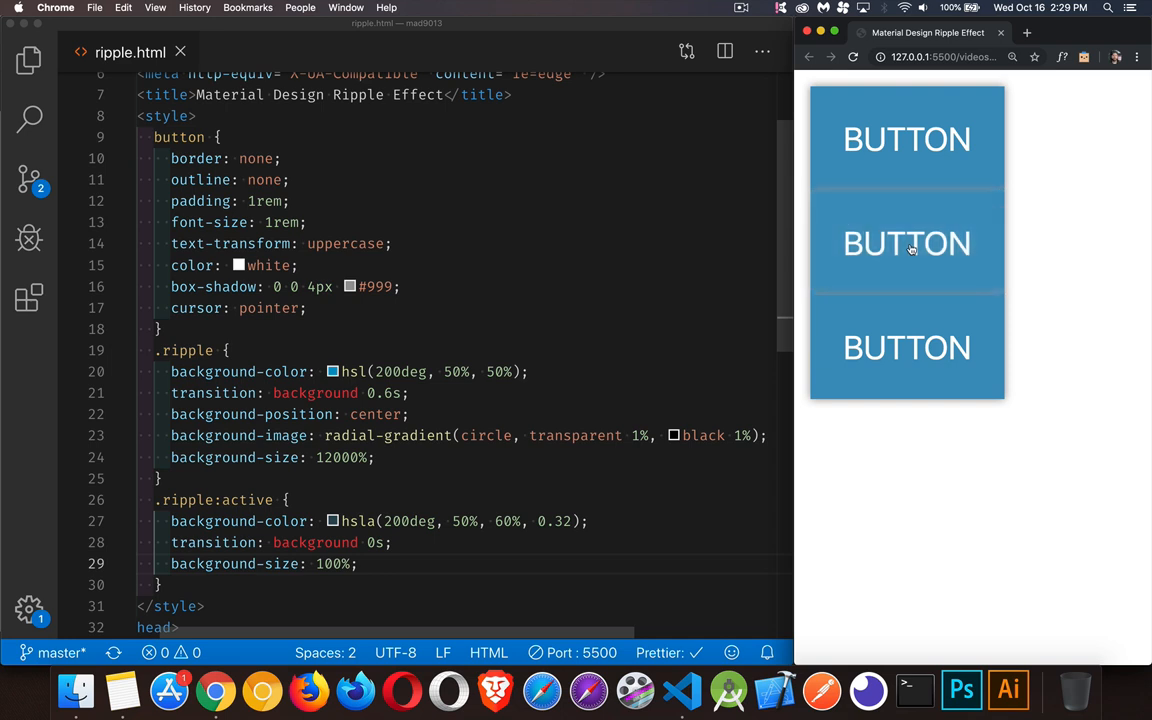
pyautogui.click(908, 245)
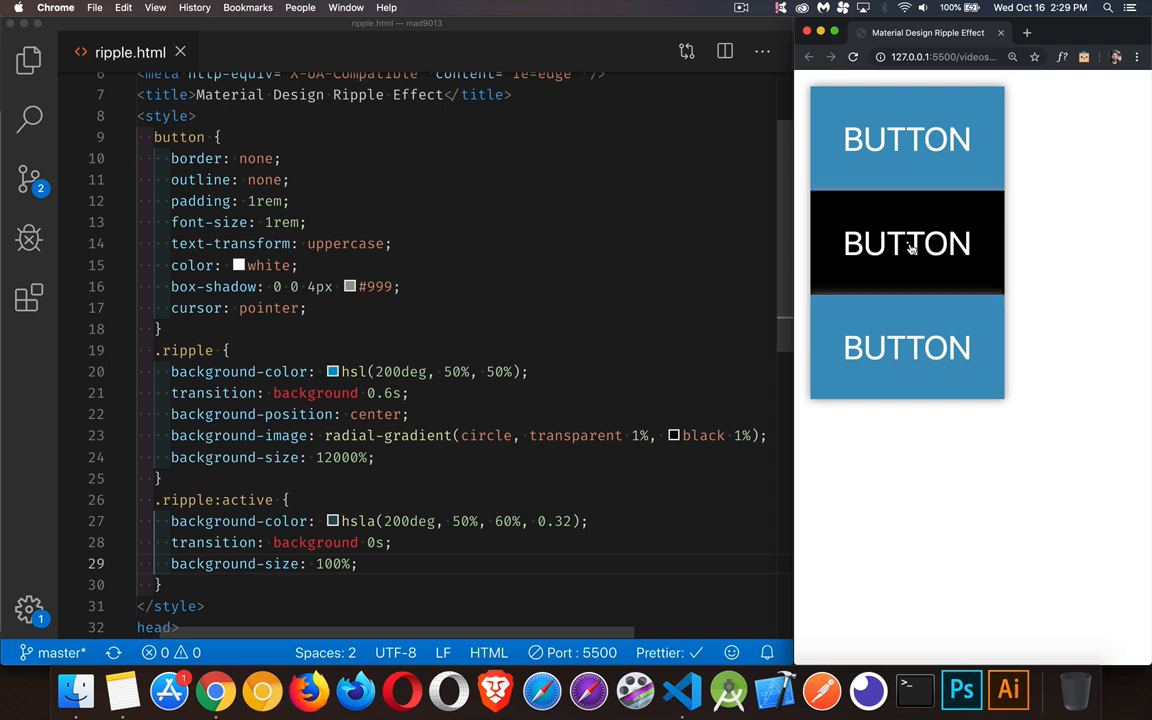
pyautogui.click(907, 244)
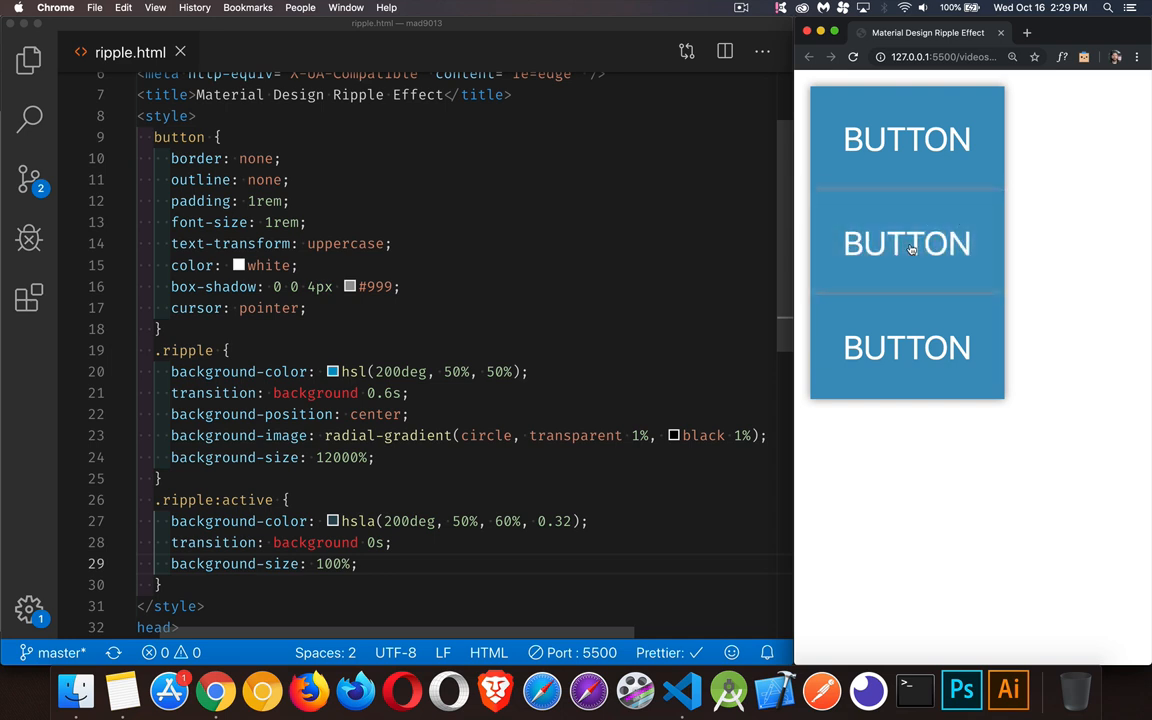
pyautogui.click(908, 243)
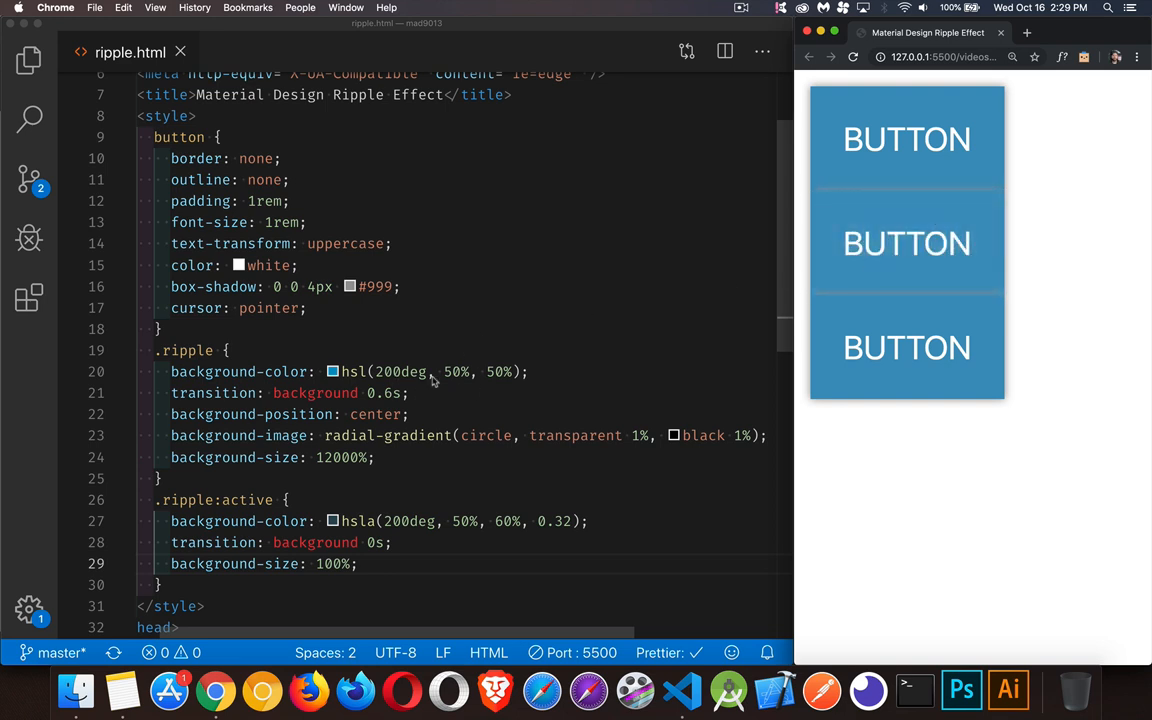
pyautogui.moveTo(654, 422)
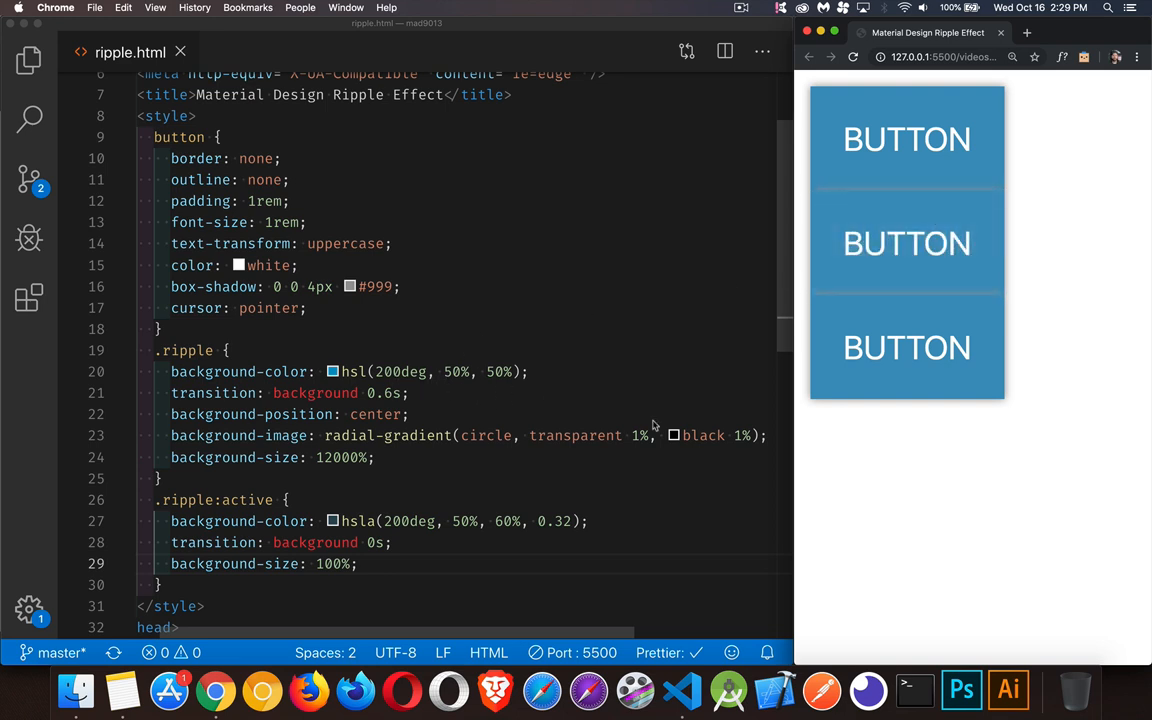
# Replace black in the radial gradient with hsl(200deg, 50%, 55%) and save
pyautogui.doubleClick(701, 435)
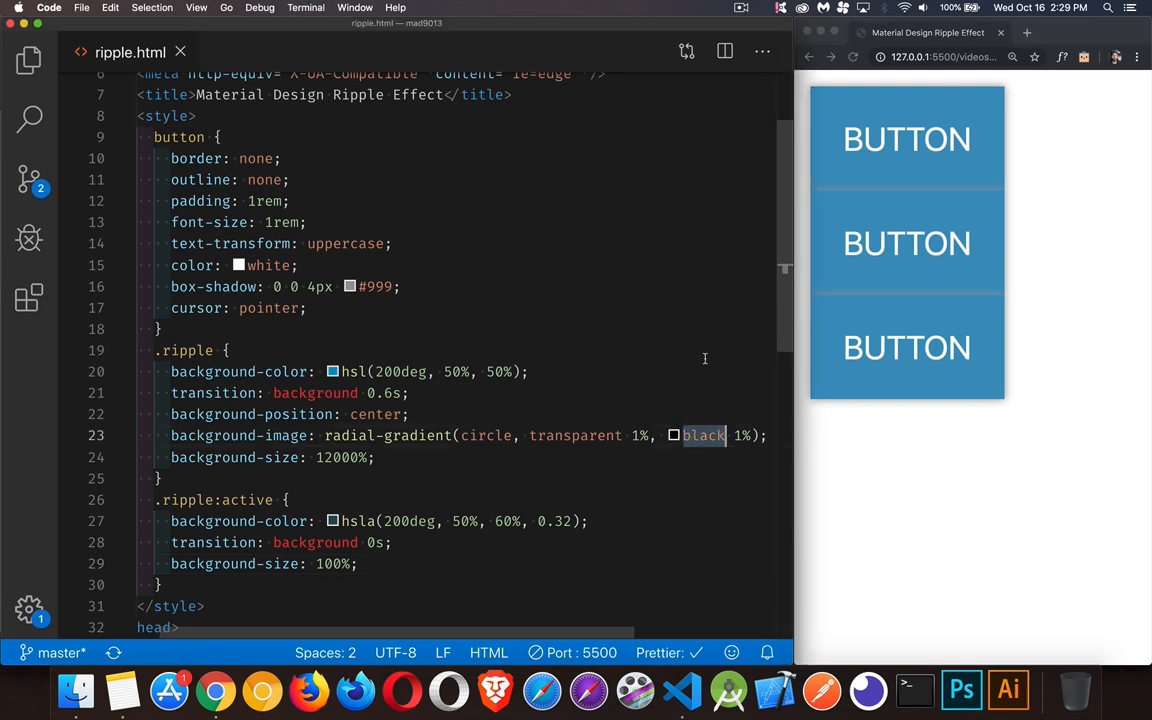
pyautogui.write('hsl(200deg,')
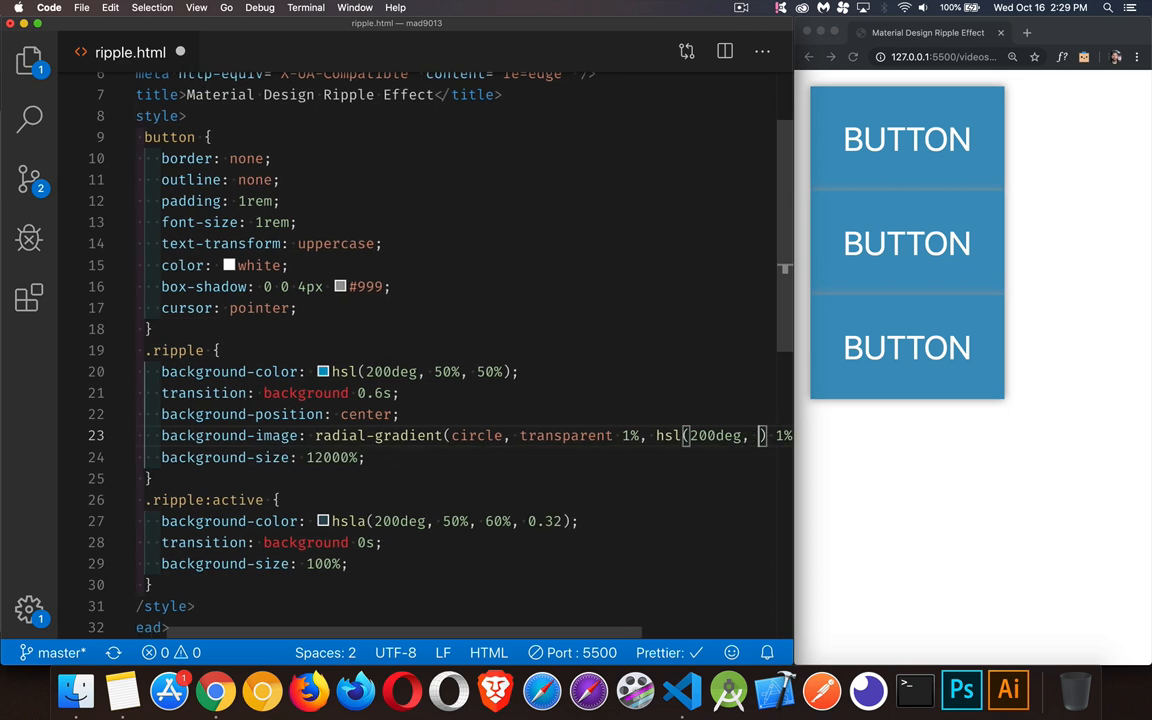
pyautogui.hscroll(3)
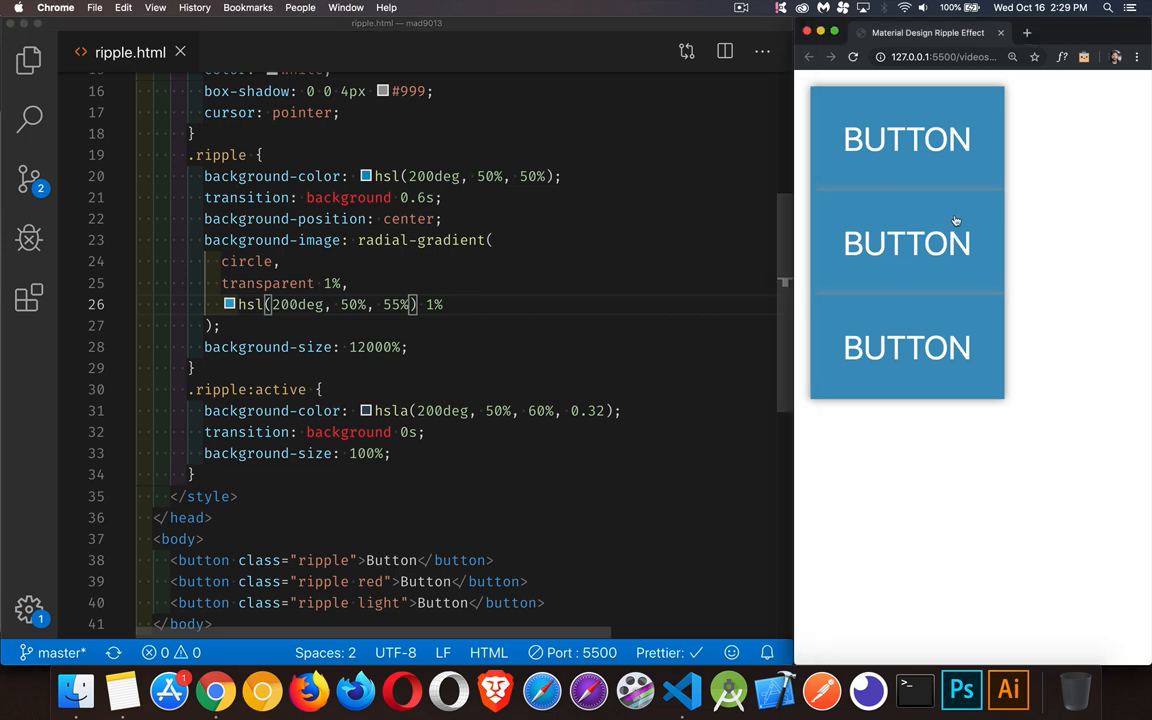
pyautogui.moveTo(906, 244)
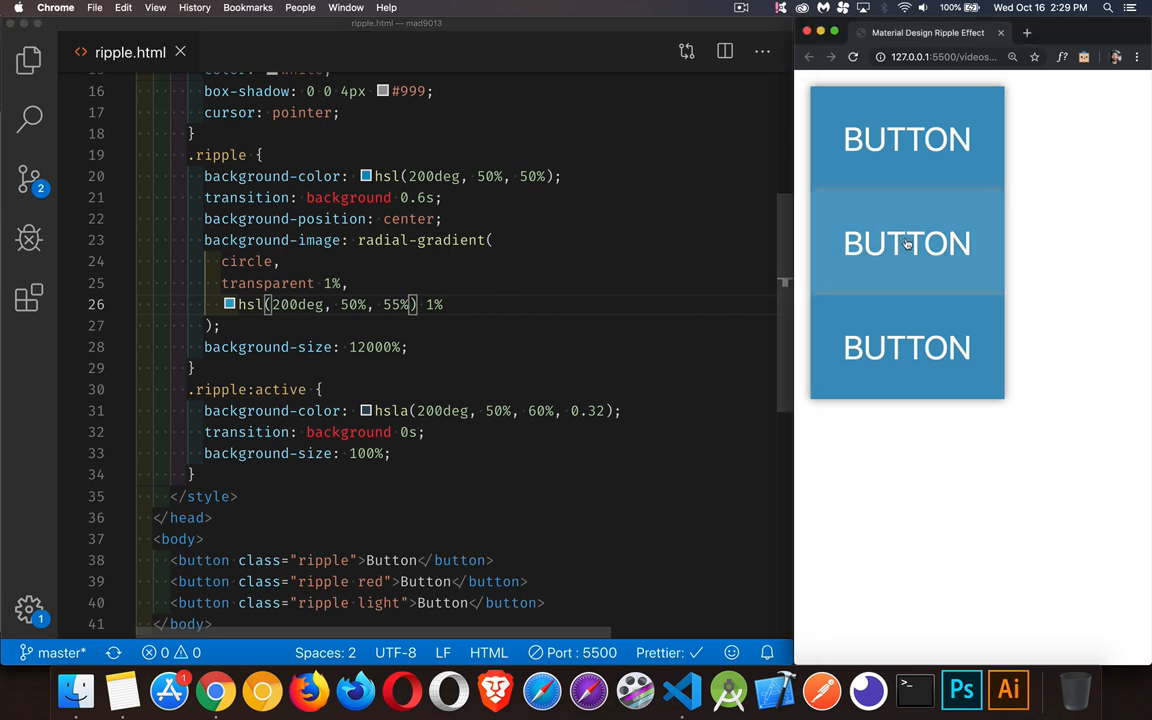
pyautogui.click(908, 243)
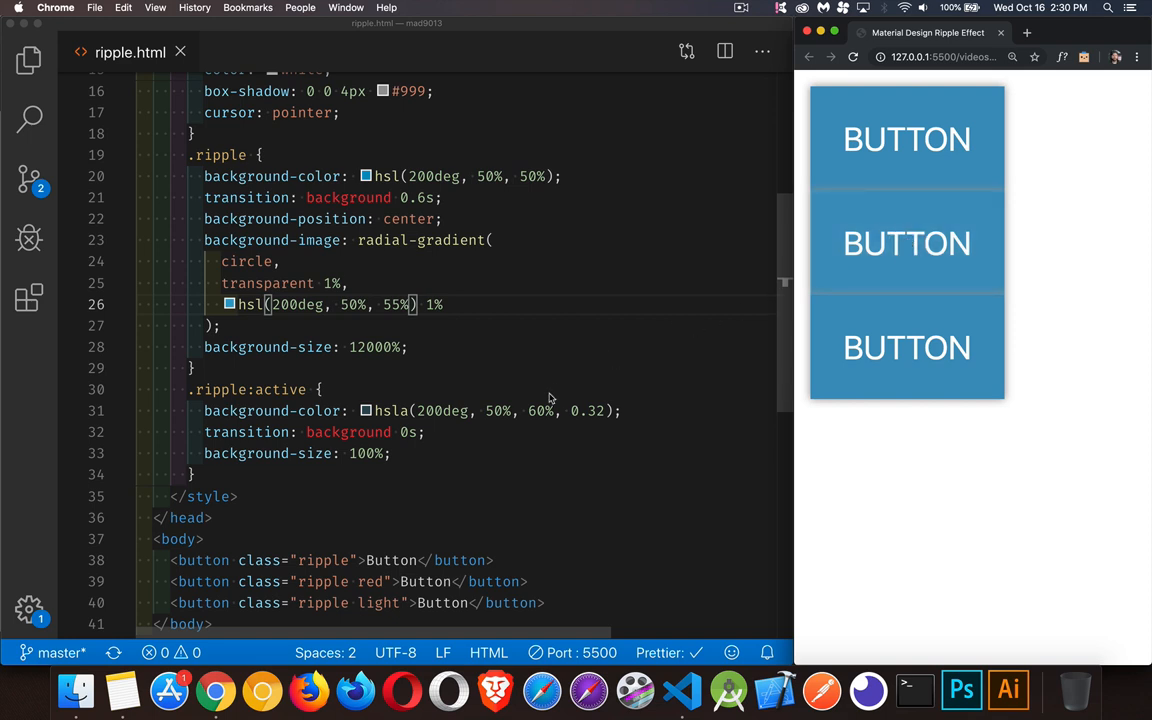
pyautogui.moveTo(590, 312)
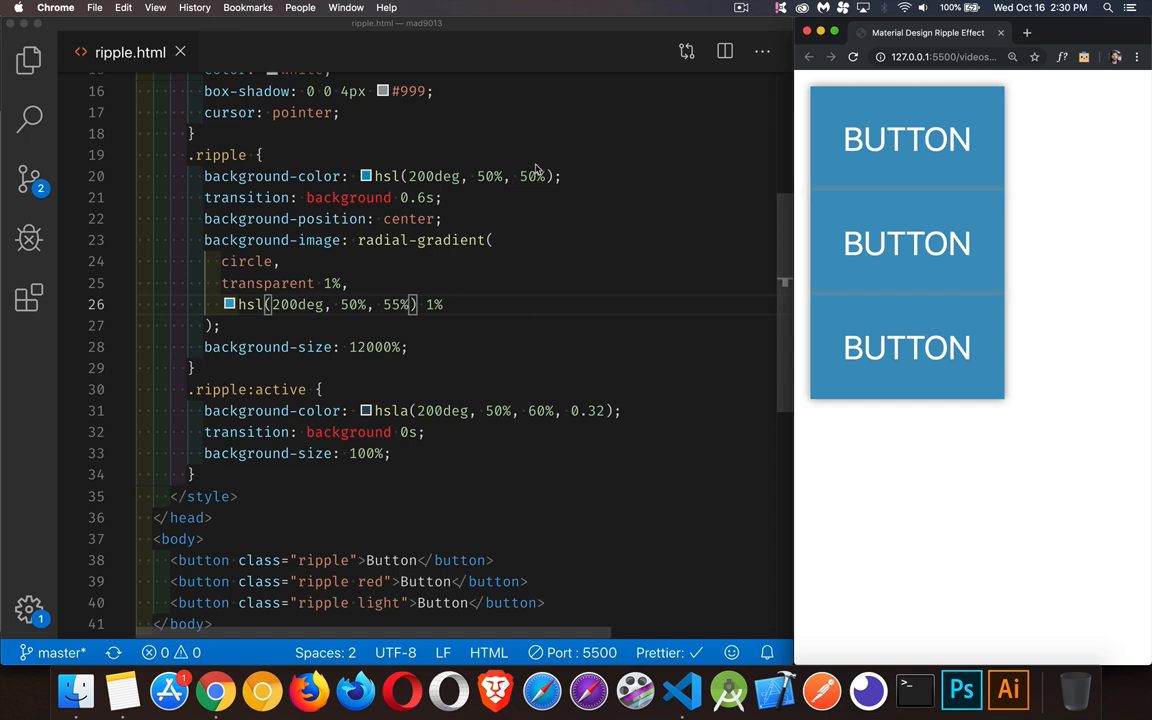
pyautogui.moveTo(315, 288)
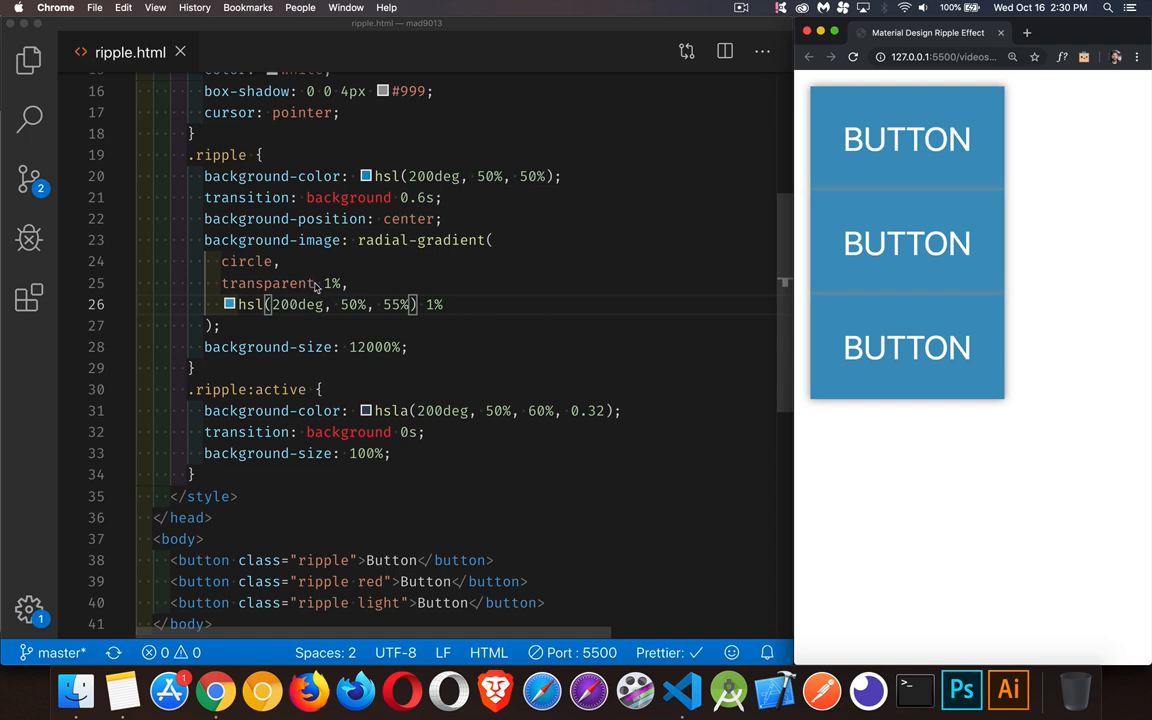
pyautogui.moveTo(373, 391)
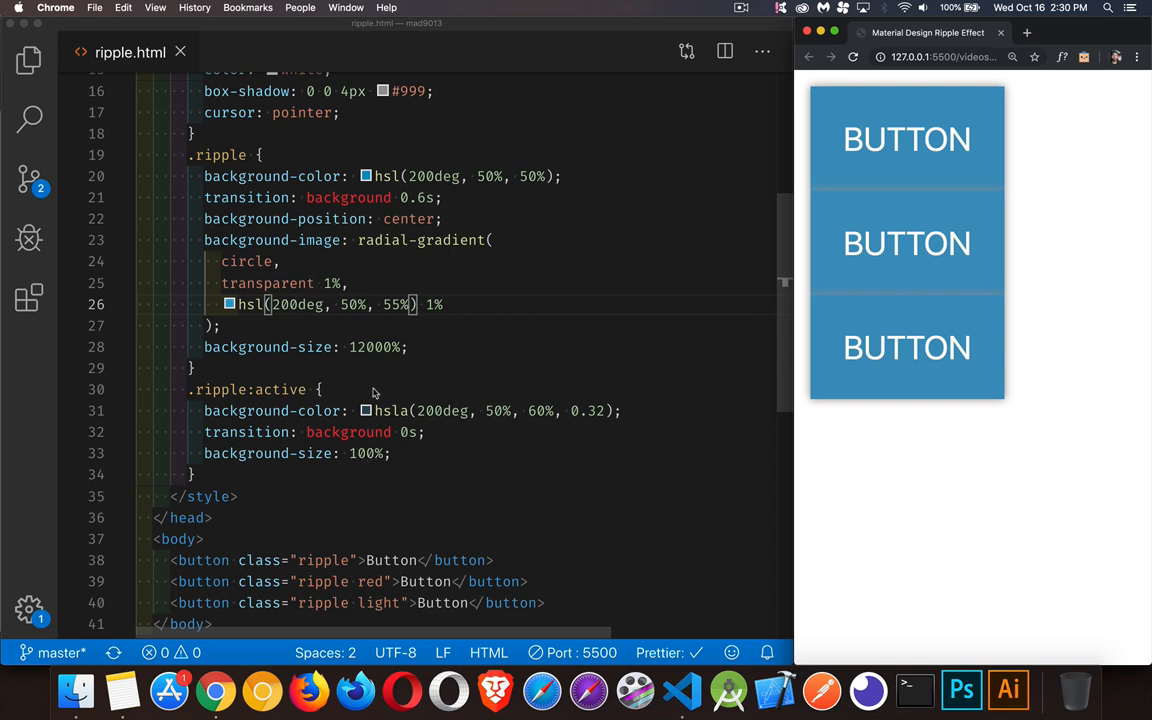
pyautogui.moveTo(380, 363)
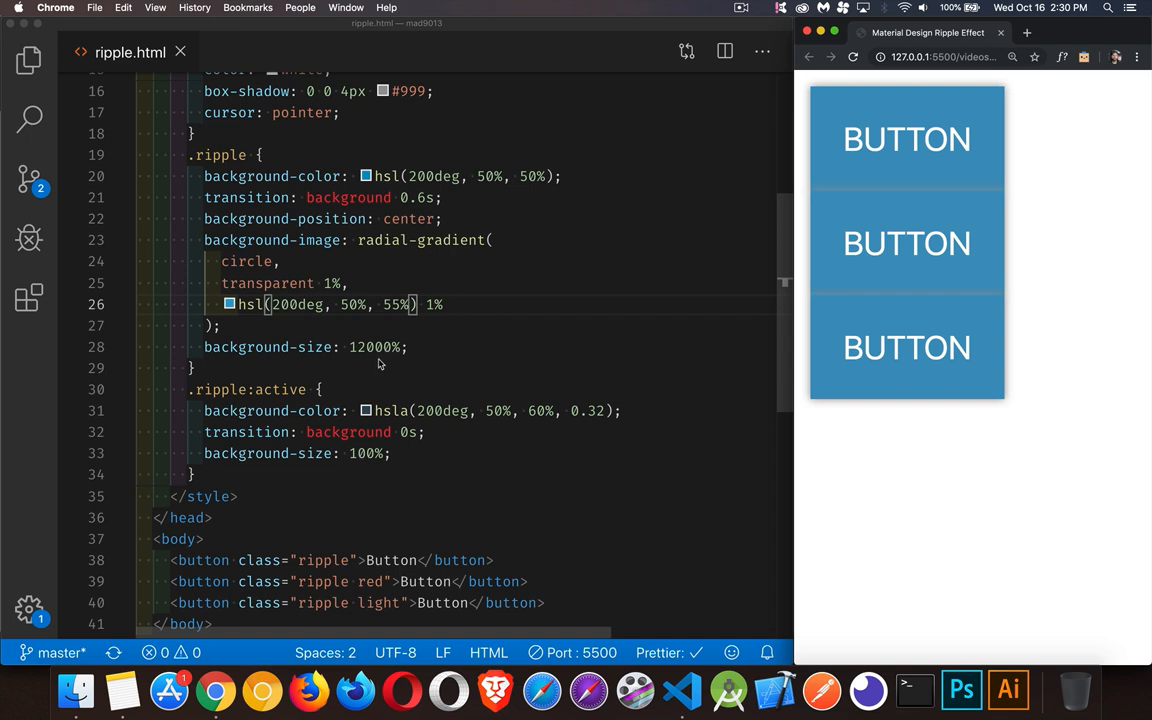
pyautogui.moveTo(484, 268)
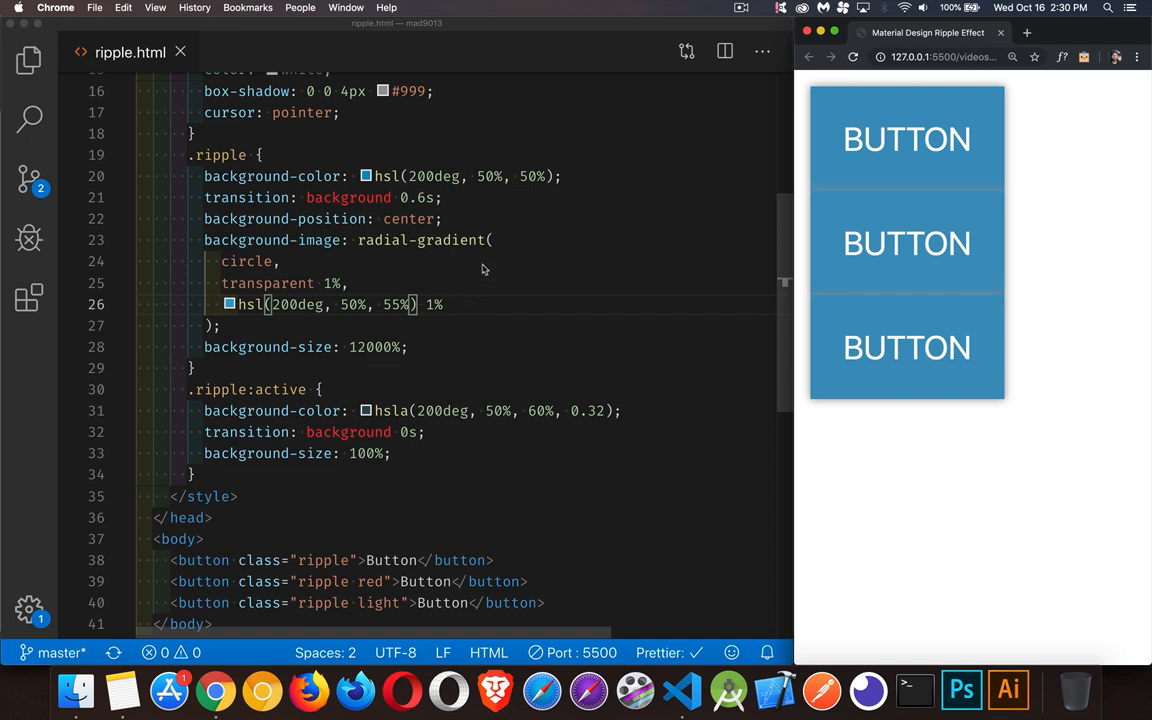
pyautogui.moveTo(478, 274)
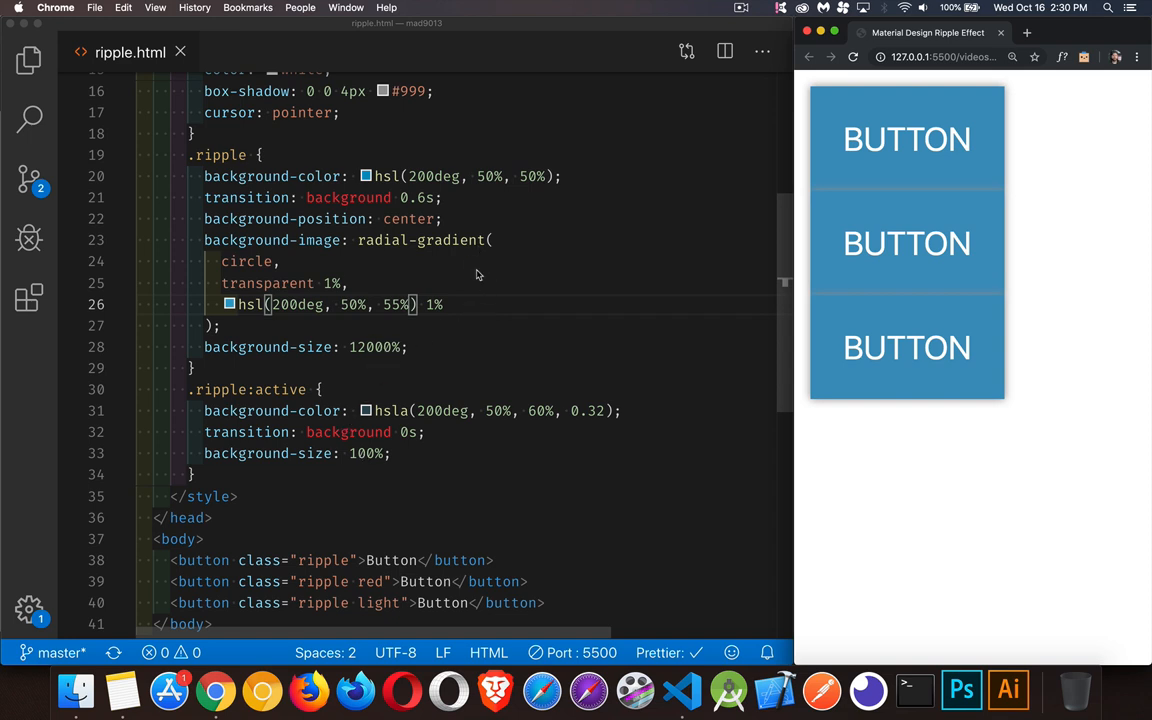
pyautogui.moveTo(542, 253)
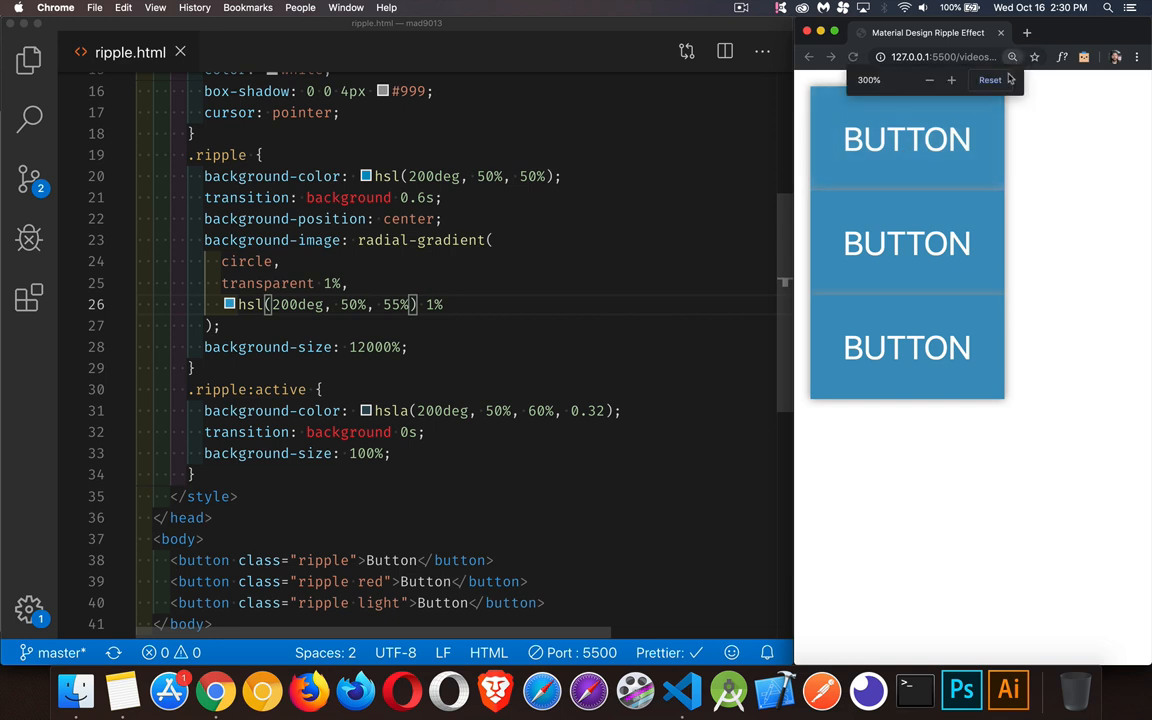
# Reset Chrome's zoom to 100% and test the ripple on the middle button
pyautogui.click(991, 80)
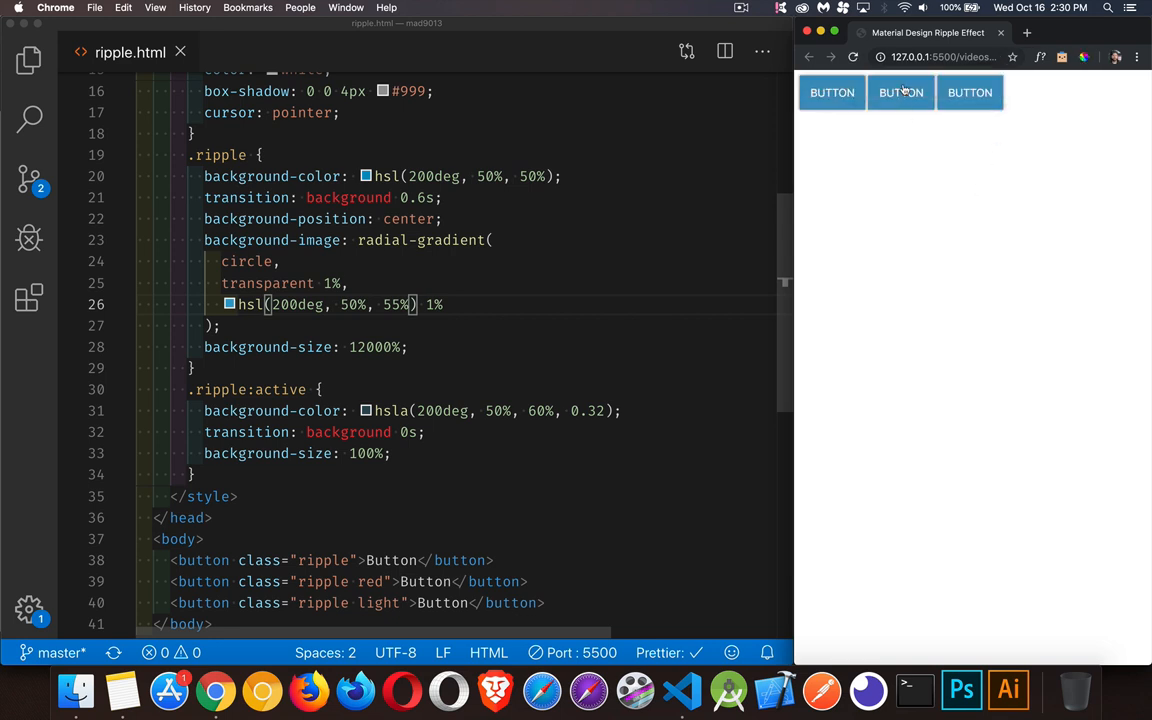
pyautogui.click(900, 92)
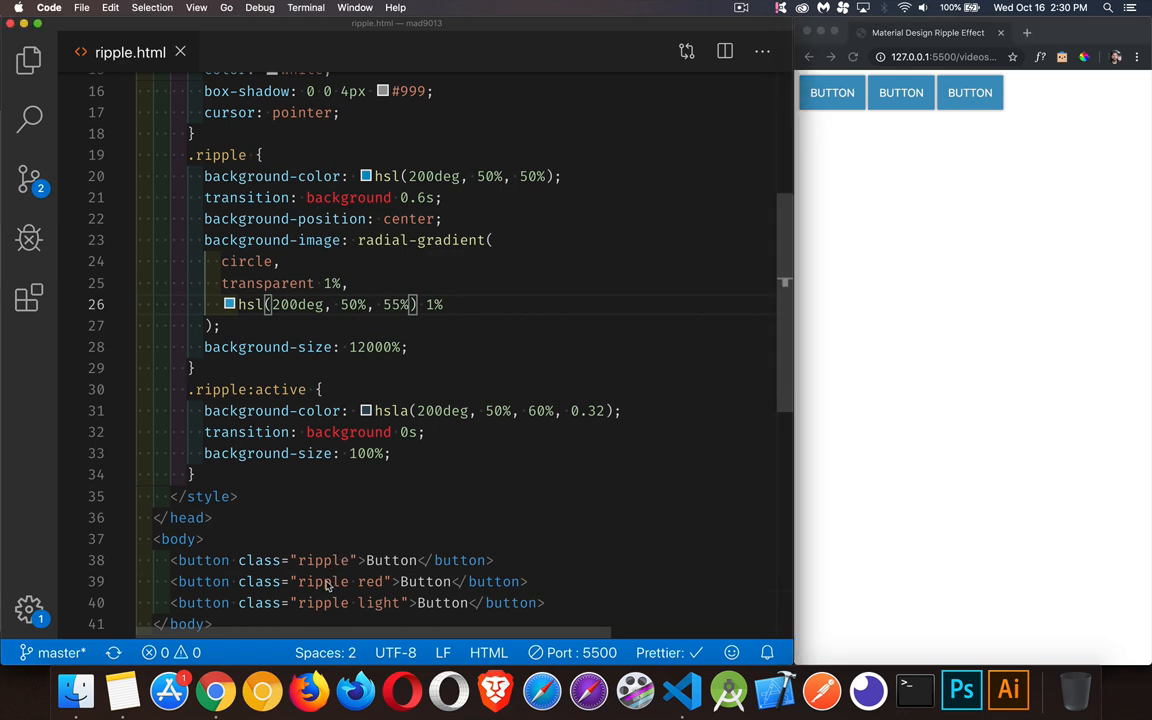
# Type empty .ripple.red {} and .ripple.red:active {} rules below .ripple:active
pyautogui.doubleClick(322, 560)
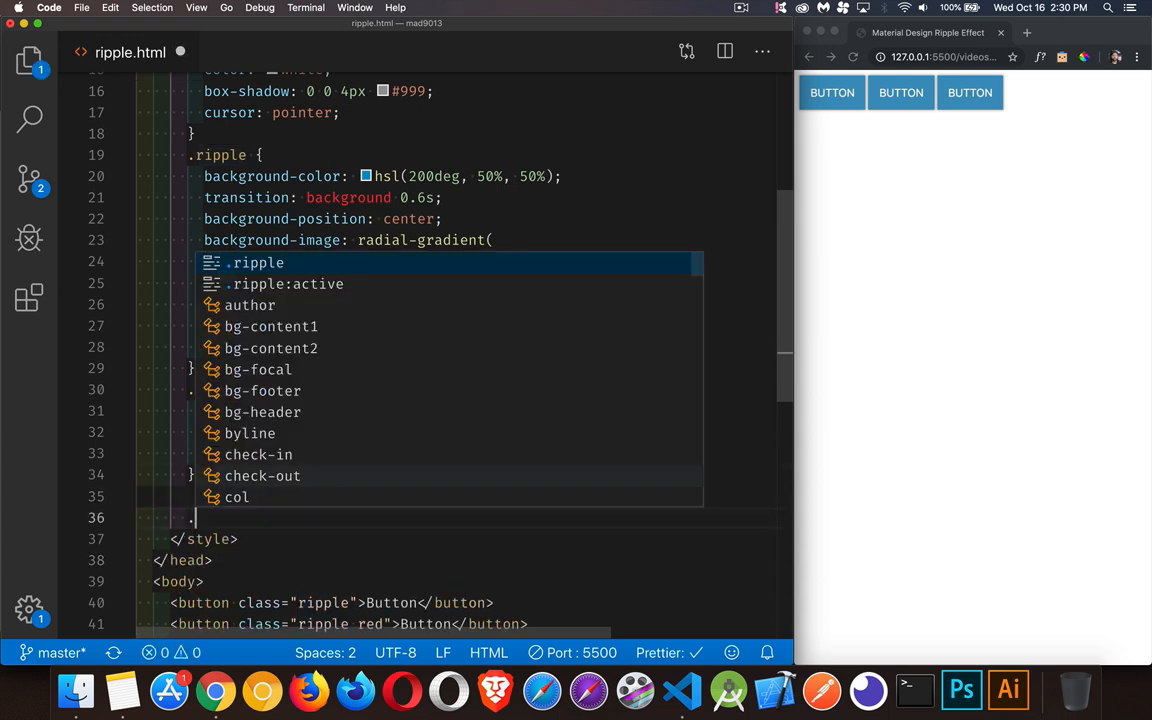
pyautogui.write('.ripple.red{')
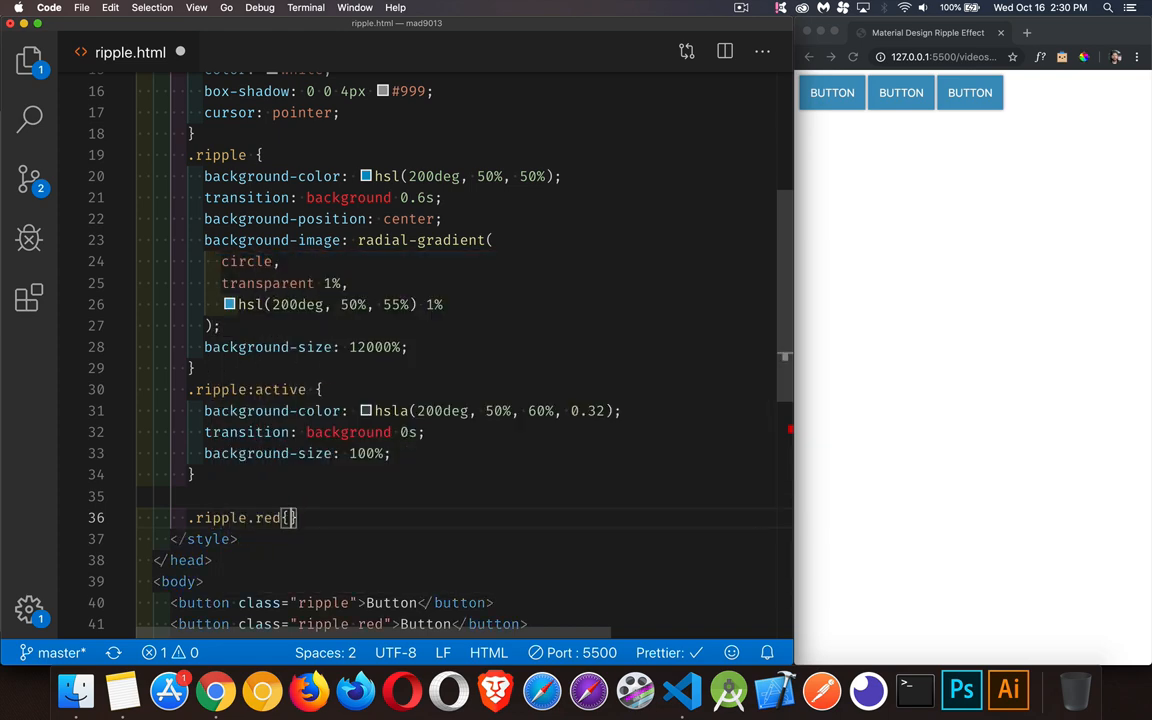
pyautogui.write('.rep')
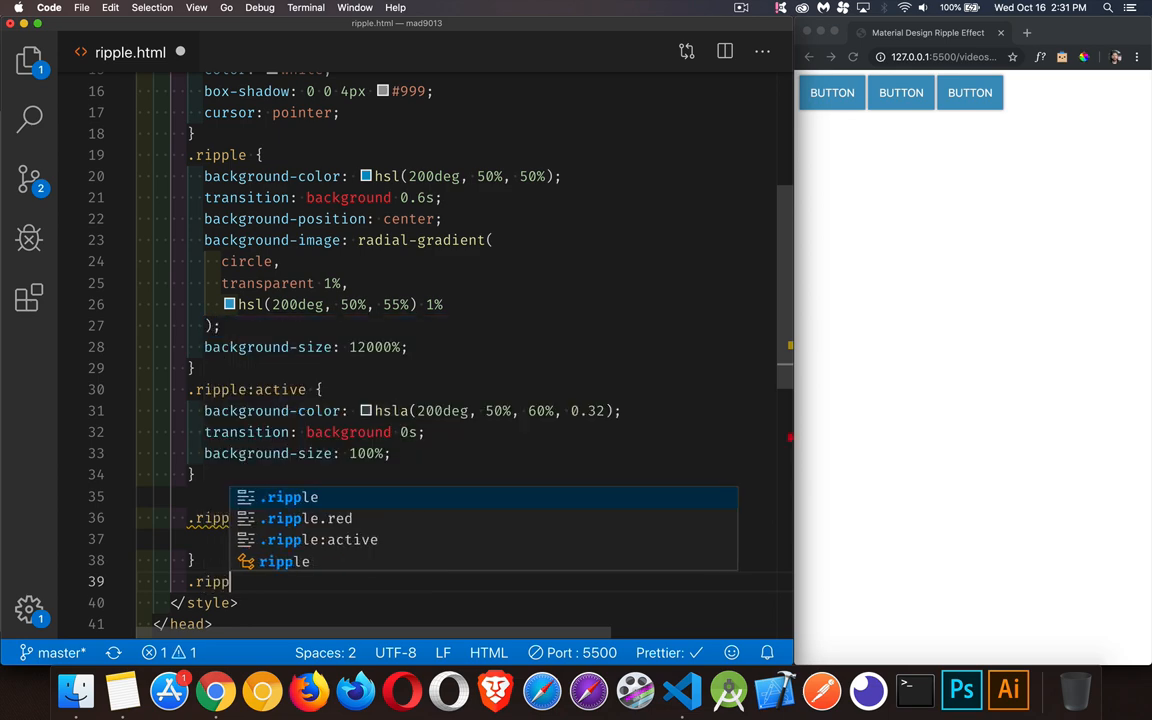
pyautogui.write('.red:active{')
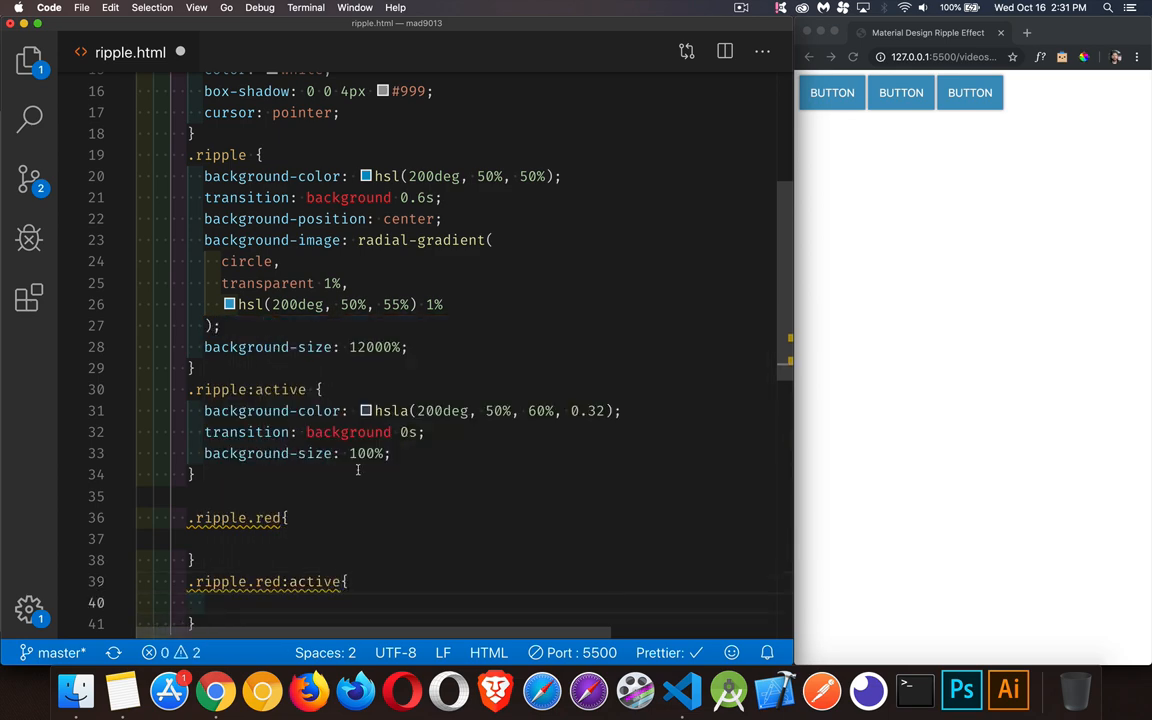
pyautogui.scroll(-3)
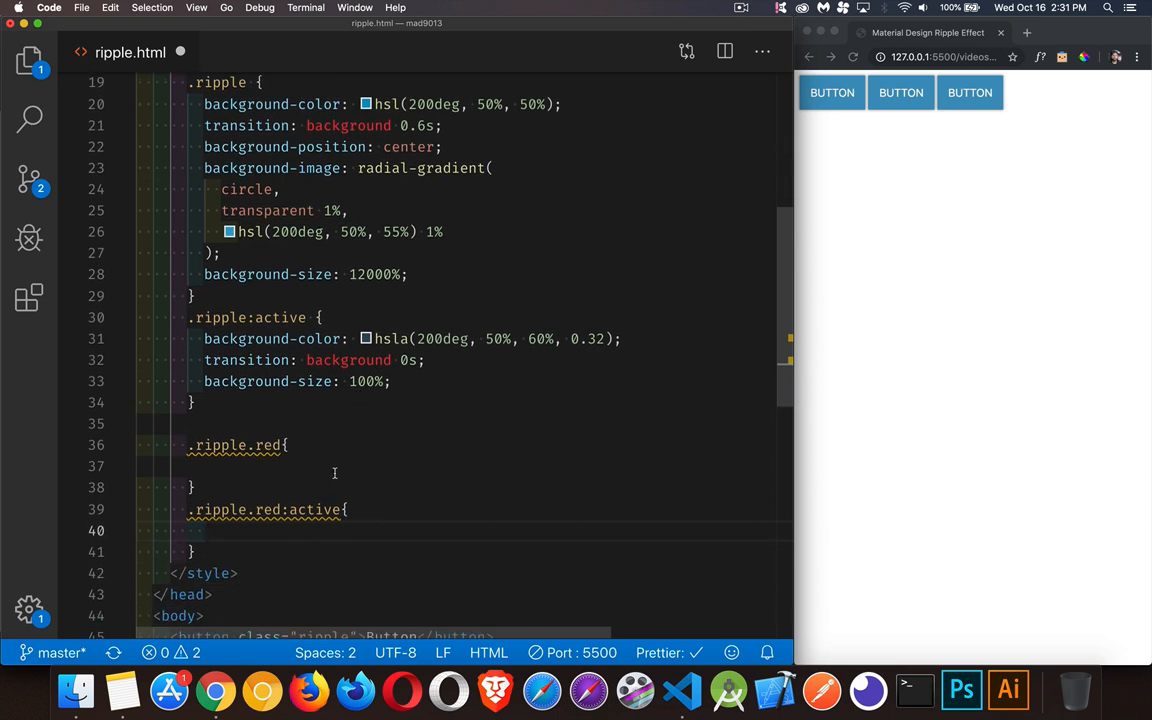
pyautogui.moveTo(204, 338)
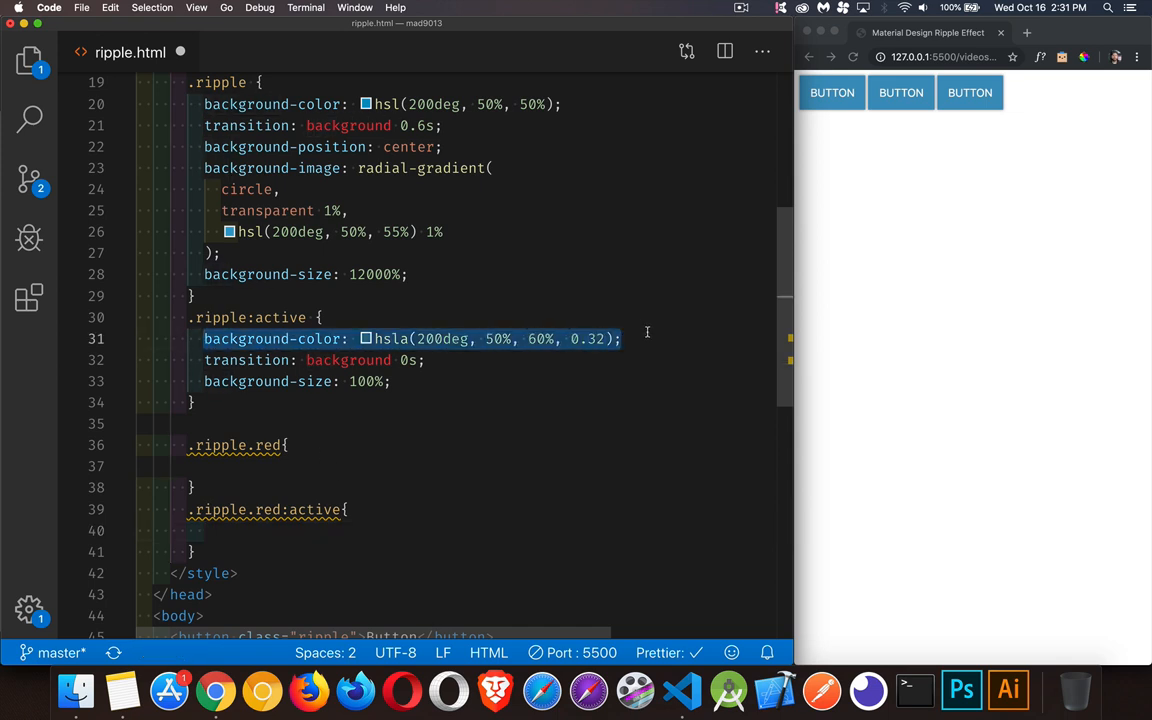
# Copy background colour, gradient and active colour declarations into the red rules, changing hue to 2deg
pyautogui.write('background-color: hsla(200deg, 50%, 60%, 0.32);')
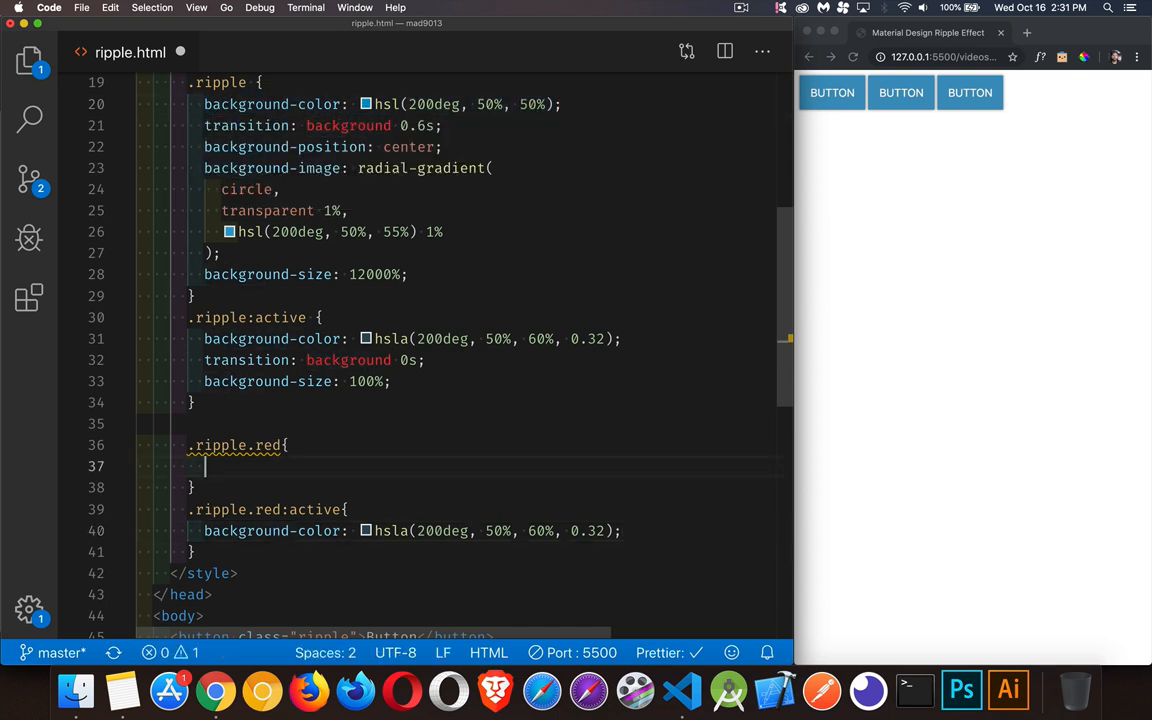
pyautogui.write('background-color: hsl(200deg, 50%, 50%);')
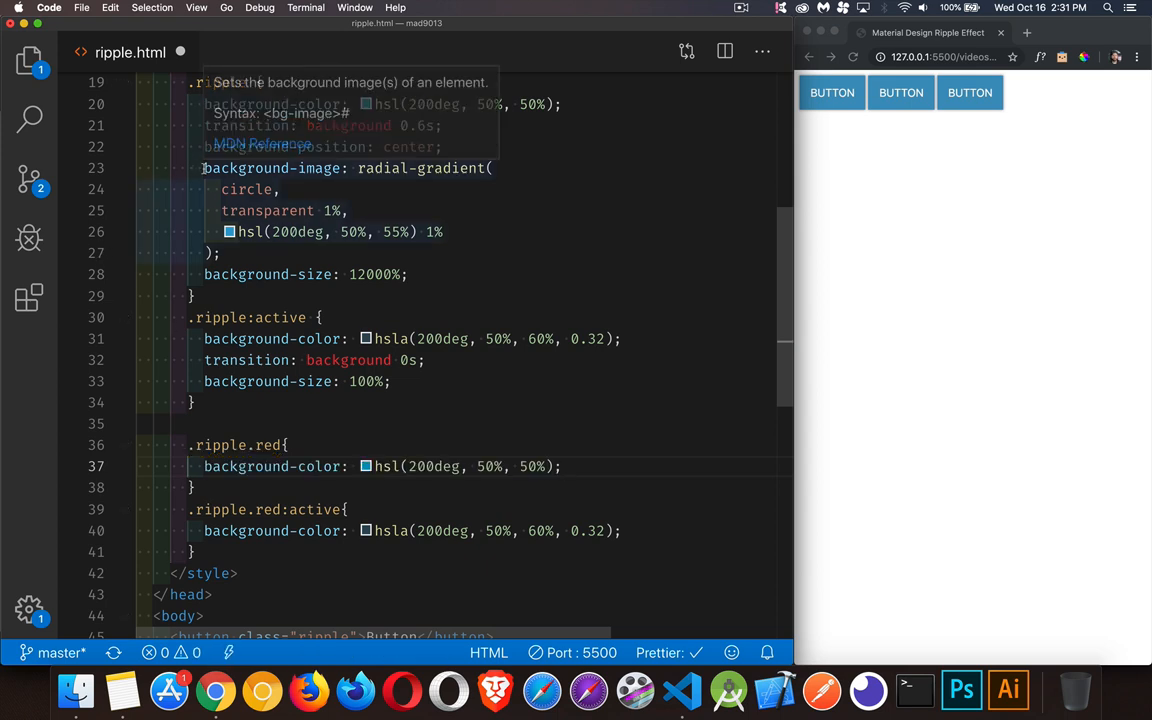
pyautogui.moveTo(204, 167); pyautogui.dragTo(222, 253)
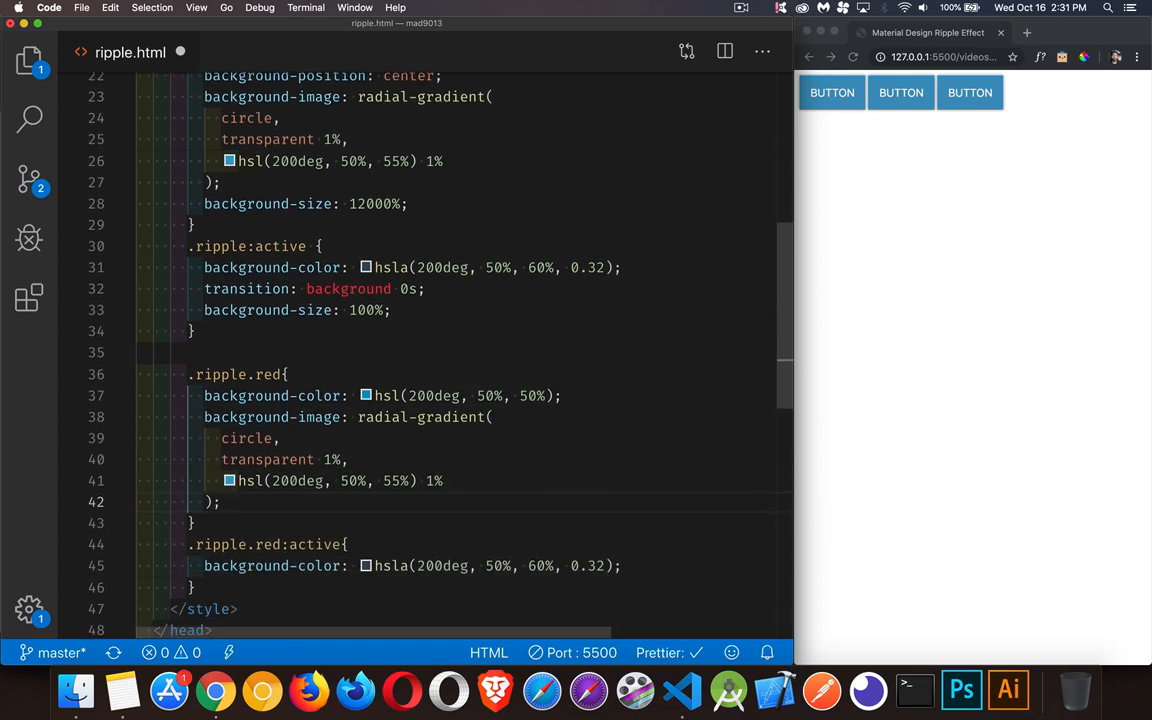
pyautogui.scroll(-3)
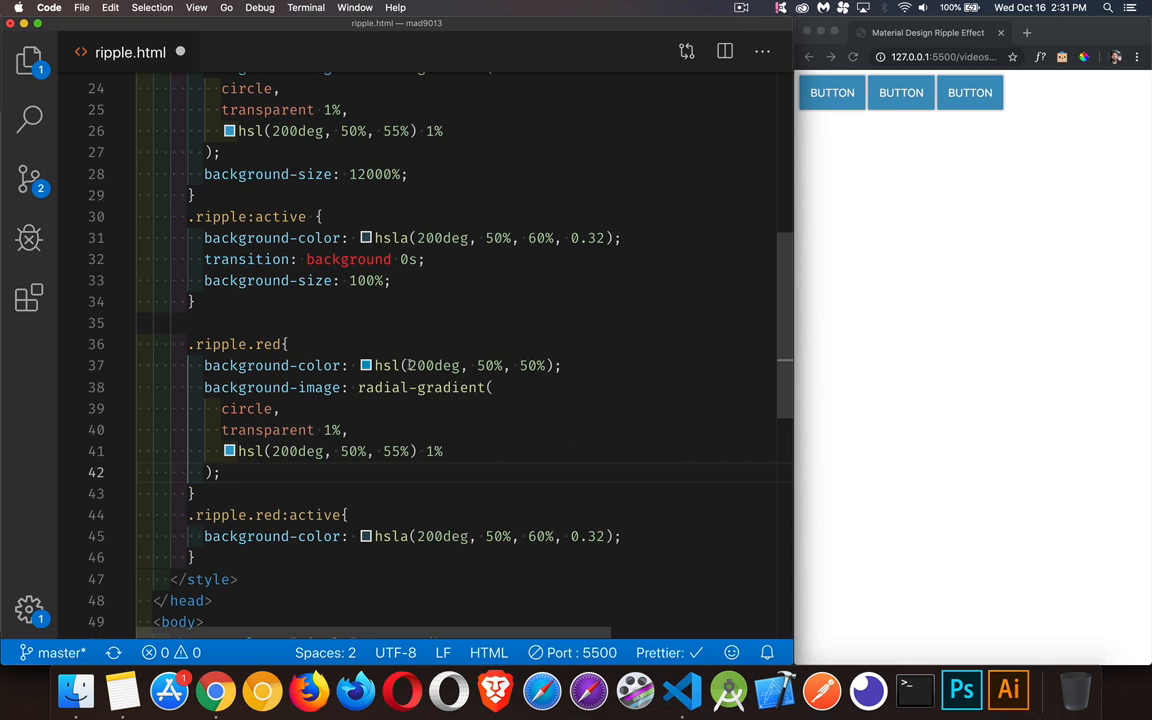
pyautogui.doubleClick(432, 365)
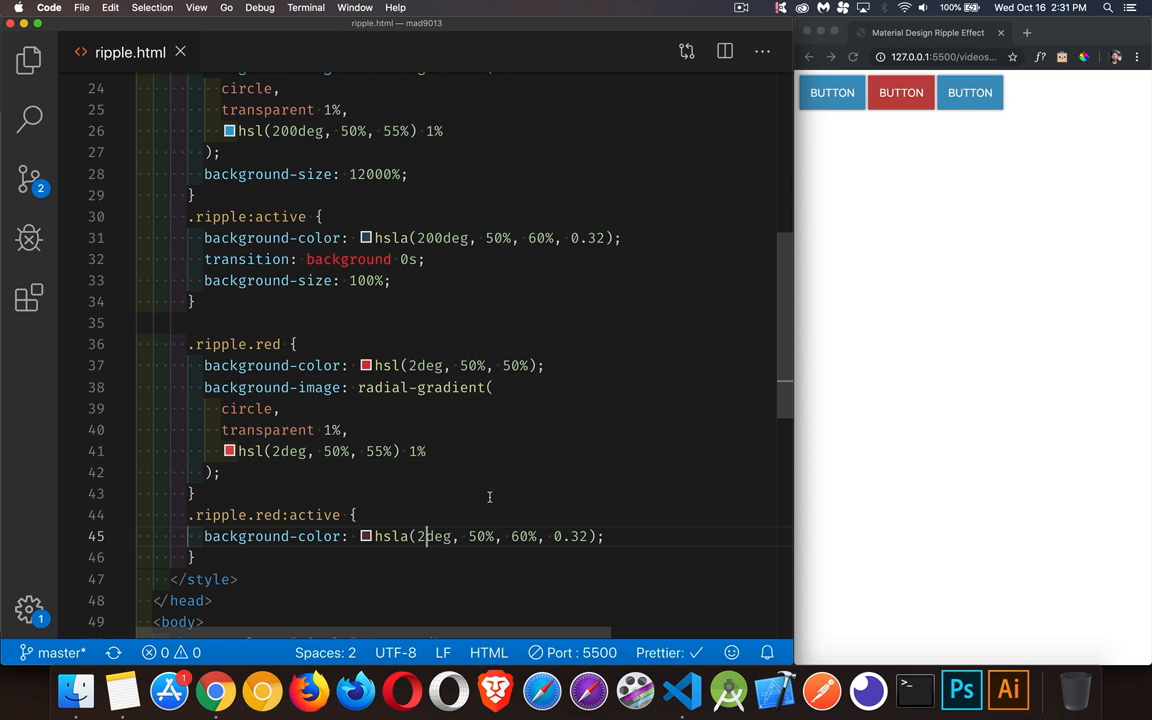
pyautogui.click(900, 92)
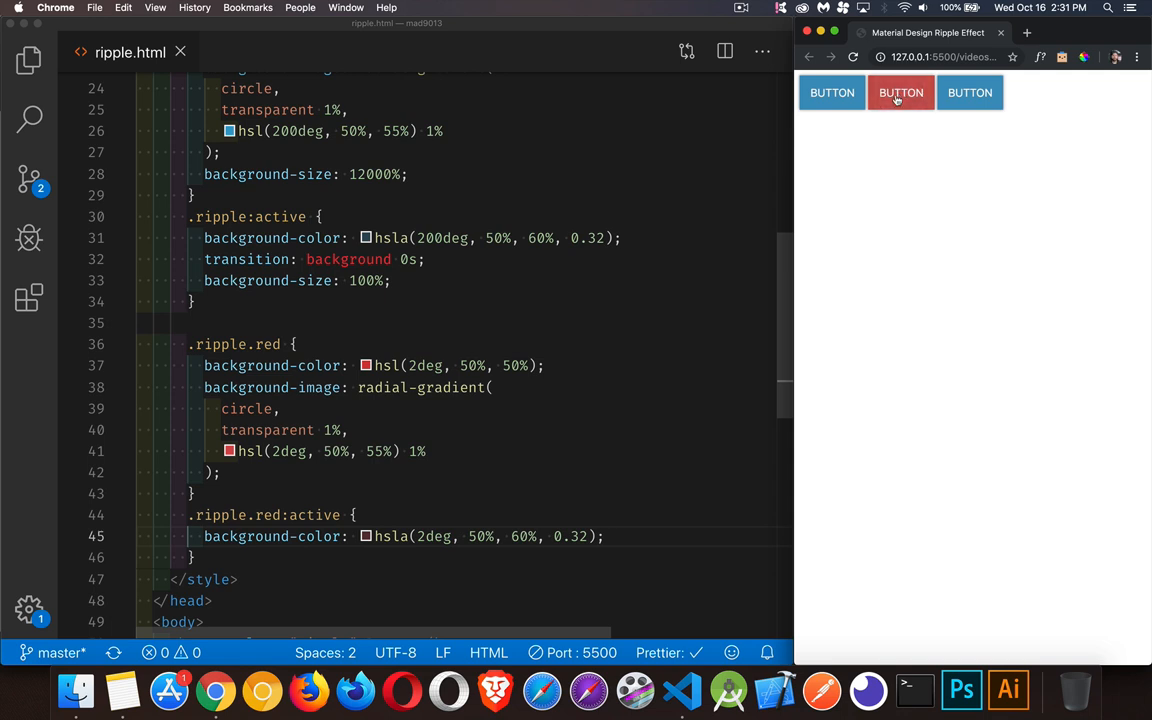
pyautogui.scroll(-3)
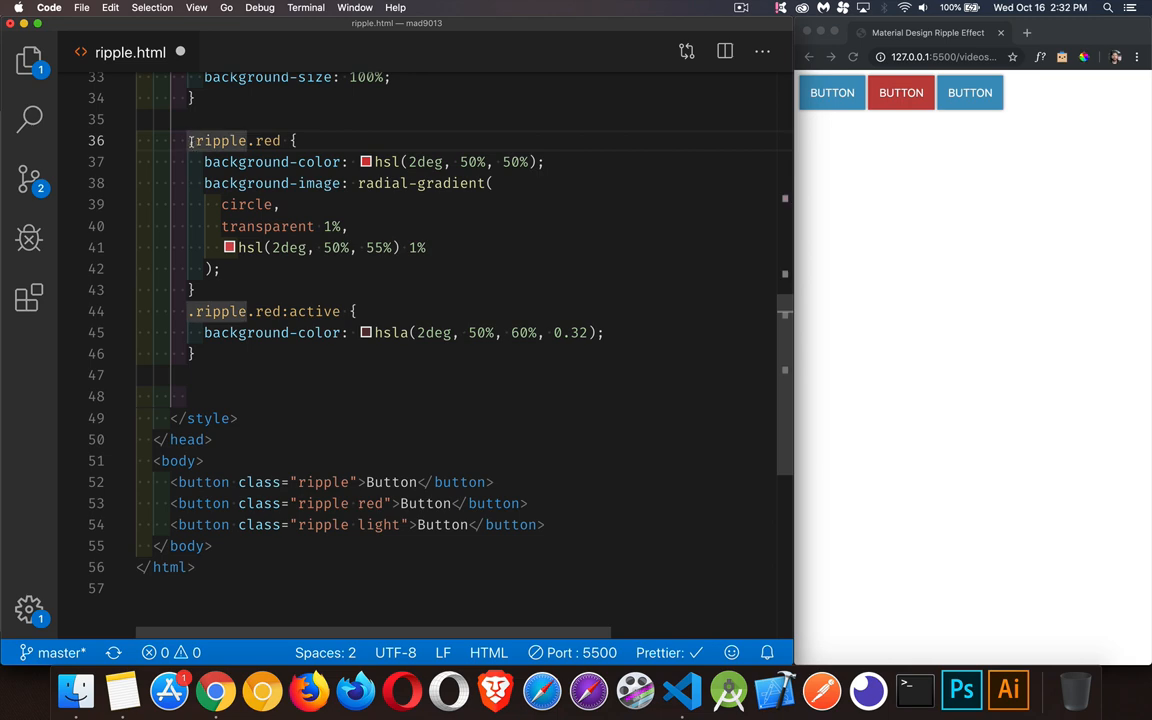
# Duplicate the red rules as .ripple.light: hue 50deg, lightness 90%, gradient 80%, active 20%
pyautogui.moveTo(188, 140); pyautogui.dragTo(208, 333)
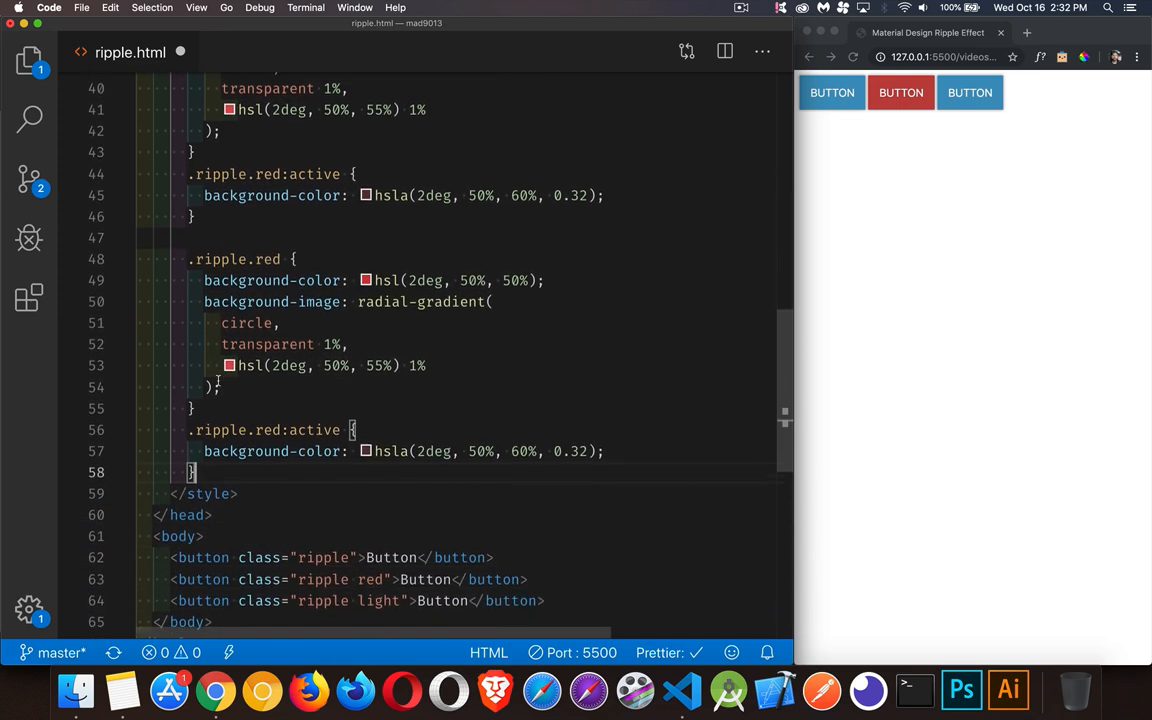
pyautogui.write('.ripple.light')
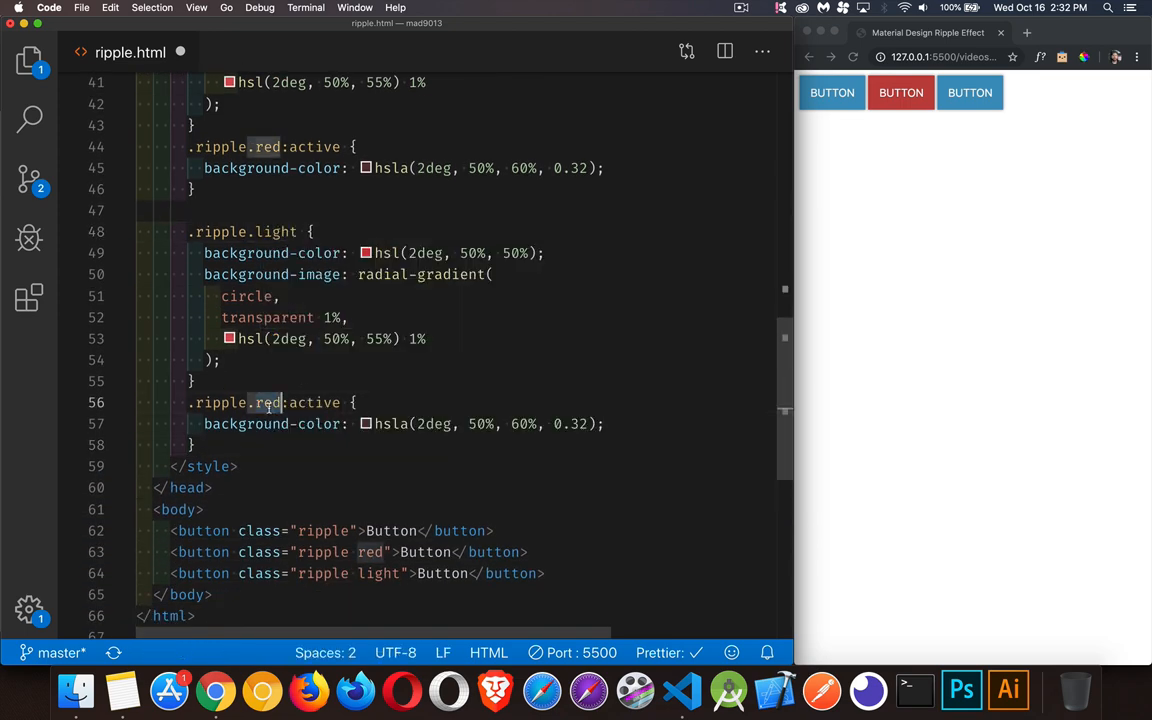
pyautogui.write('light')
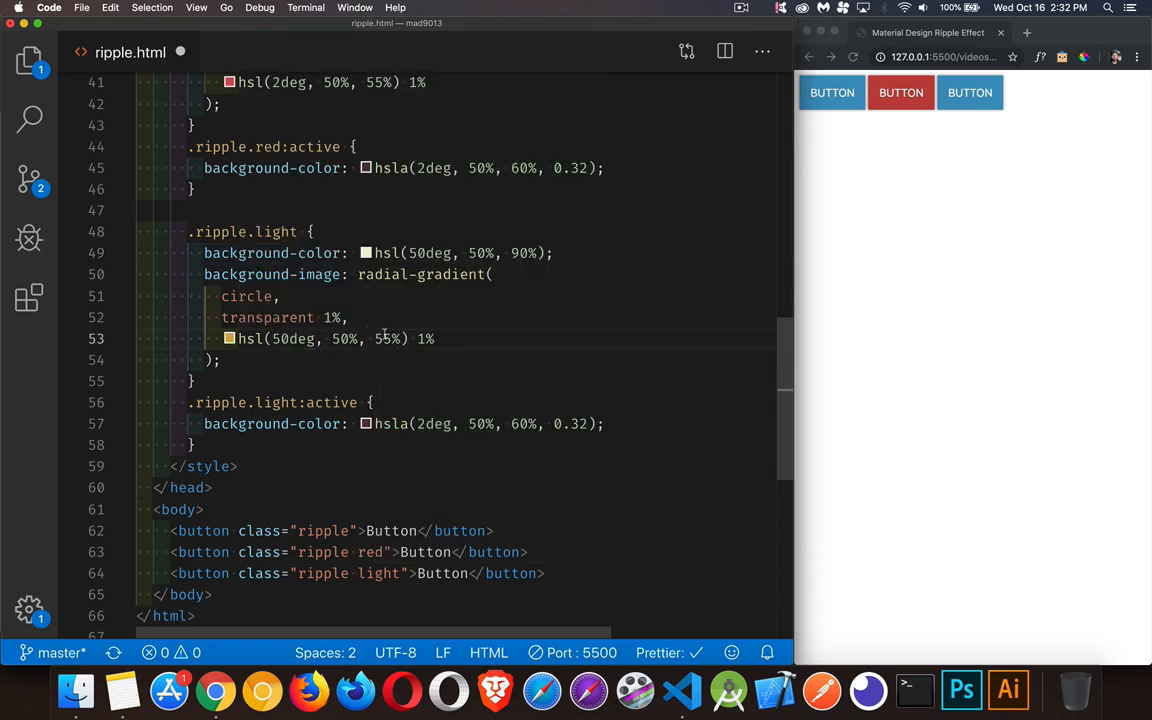
pyautogui.write('80')
pyautogui.click(456, 423)
pyautogui.write('50')
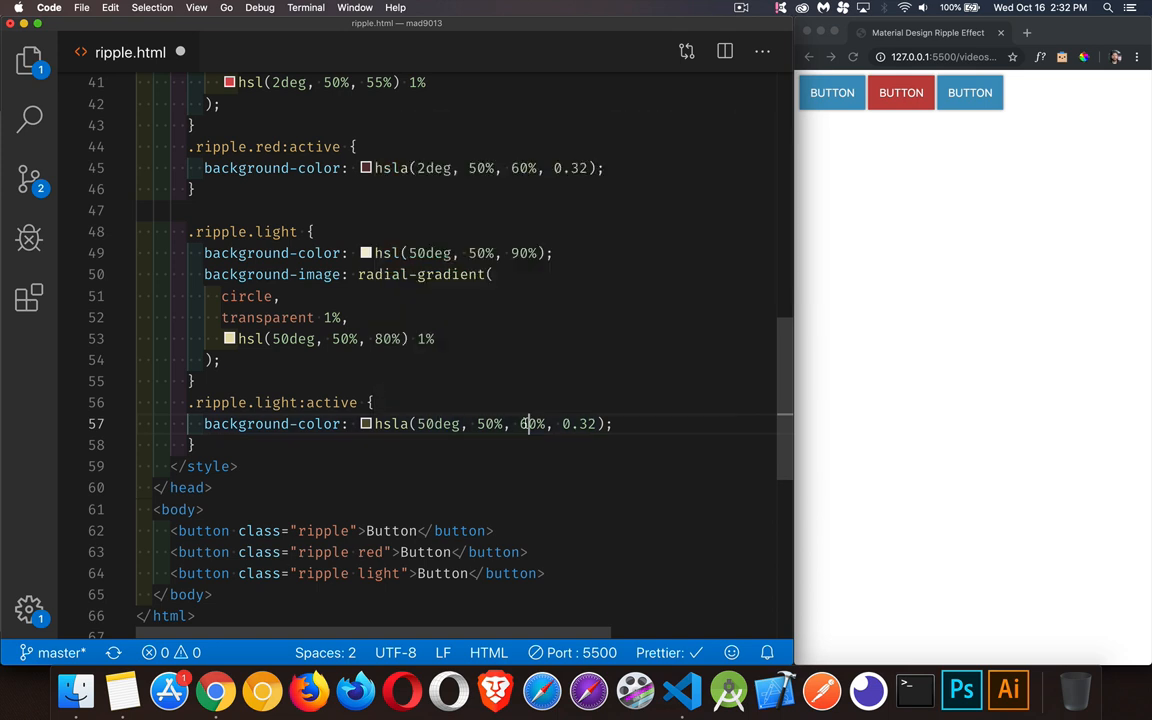
pyautogui.doubleClick(531, 423)
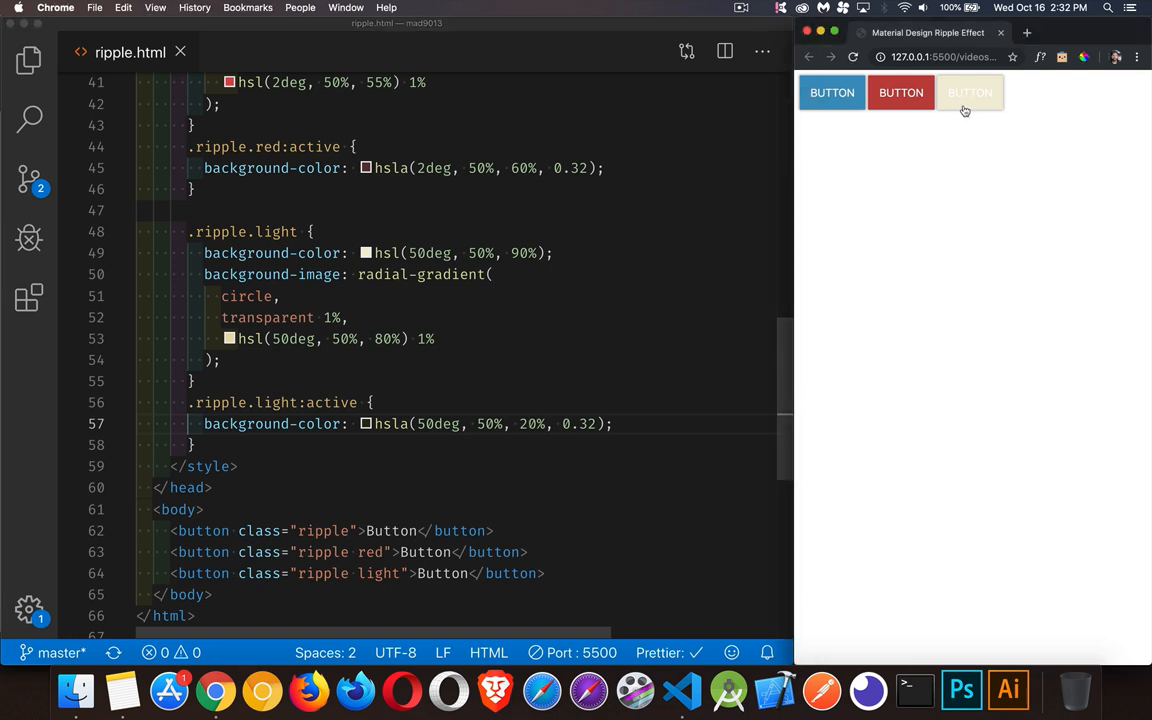
pyautogui.moveTo(976, 104)
pyautogui.write('9')
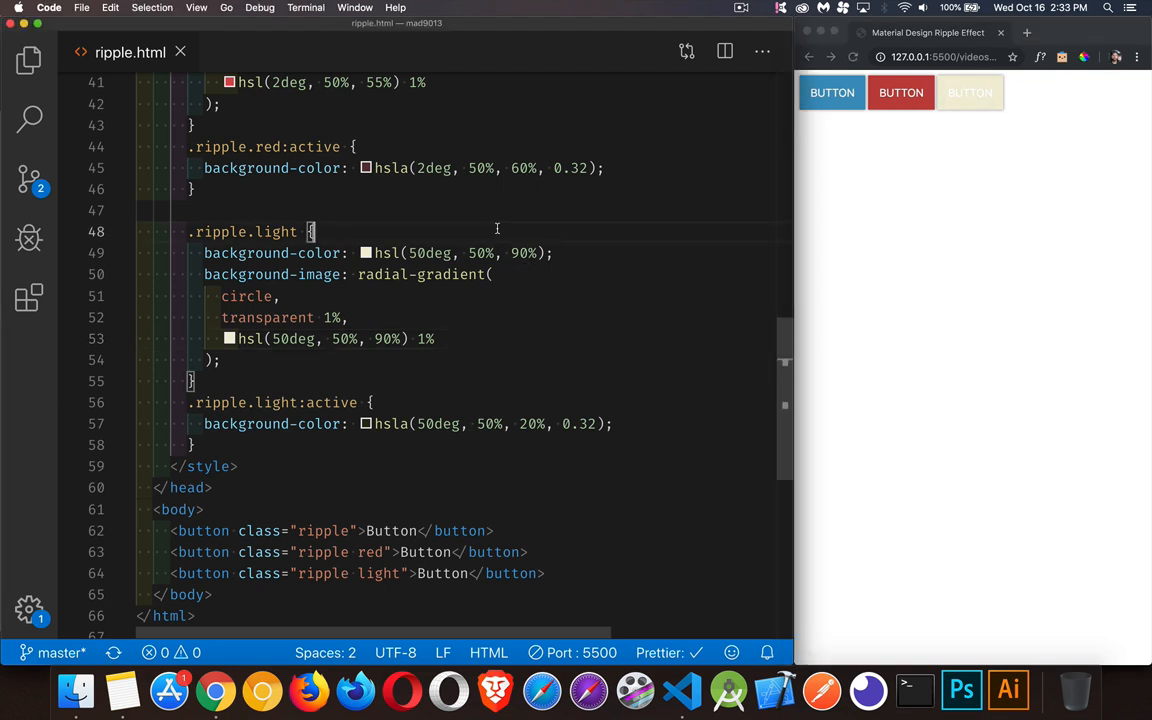
# Add 'color: #333;' to the .ripple.light rule and save the stylesheet
pyautogui.write('color:')
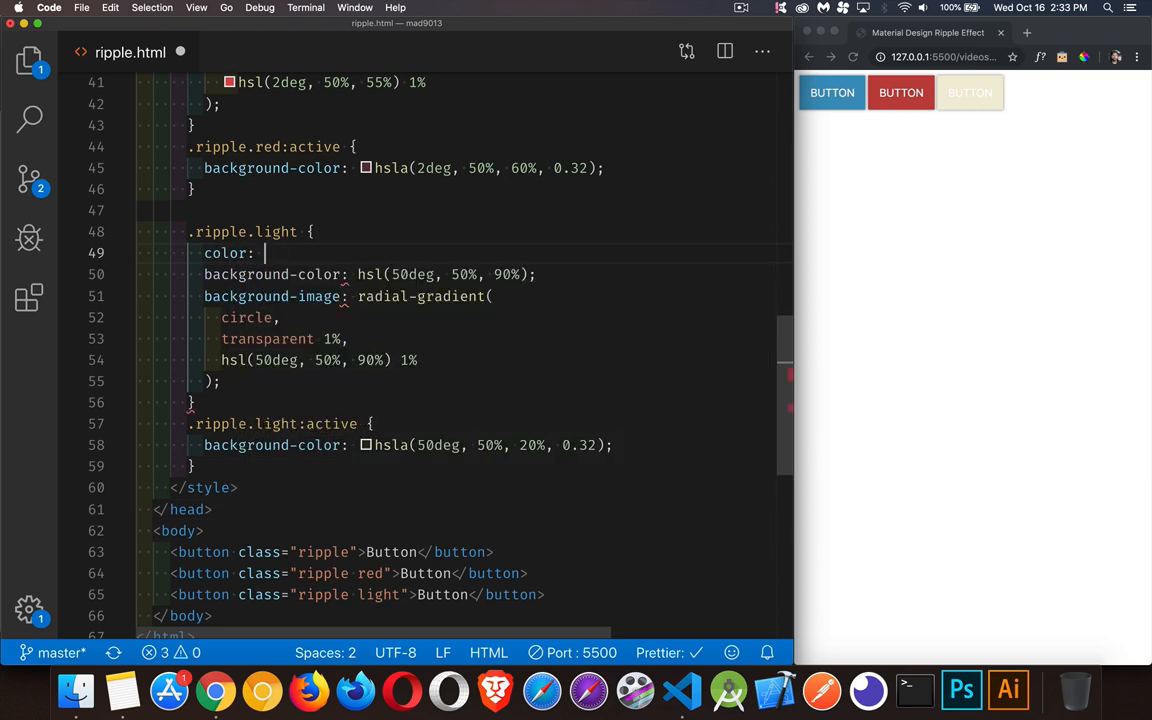
pyautogui.write('#333;')
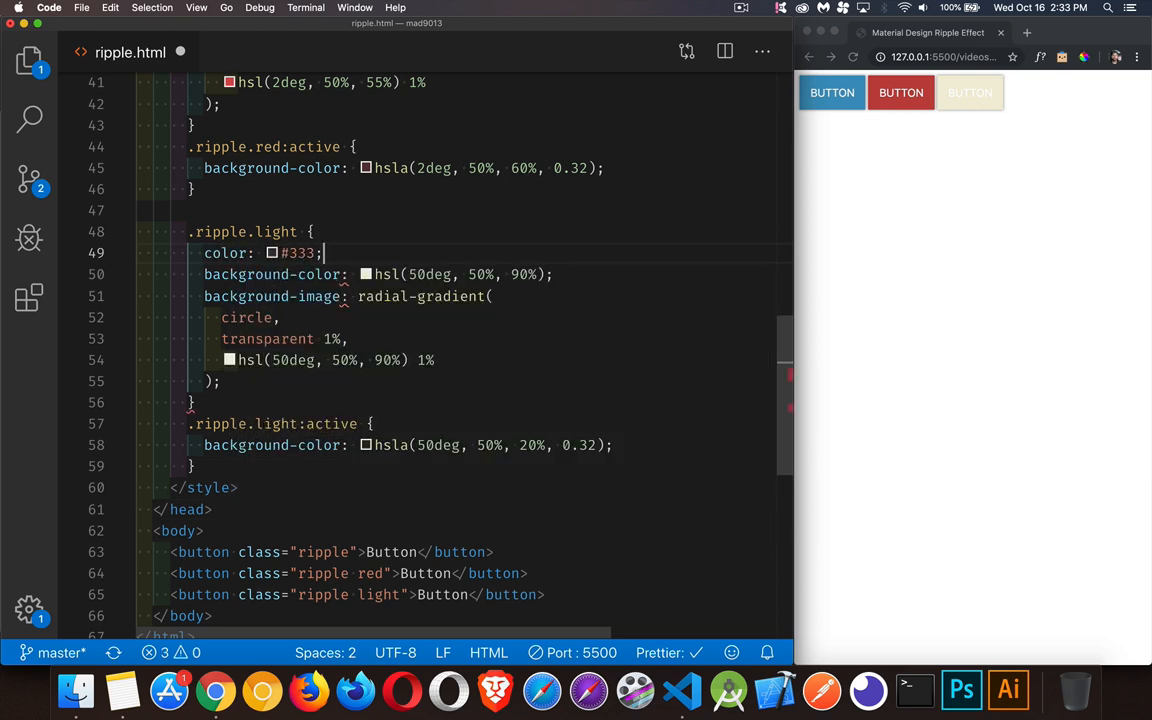
pyautogui.press('cmd+s')
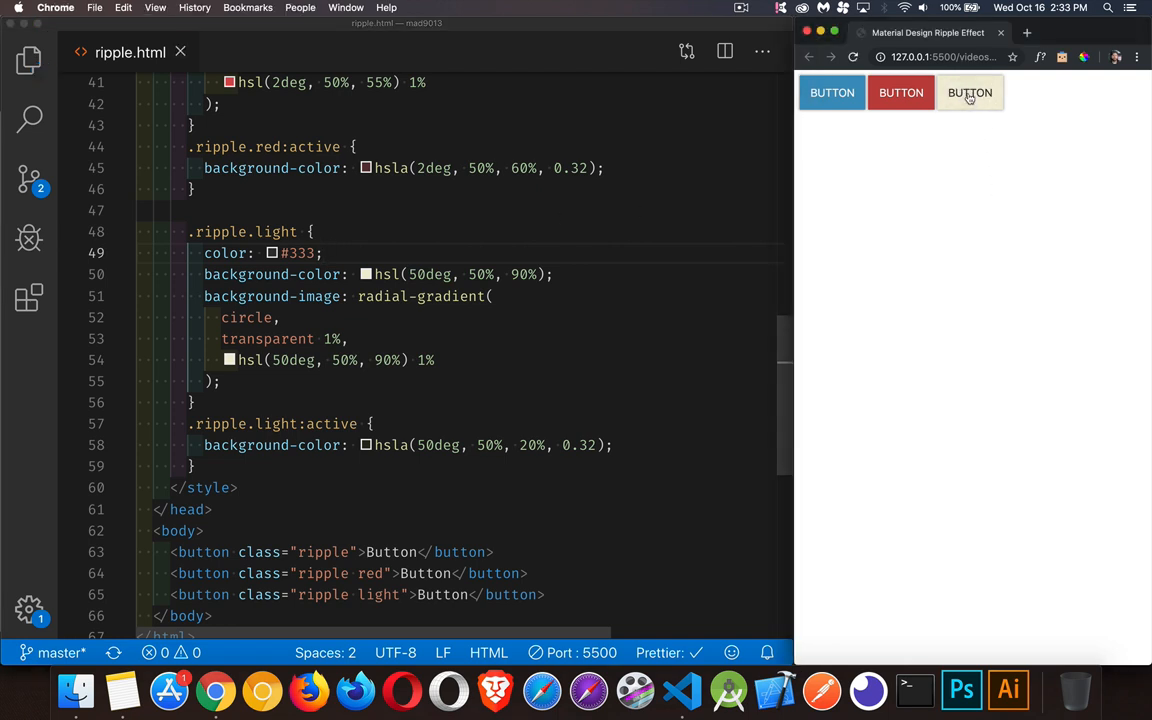
pyautogui.click(829, 93)
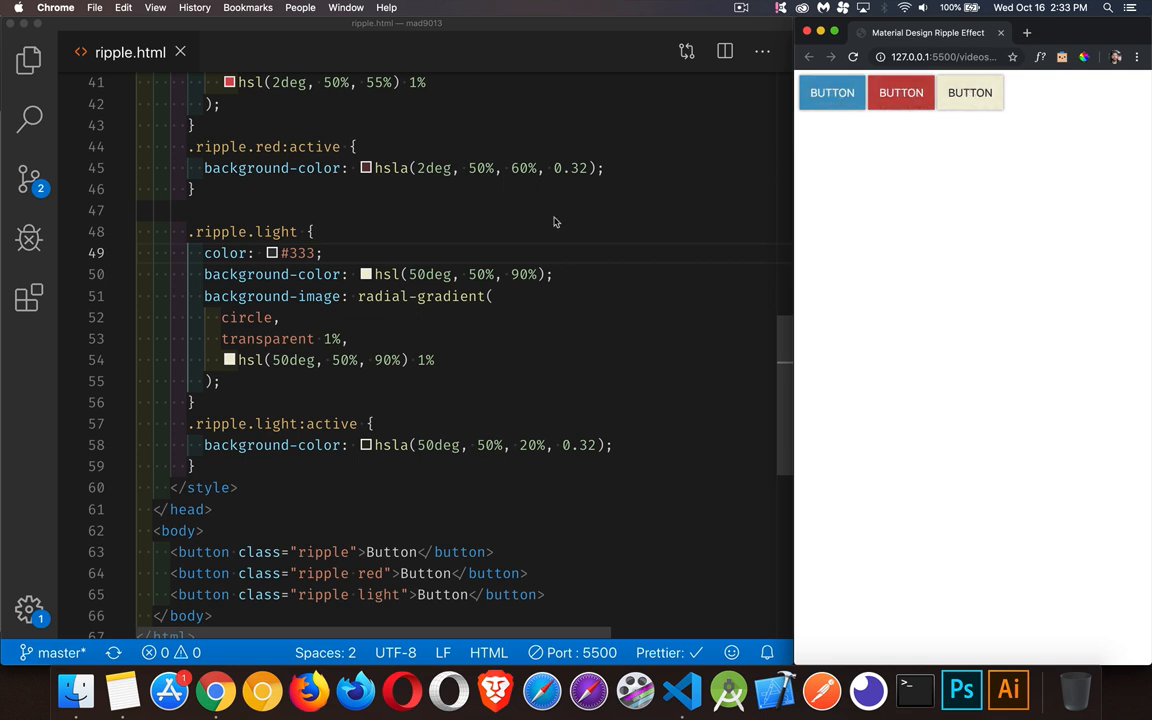
pyautogui.moveTo(452, 416)
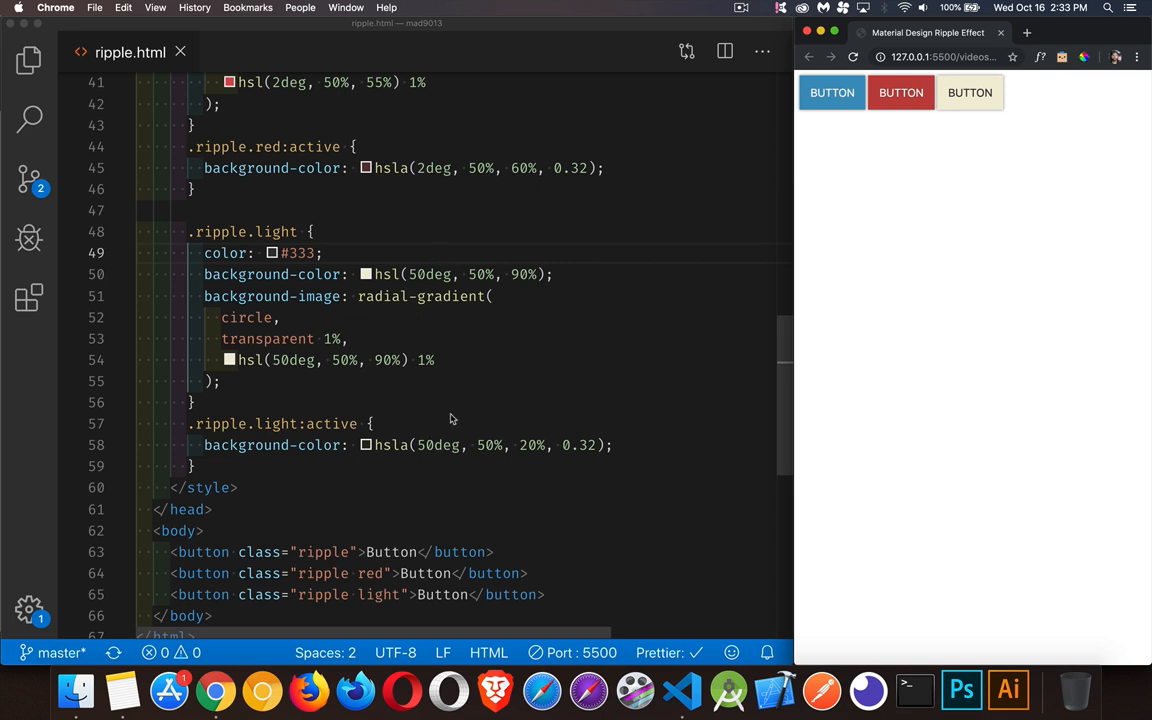